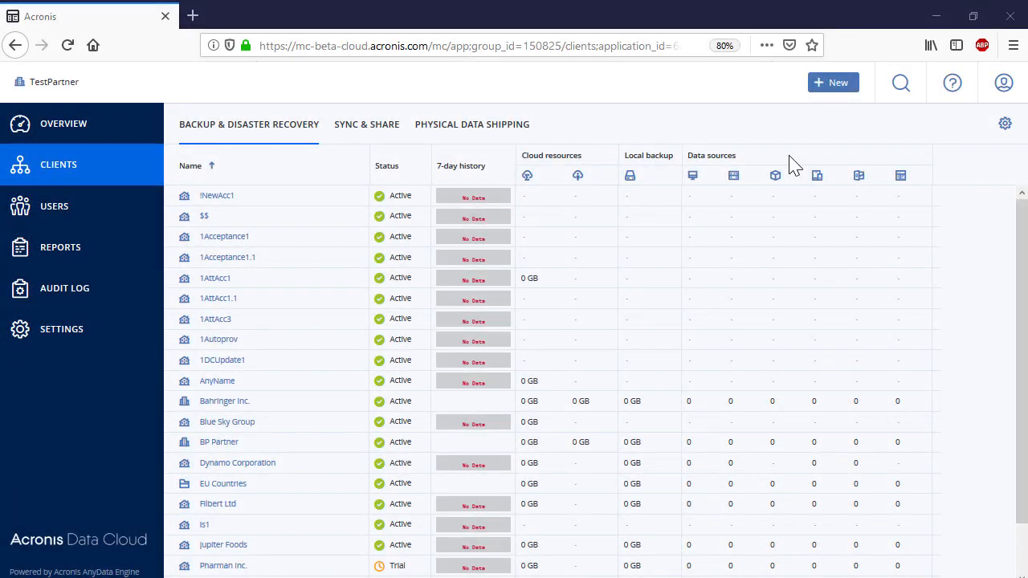
{"action": "mouse_move", "coordinate": [834, 83]}
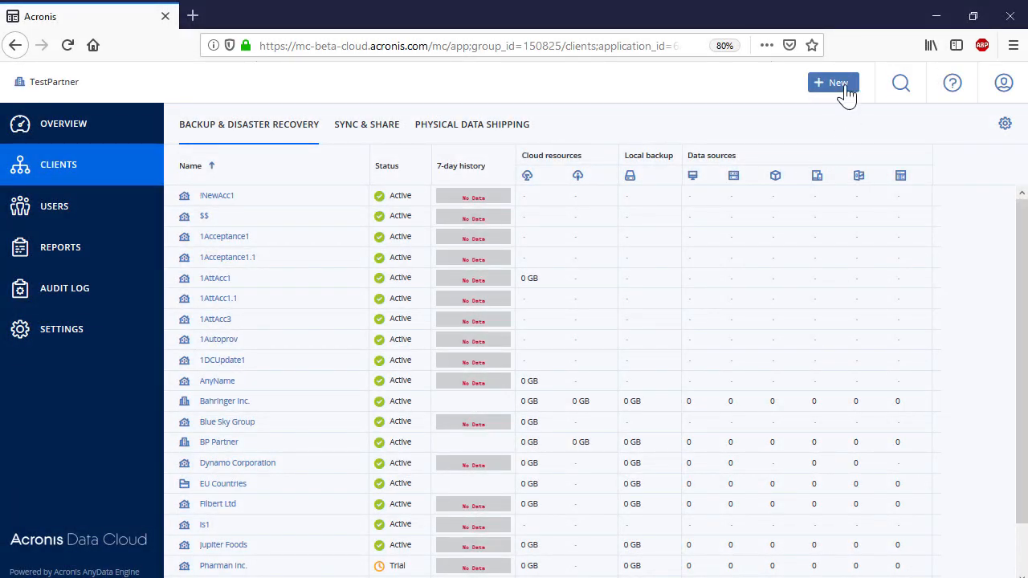
Step: Start partner 'Hyatt Inc.' with Backup & Disaster Recovery and Physical Data Shipping switched off
{"action": "left_click", "coordinate": [832, 83]}
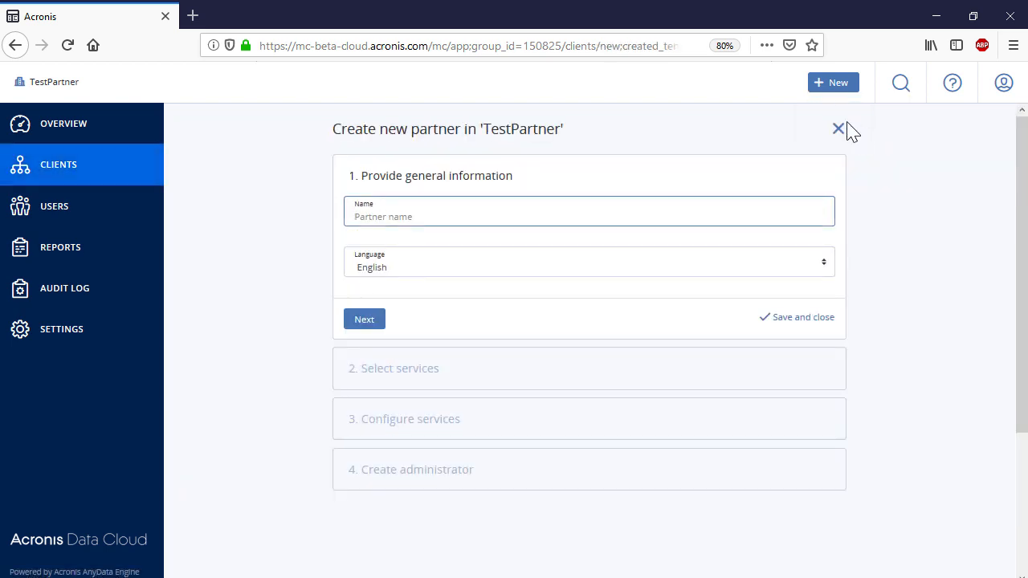
{"action": "mouse_move", "coordinate": [898, 237]}
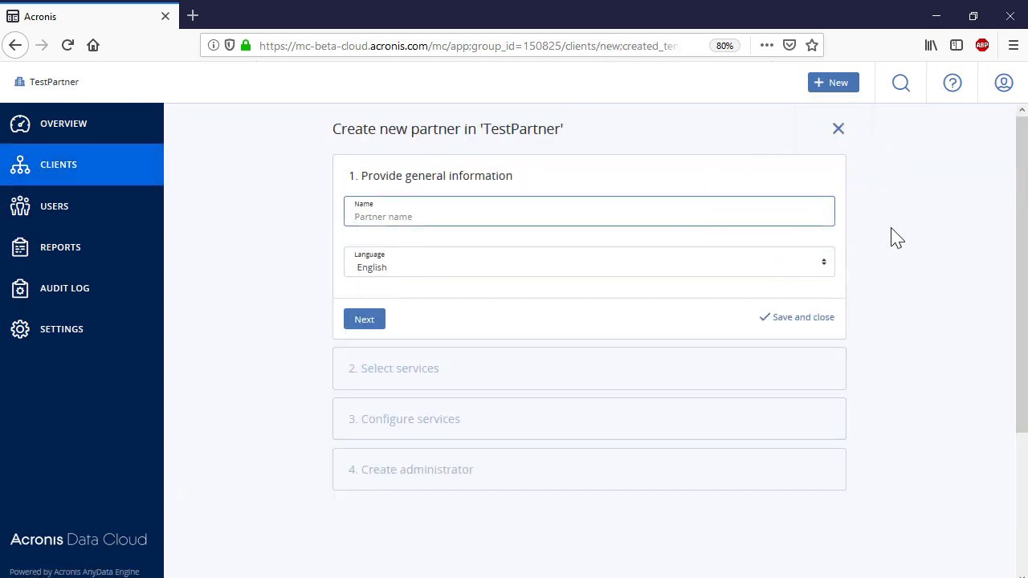
{"action": "type", "text": "Hyatt Inc."}
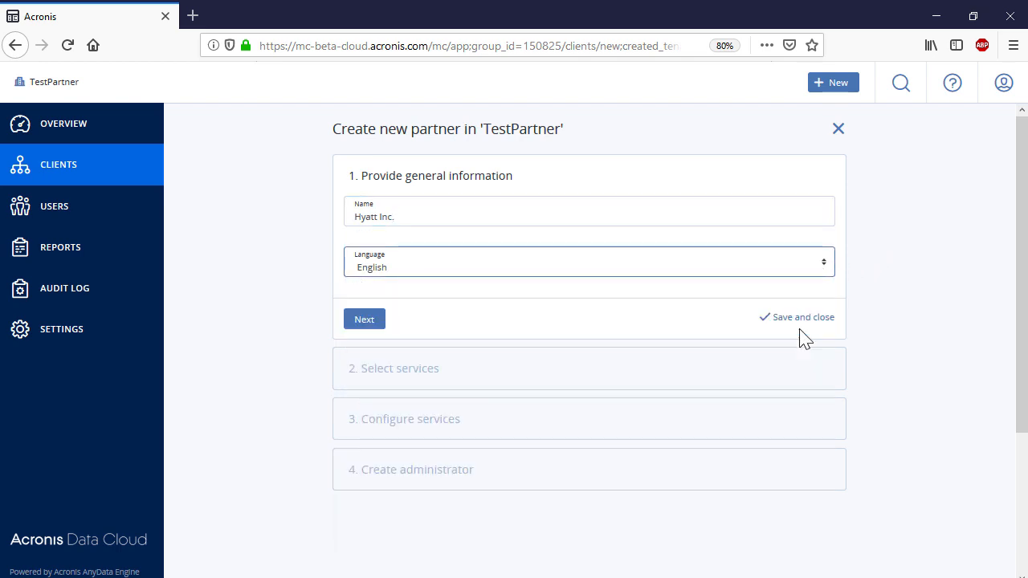
{"action": "left_click", "coordinate": [364, 319]}
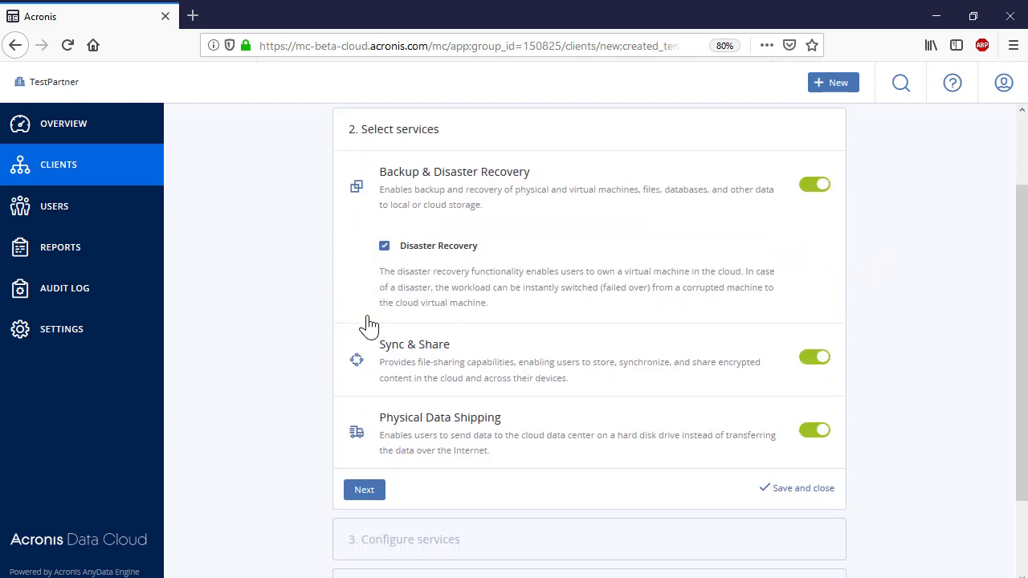
{"action": "left_click", "coordinate": [815, 184]}
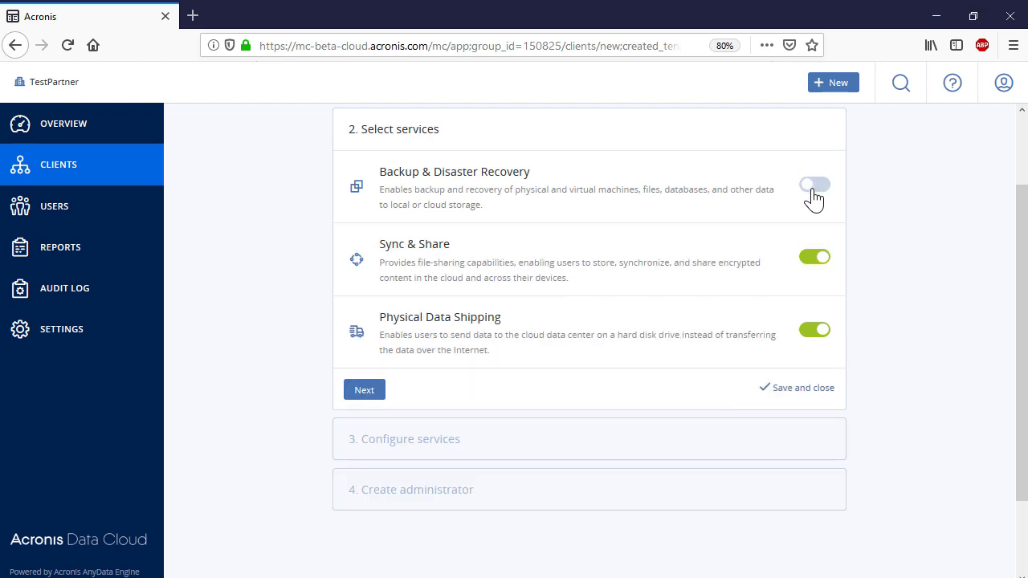
{"action": "left_click", "coordinate": [815, 330]}
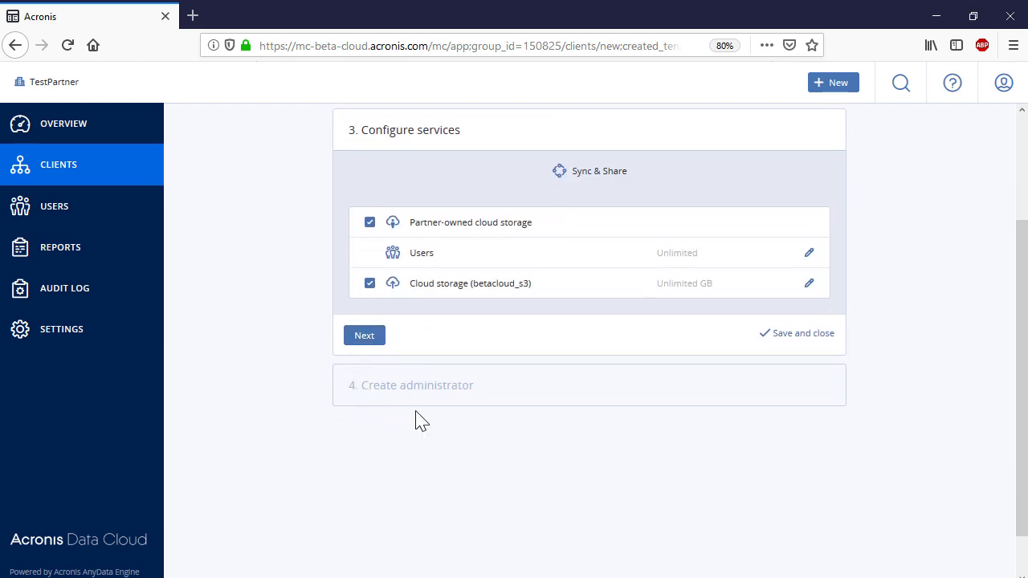
{"action": "left_click", "coordinate": [364, 335]}
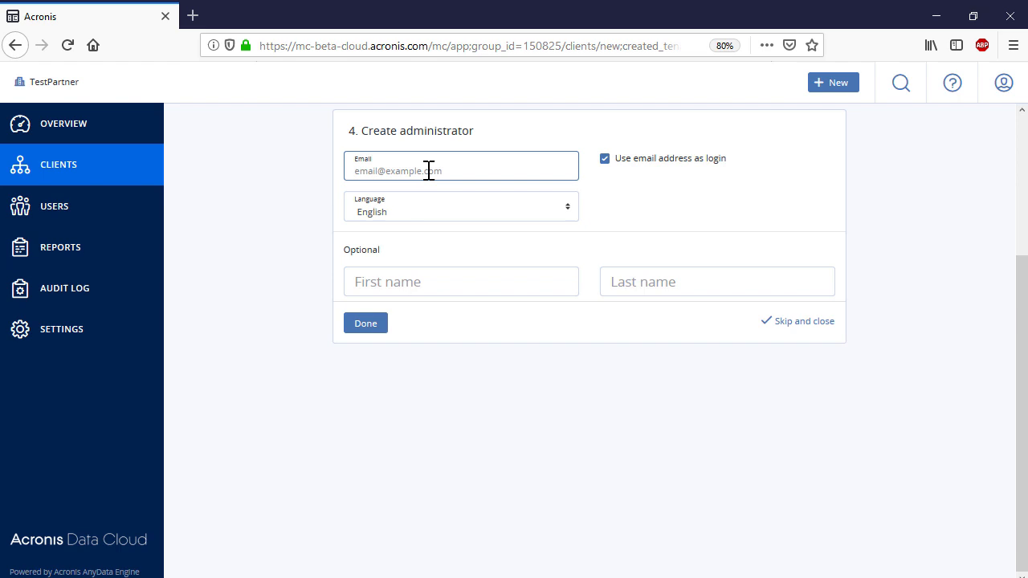
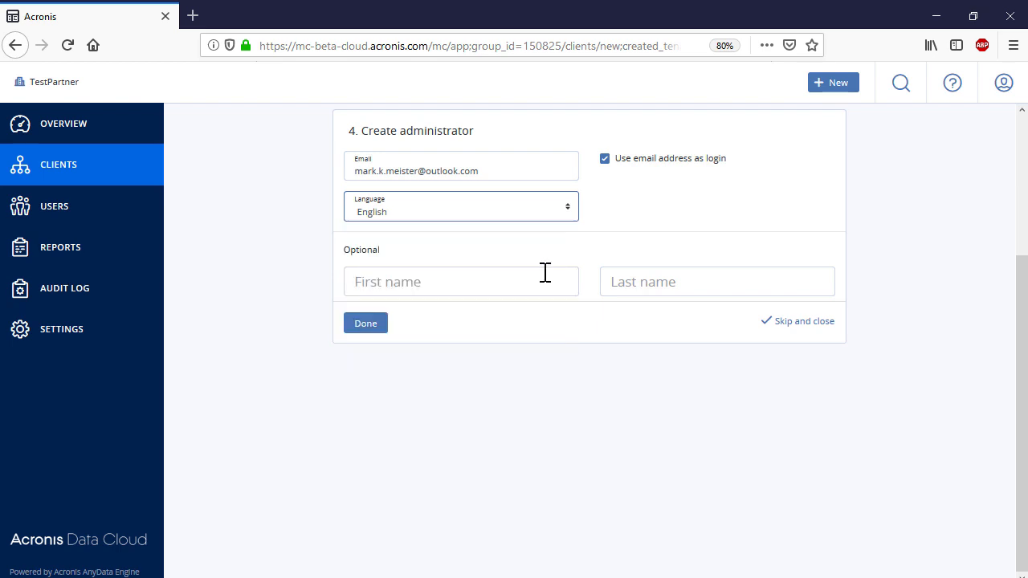
{"action": "left_click", "coordinate": [461, 281]}
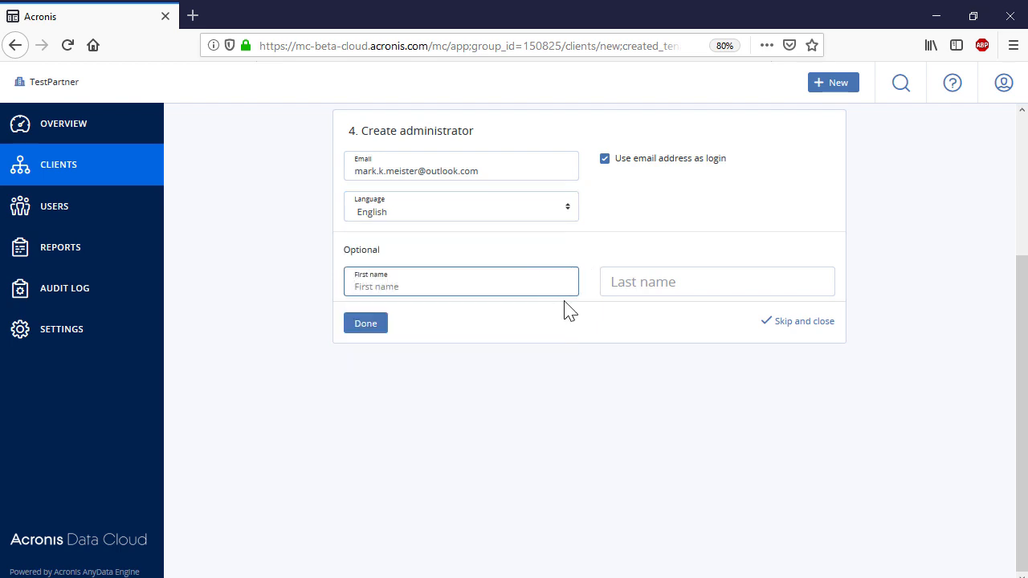
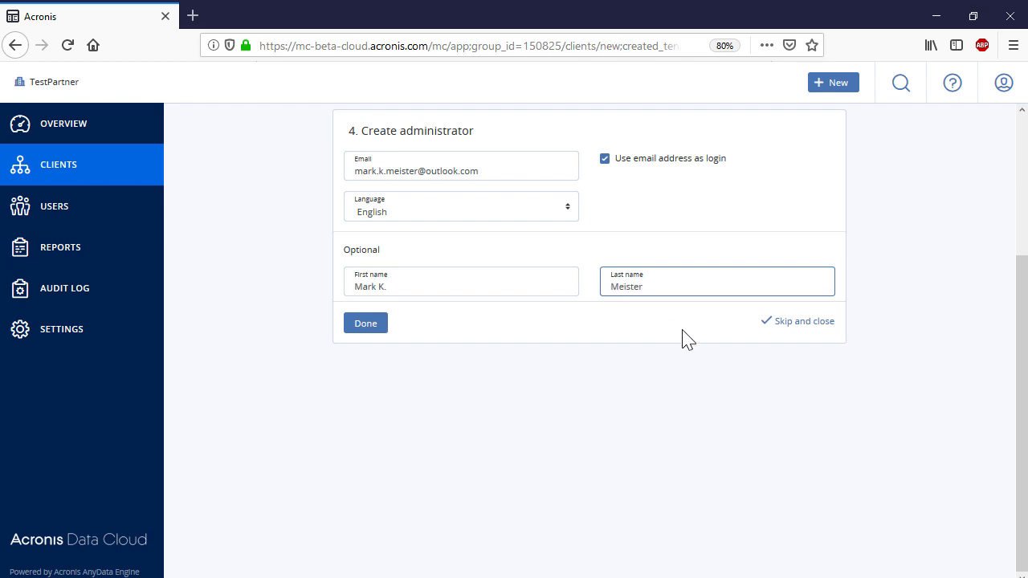
{"action": "left_click", "coordinate": [365, 323]}
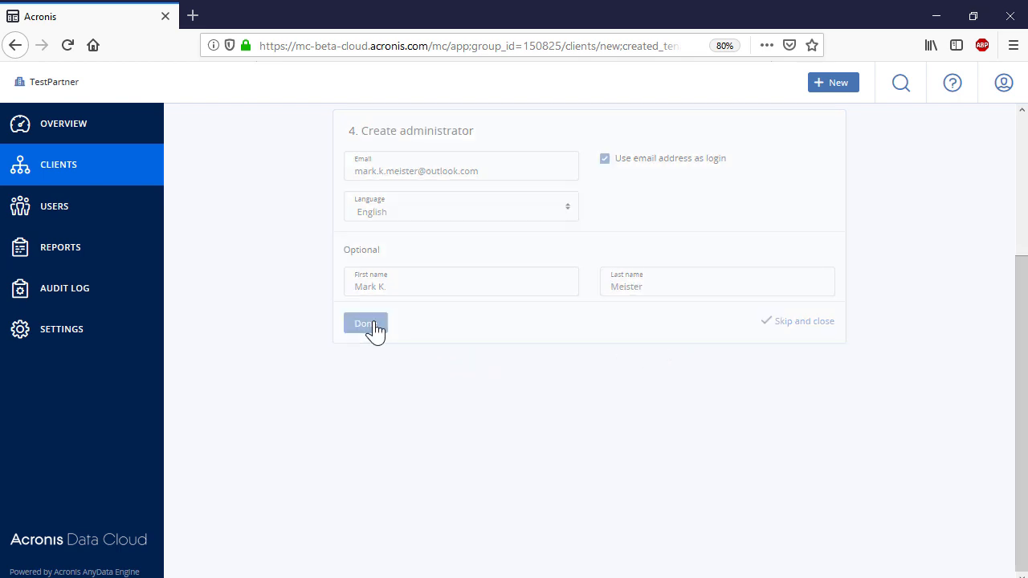
{"action": "left_click", "coordinate": [364, 323]}
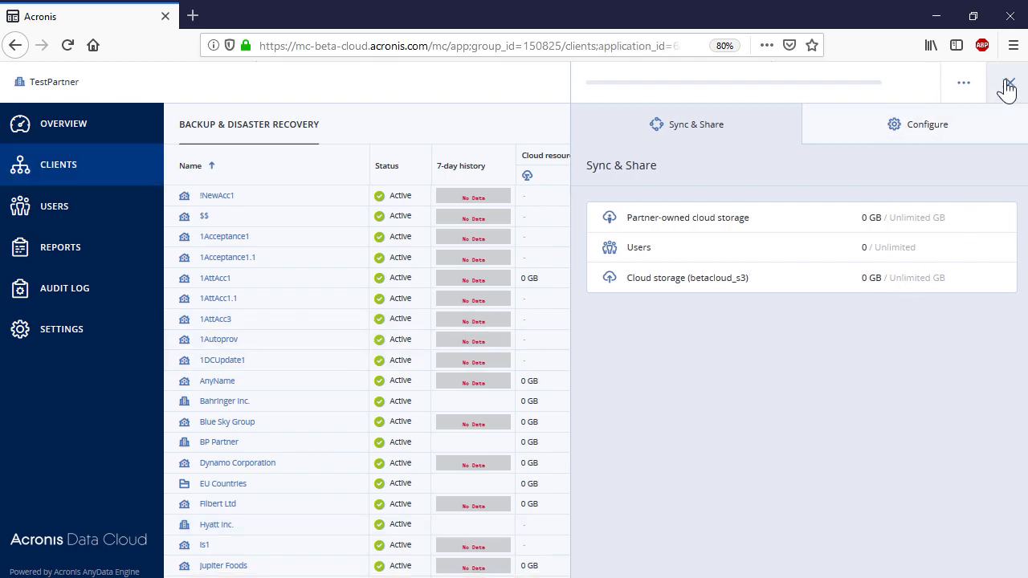
Step: Close the partner details panel and enter the Hyatt Inc. partner
{"action": "left_click", "coordinate": [1008, 83]}
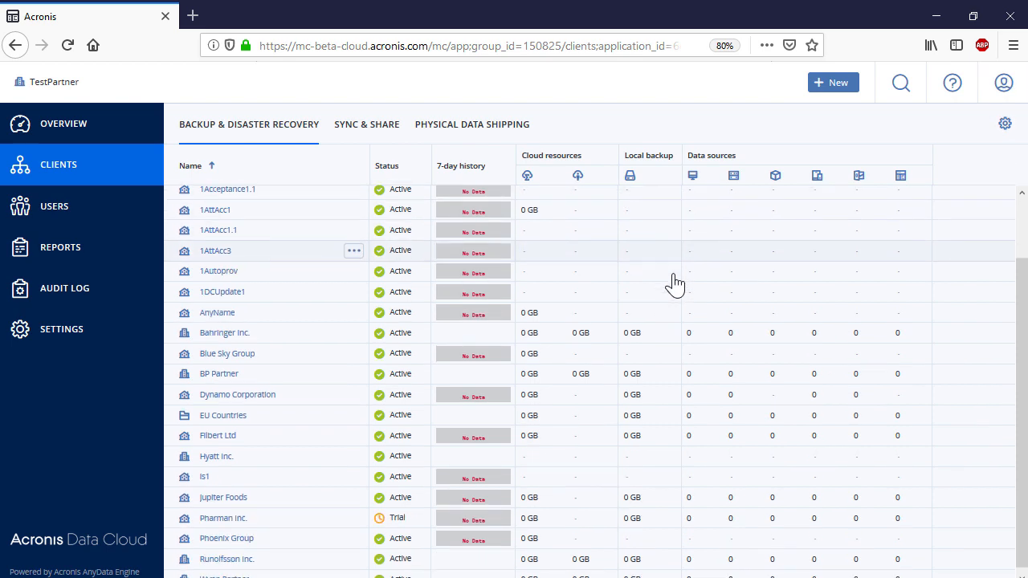
{"action": "left_click", "coordinate": [216, 451]}
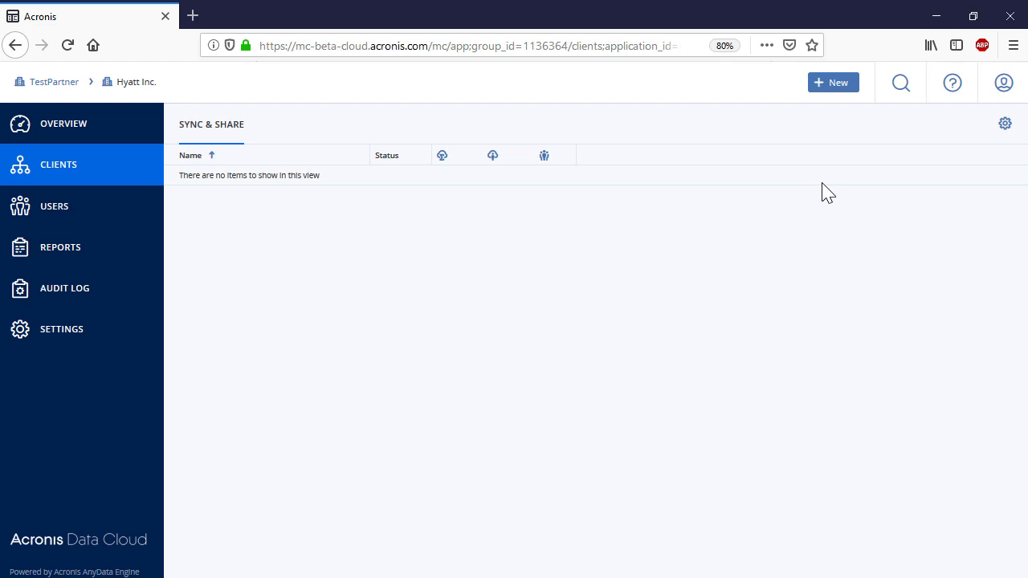
Step: Start customer 'Higati LLC' in English and advance past services to the administrator step
{"action": "left_click", "coordinate": [833, 82]}
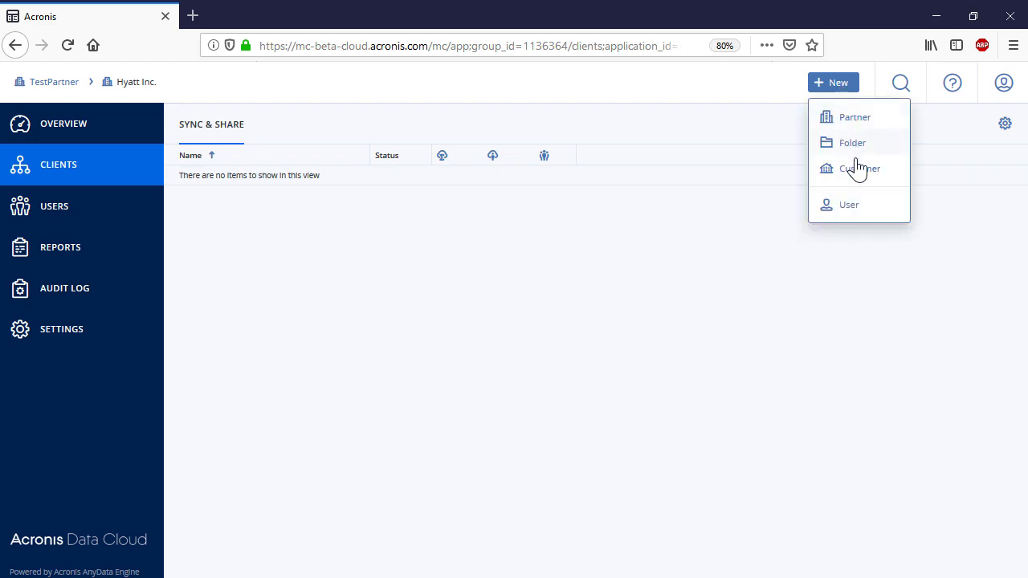
{"action": "left_click", "coordinate": [861, 169]}
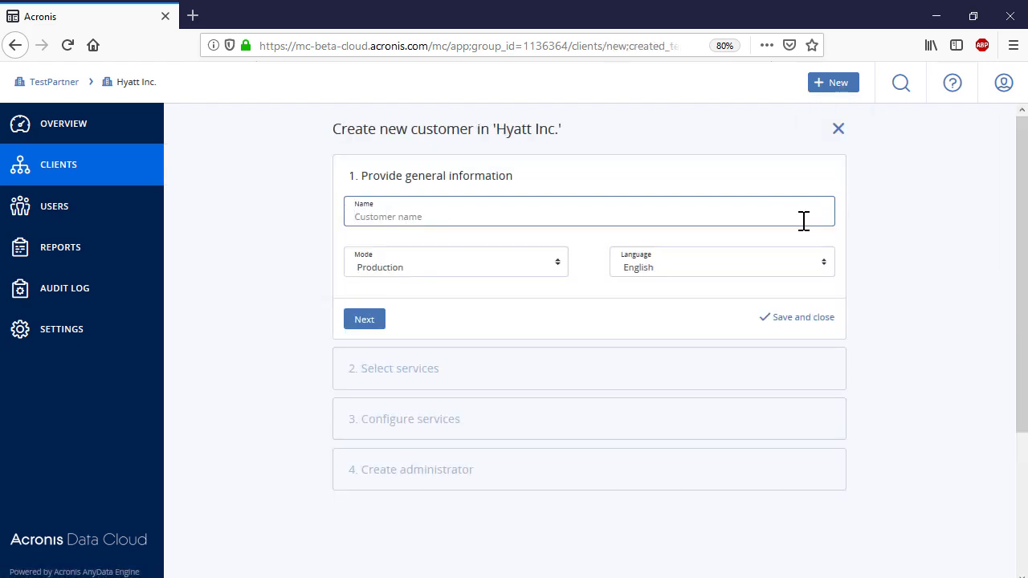
{"action": "type", "text": "Higati LLC"}
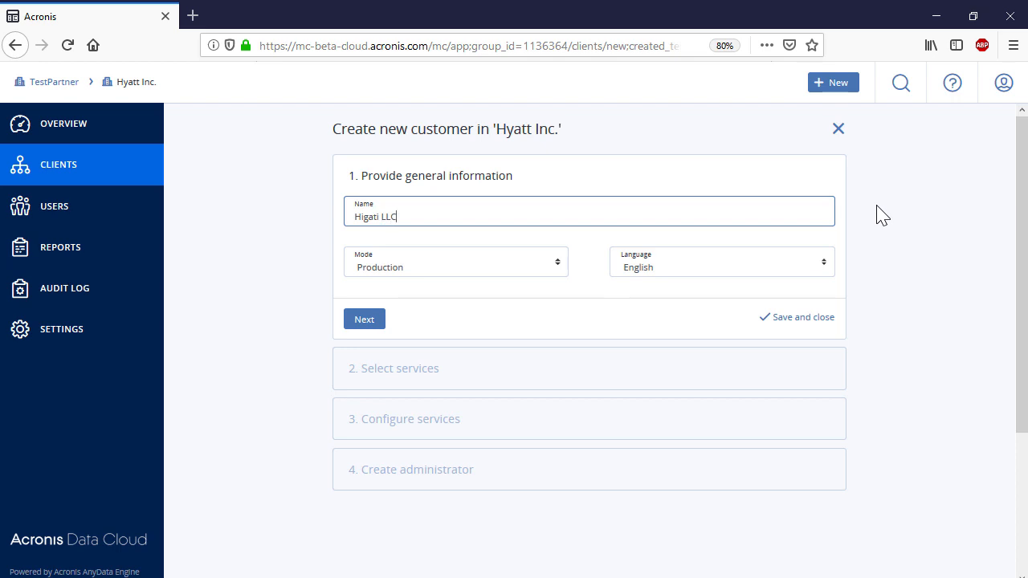
{"action": "left_click", "coordinate": [722, 262]}
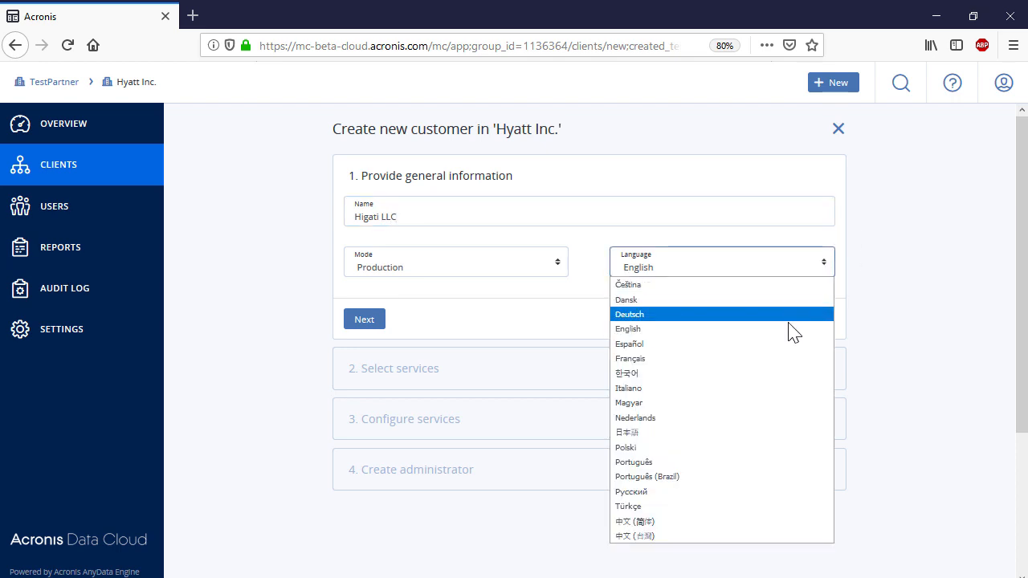
{"action": "left_click", "coordinate": [628, 329]}
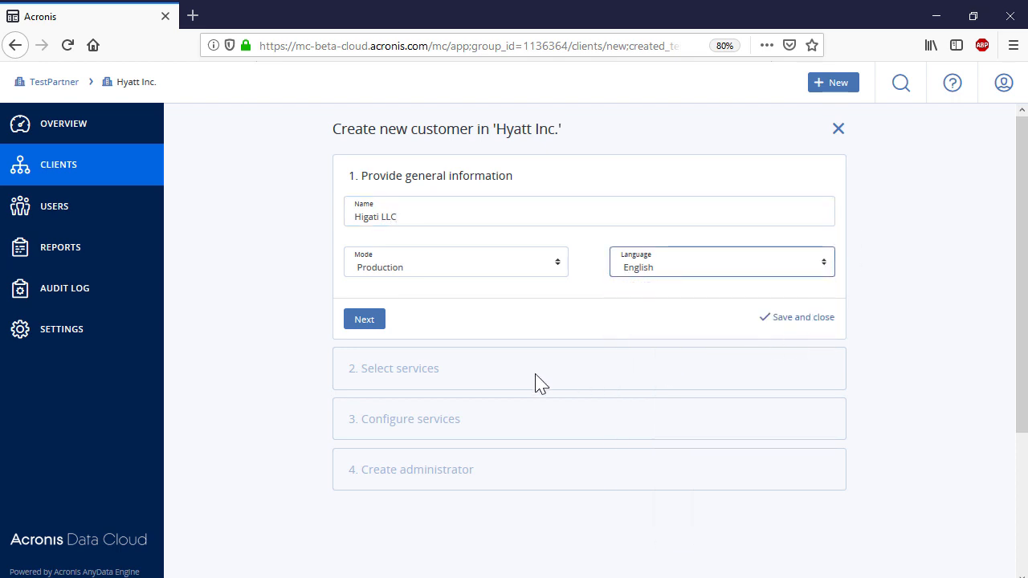
{"action": "left_click", "coordinate": [363, 319]}
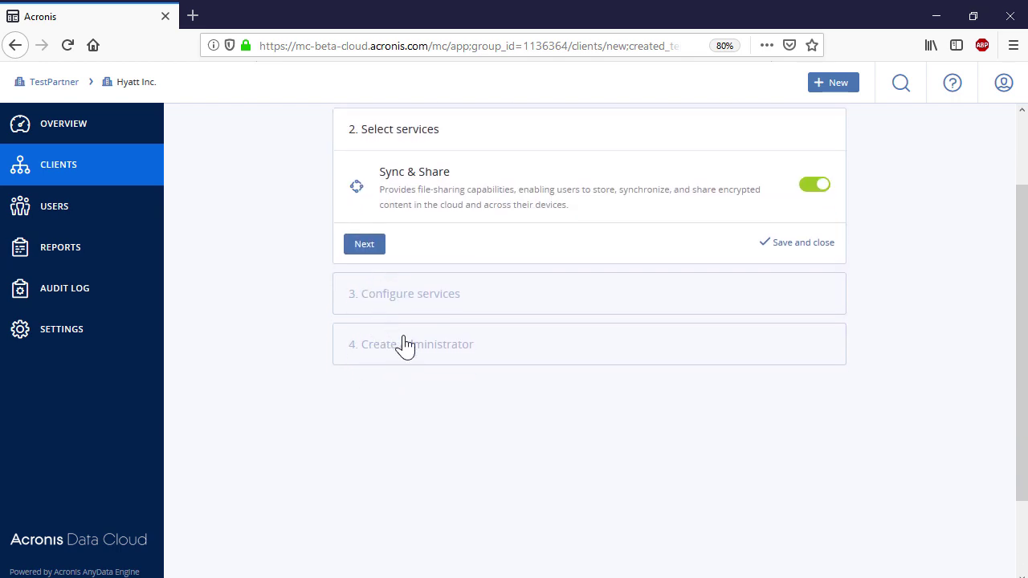
{"action": "mouse_move", "coordinate": [412, 319]}
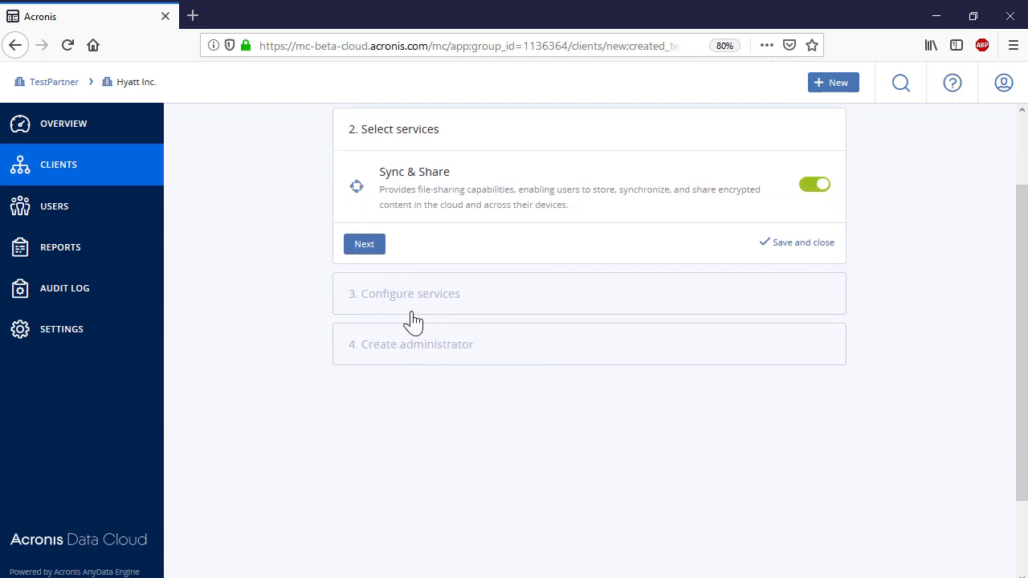
{"action": "left_click", "coordinate": [364, 244]}
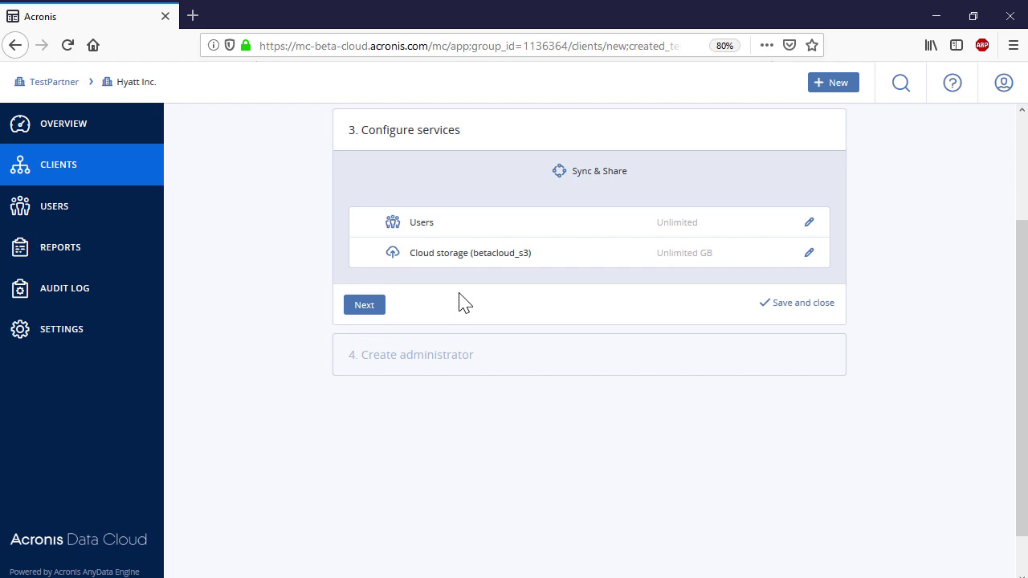
{"action": "left_click", "coordinate": [364, 305]}
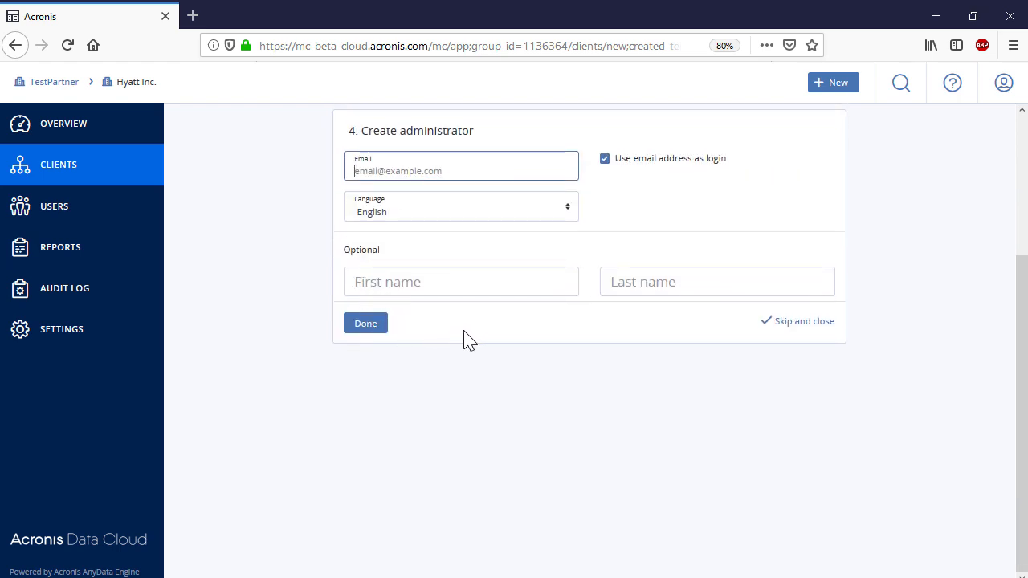
{"action": "mouse_move", "coordinate": [475, 213]}
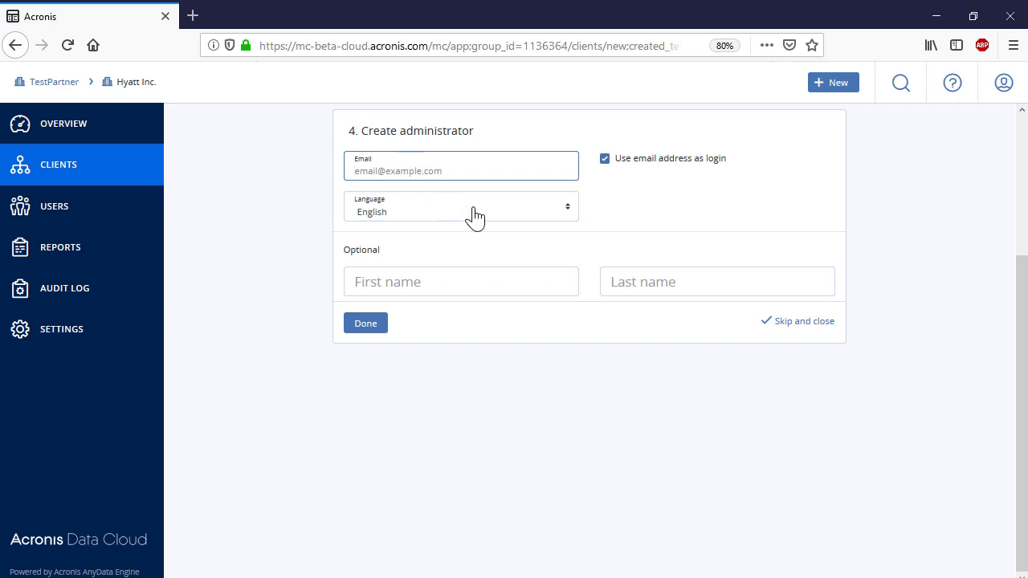
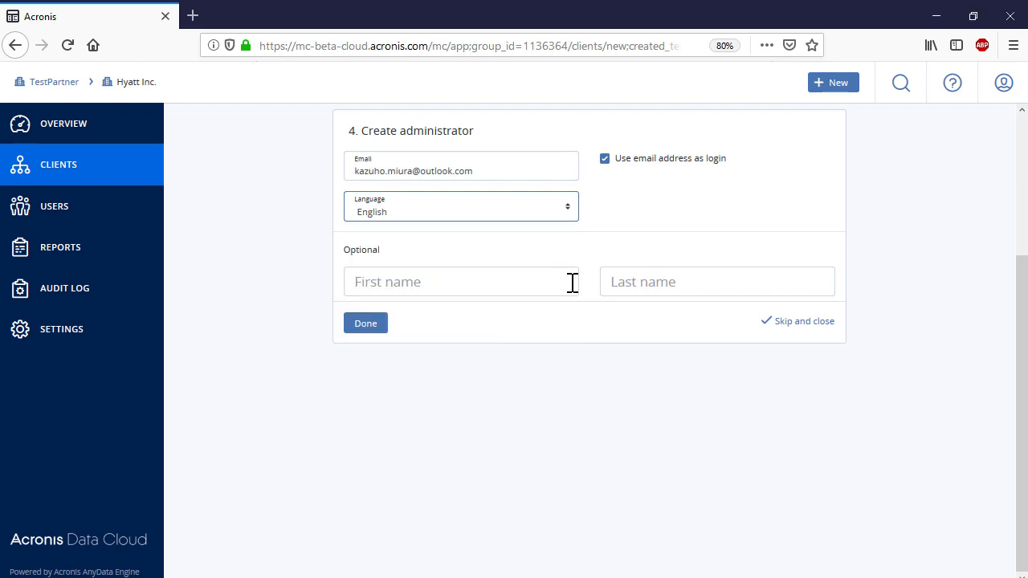
{"action": "mouse_move", "coordinate": [591, 307]}
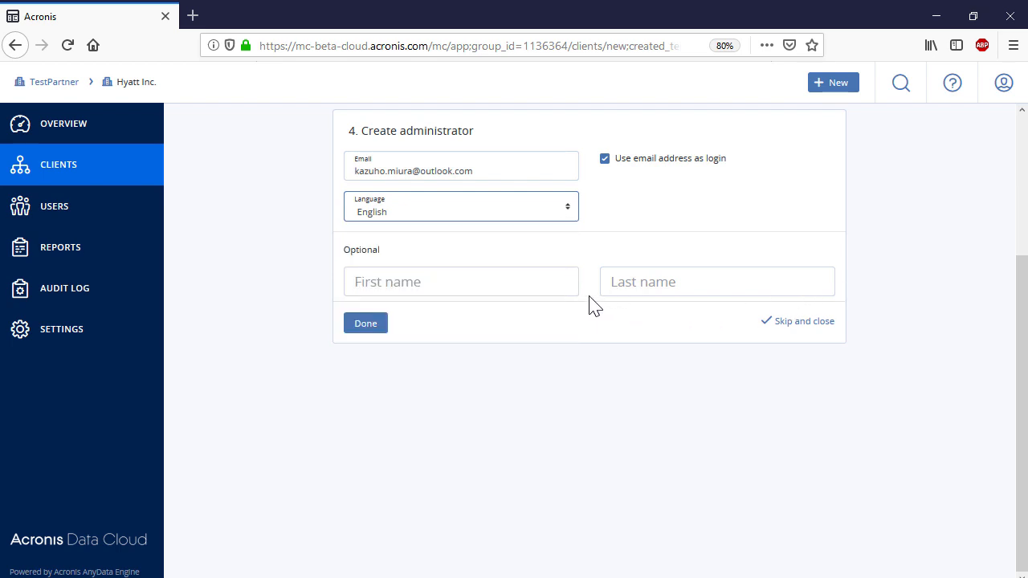
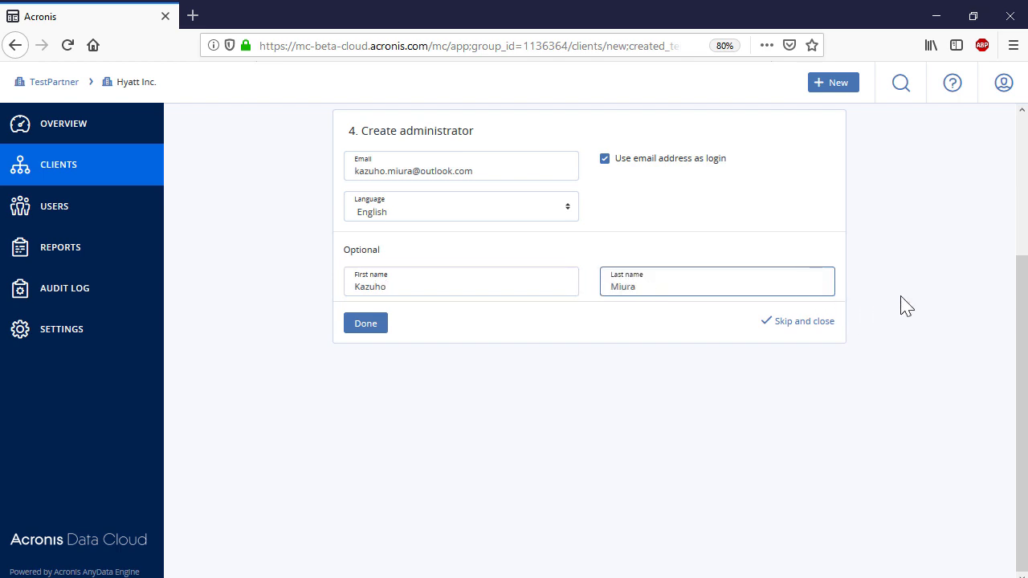
{"action": "left_click", "coordinate": [366, 323]}
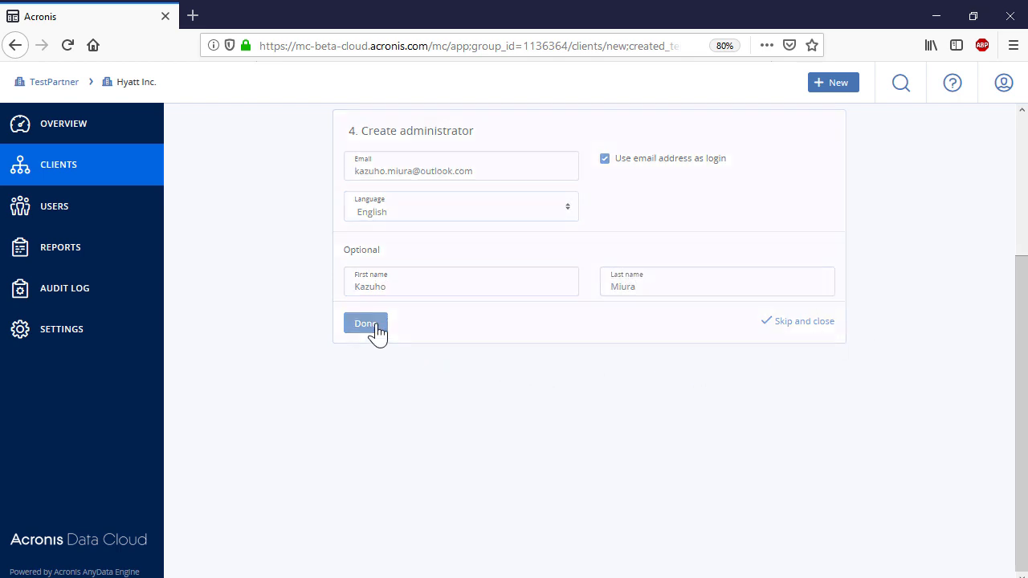
{"action": "left_click", "coordinate": [366, 323]}
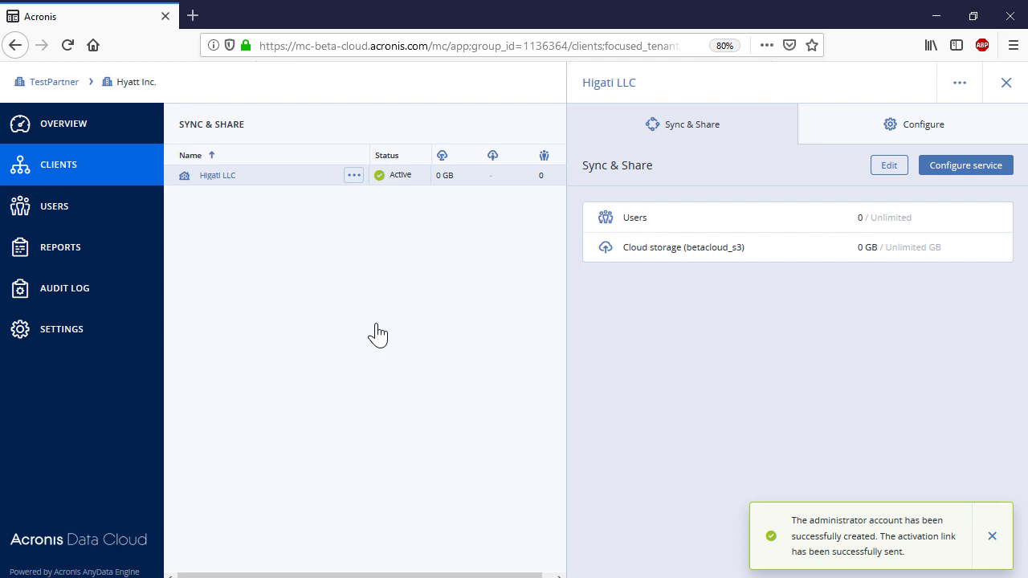
Step: Start customer 'Sunstone LLC' in English and advance to the administrator step
{"action": "left_click", "coordinate": [988, 536]}
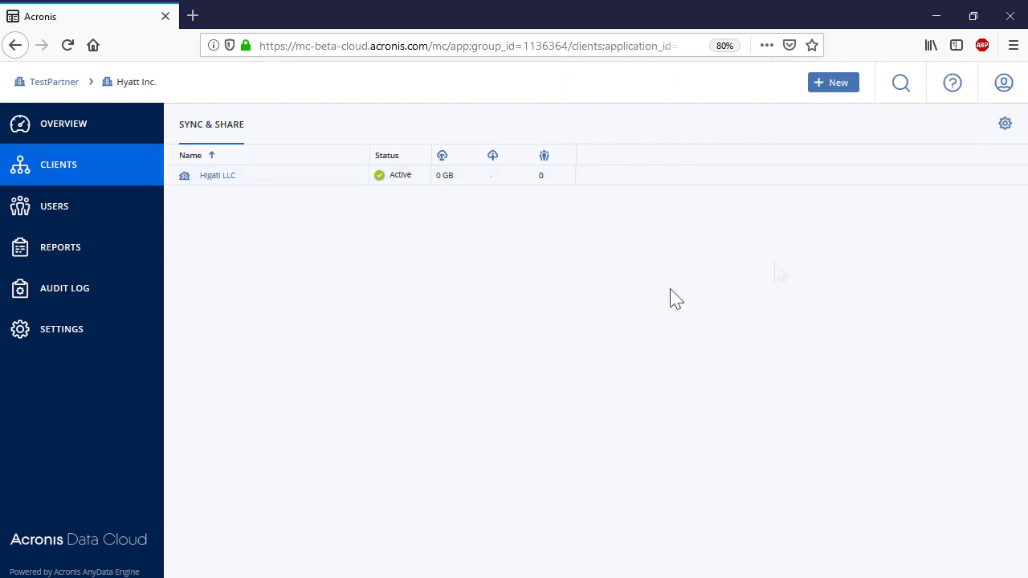
{"action": "left_click", "coordinate": [833, 82]}
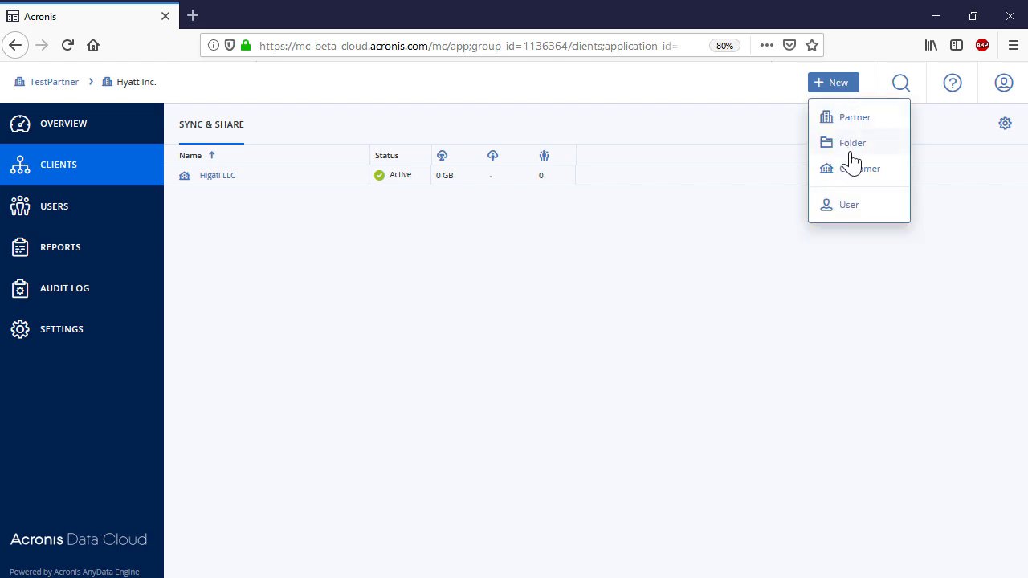
{"action": "left_click", "coordinate": [864, 167]}
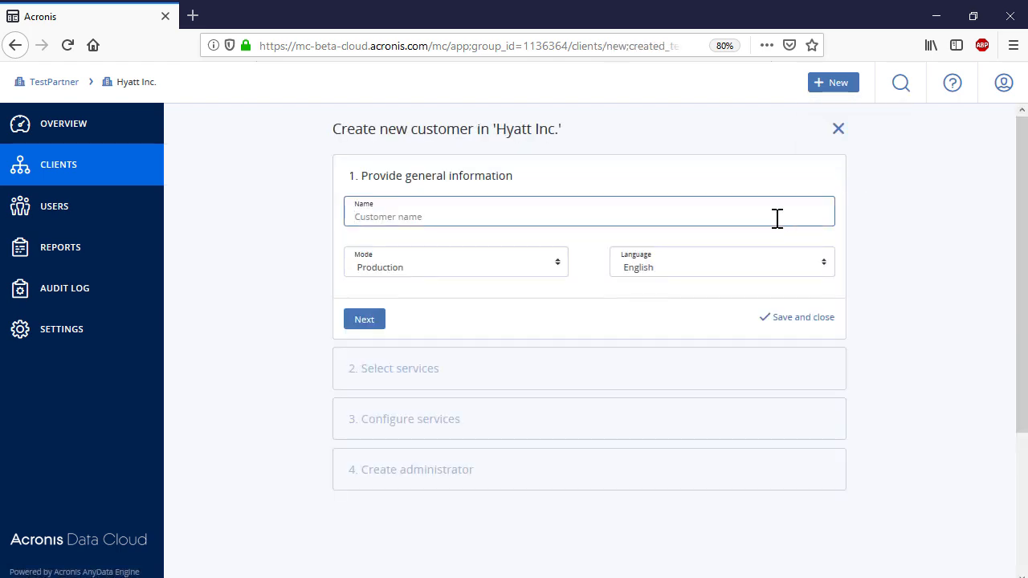
{"action": "type", "text": "Sunstone LLC"}
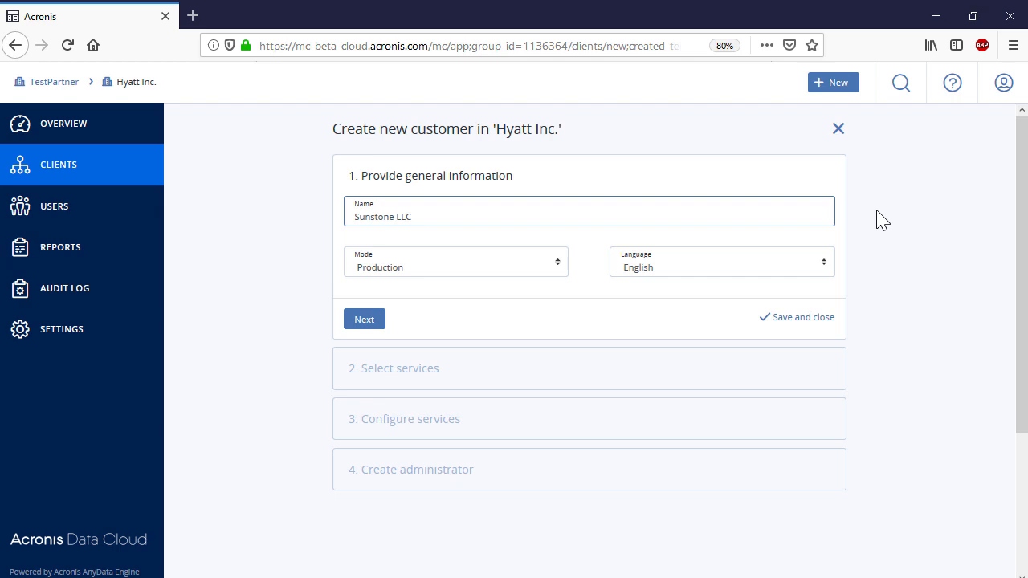
{"action": "left_click", "coordinate": [722, 261]}
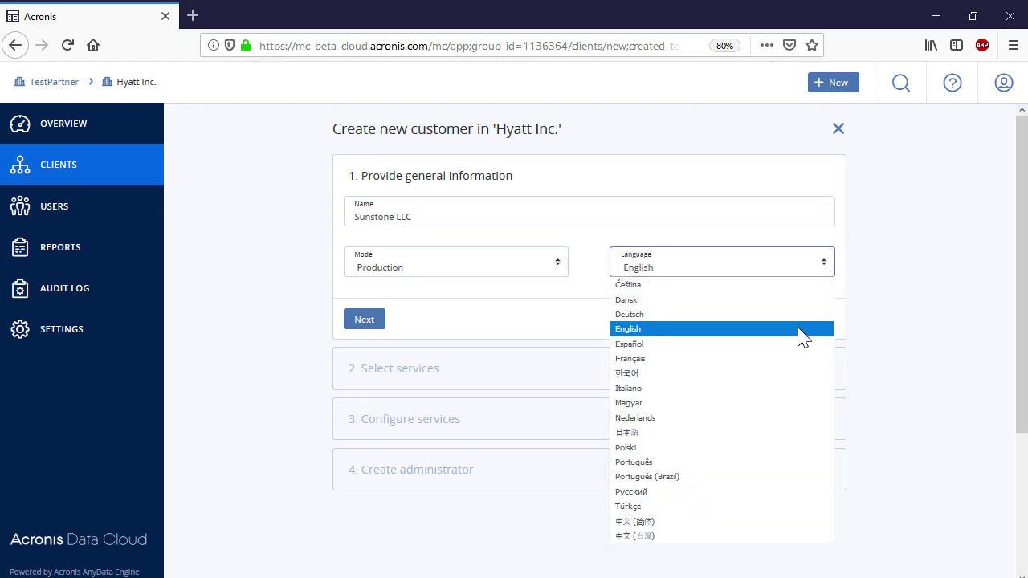
{"action": "left_click", "coordinate": [629, 328]}
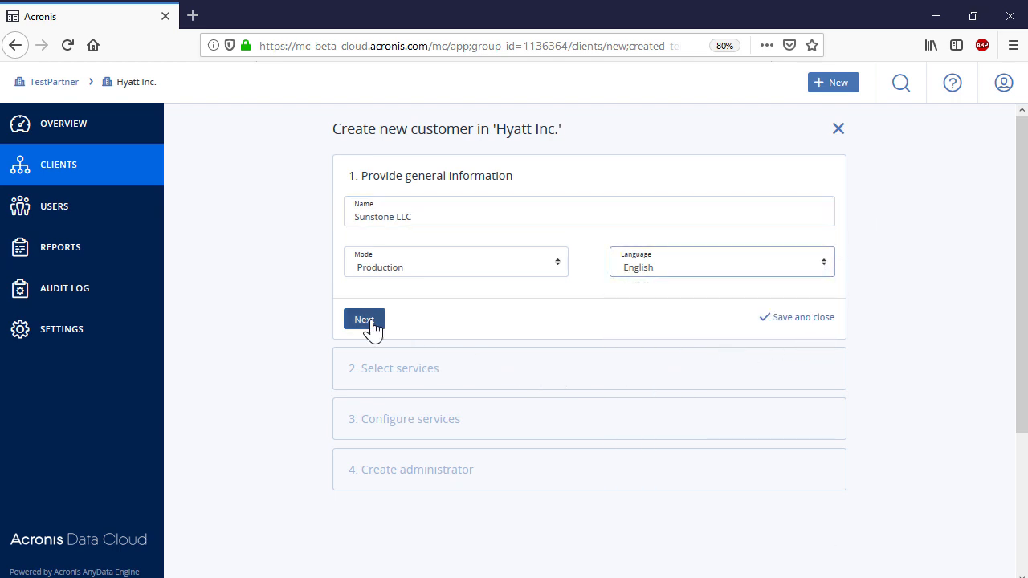
{"action": "left_click", "coordinate": [364, 319]}
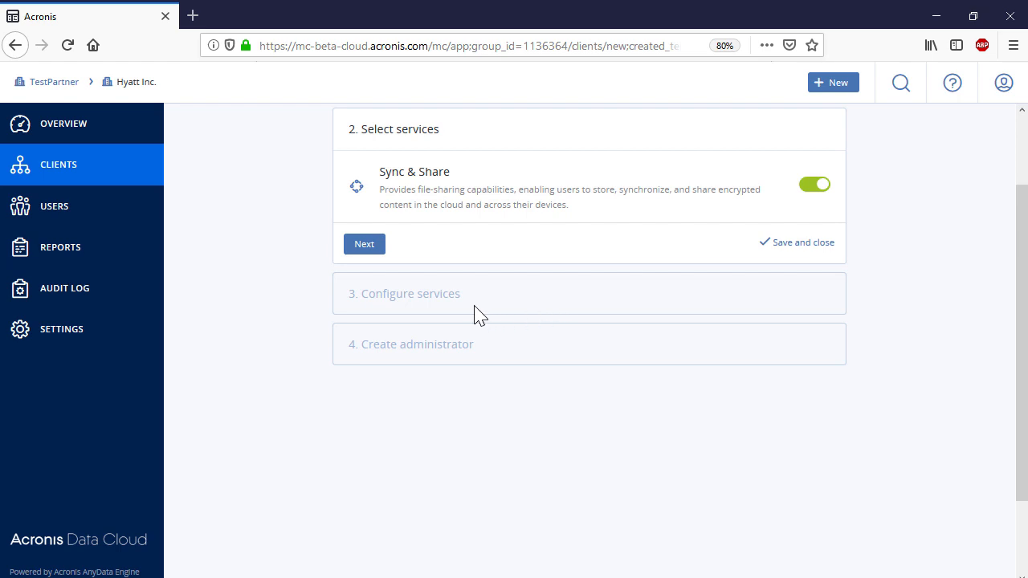
{"action": "left_click", "coordinate": [364, 243]}
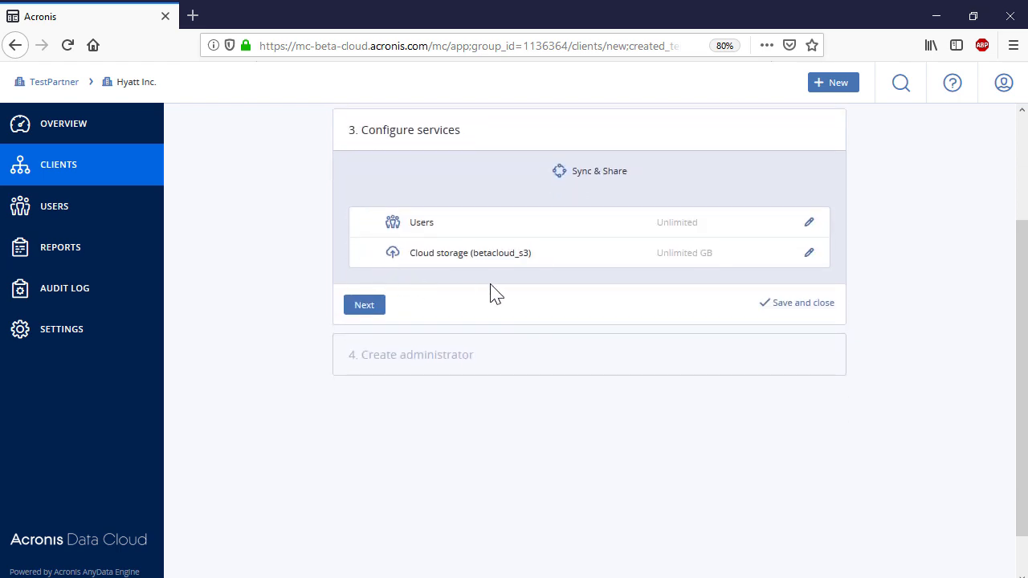
{"action": "left_click", "coordinate": [364, 304]}
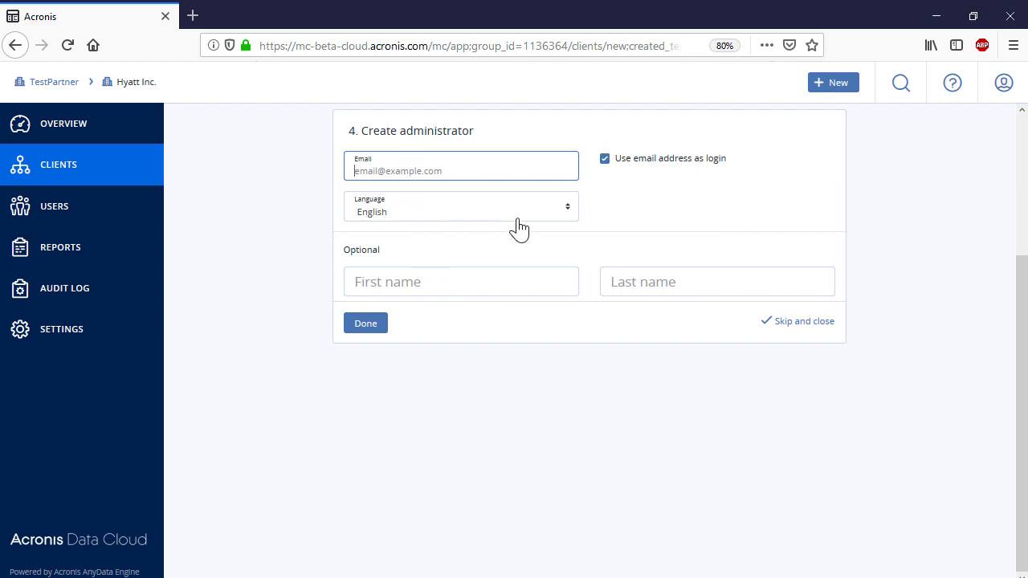
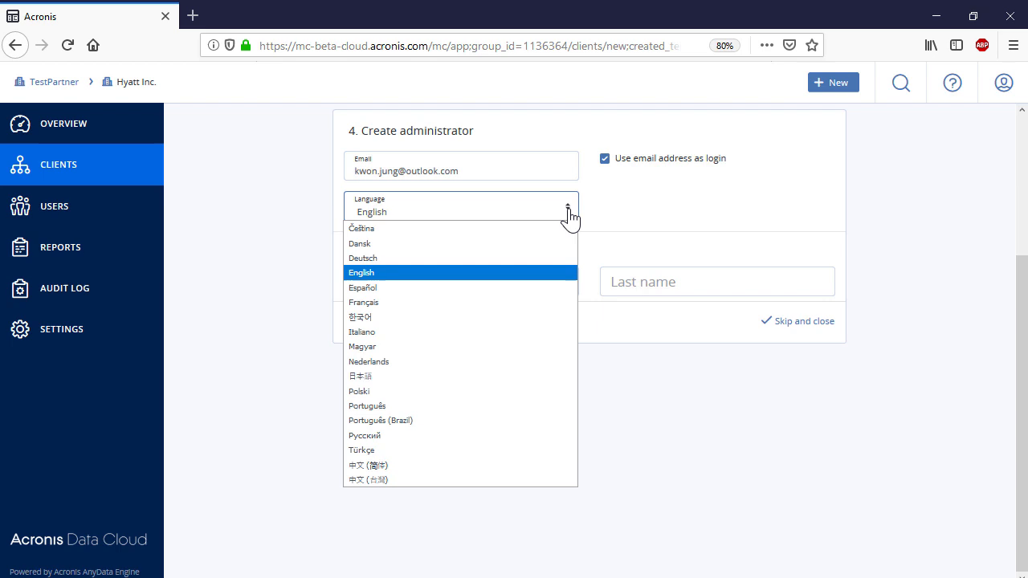
{"action": "left_click", "coordinate": [363, 273]}
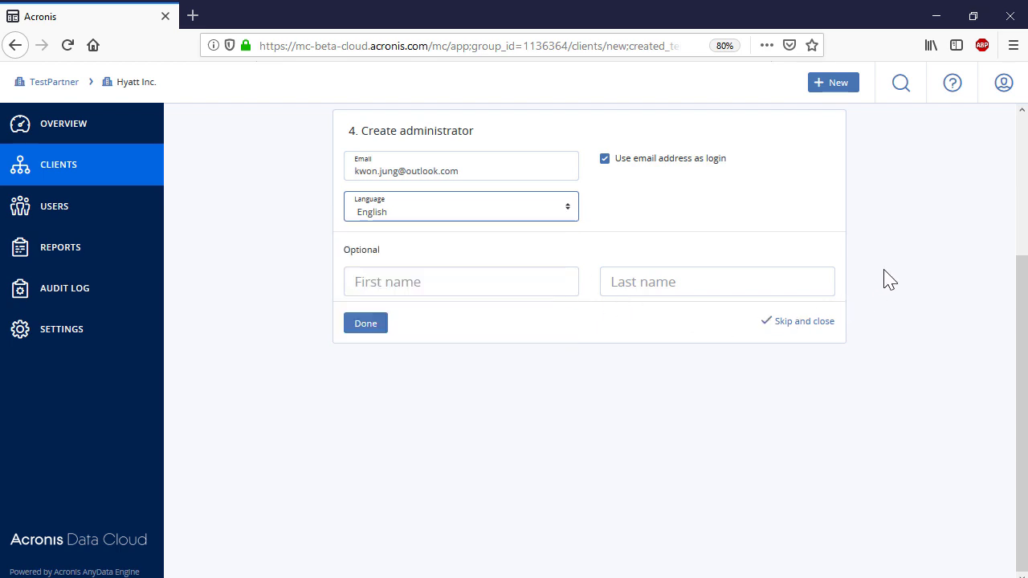
{"action": "left_click", "coordinate": [461, 281]}
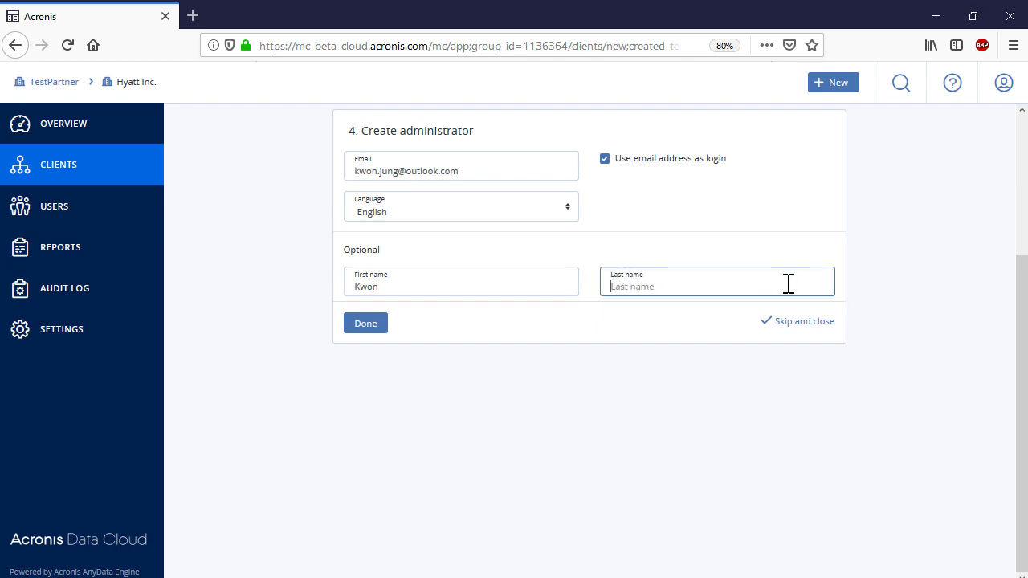
{"action": "type", "text": "Jung"}
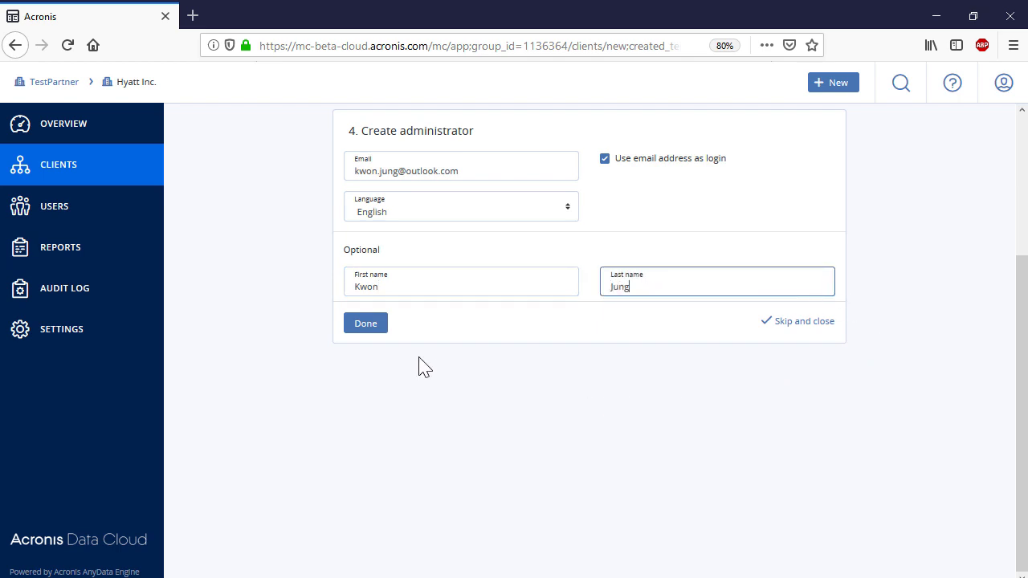
{"action": "left_click", "coordinate": [366, 323]}
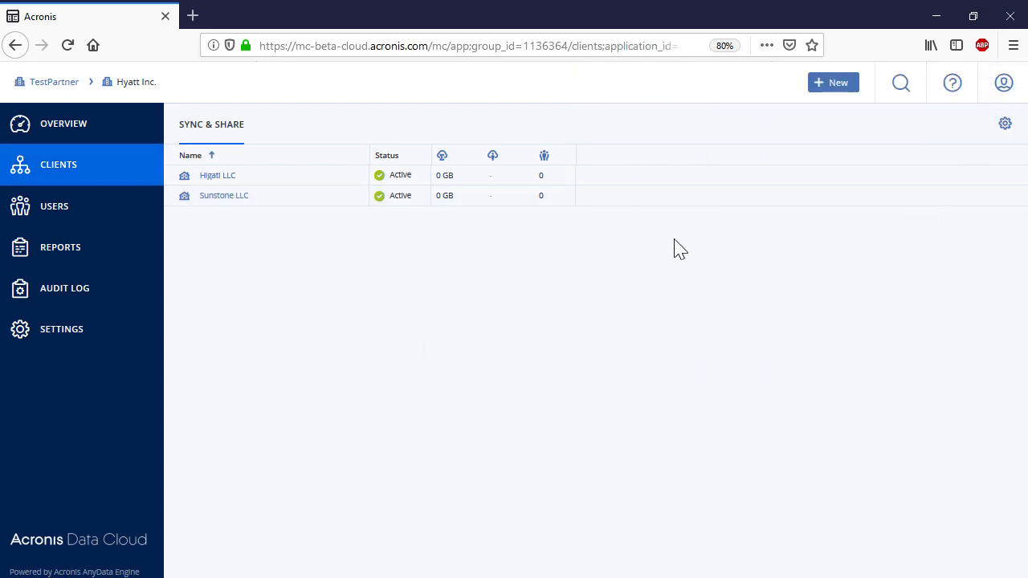
Step: Begin a new customer under Hyatt Inc. named 'DBC Group'
{"action": "left_click", "coordinate": [833, 81]}
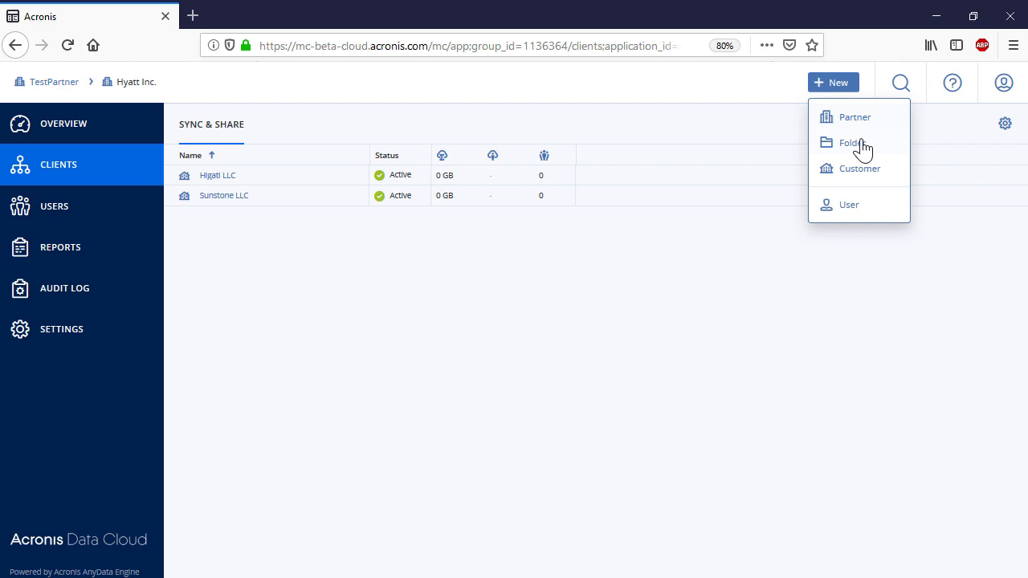
{"action": "left_click", "coordinate": [860, 168]}
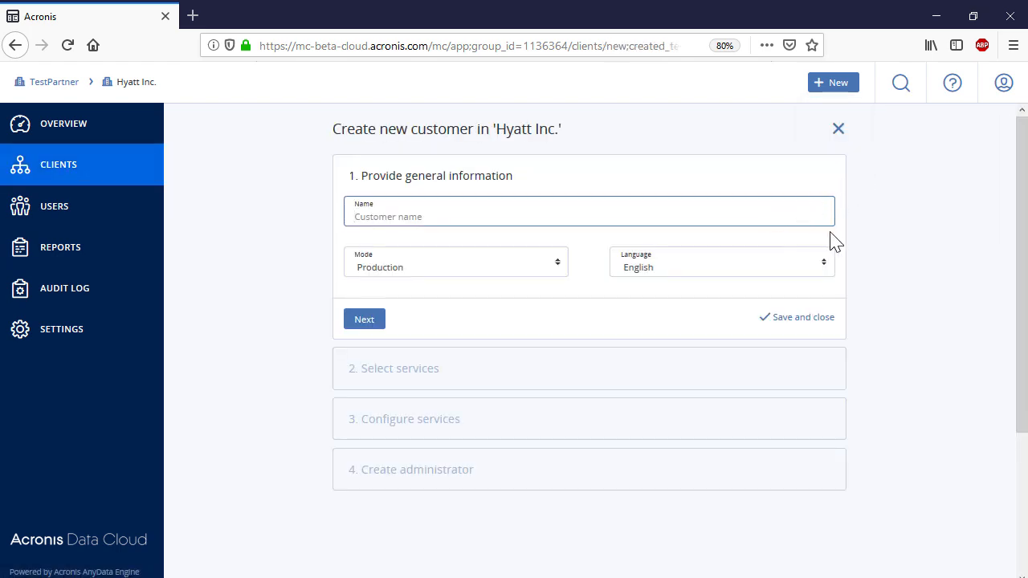
{"action": "type", "text": "DBC Group"}
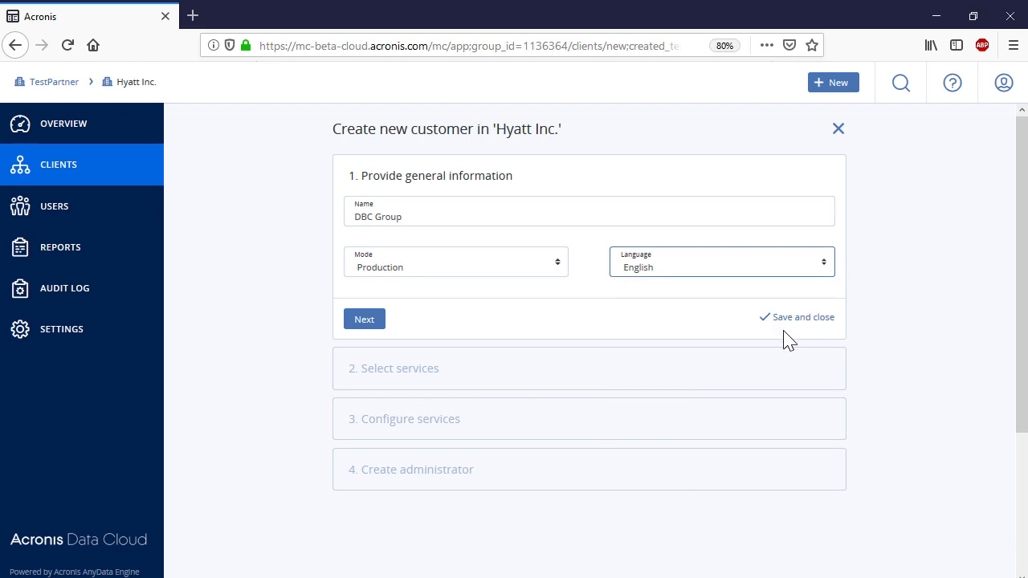
{"action": "left_click", "coordinate": [364, 319]}
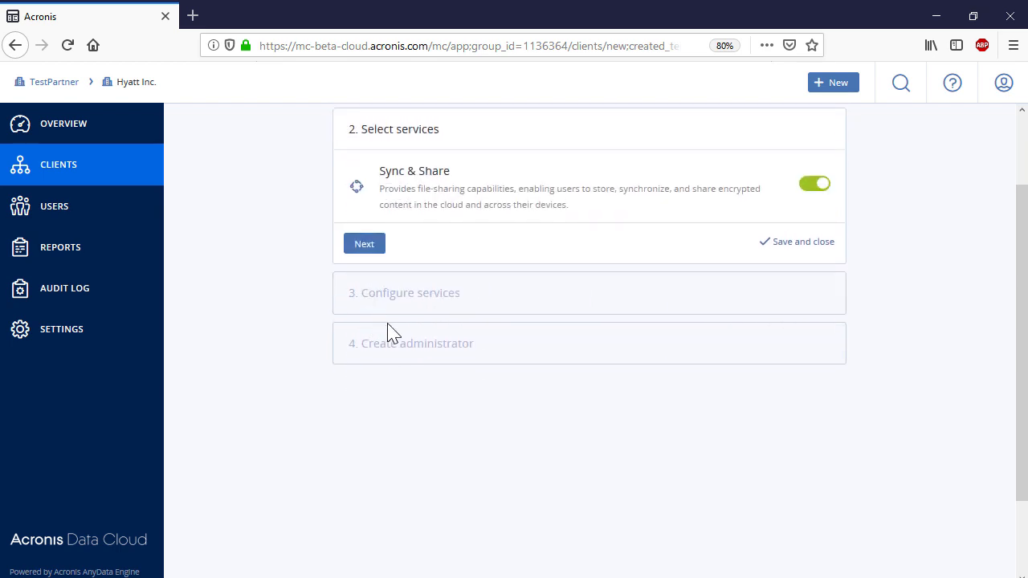
{"action": "left_click", "coordinate": [364, 243]}
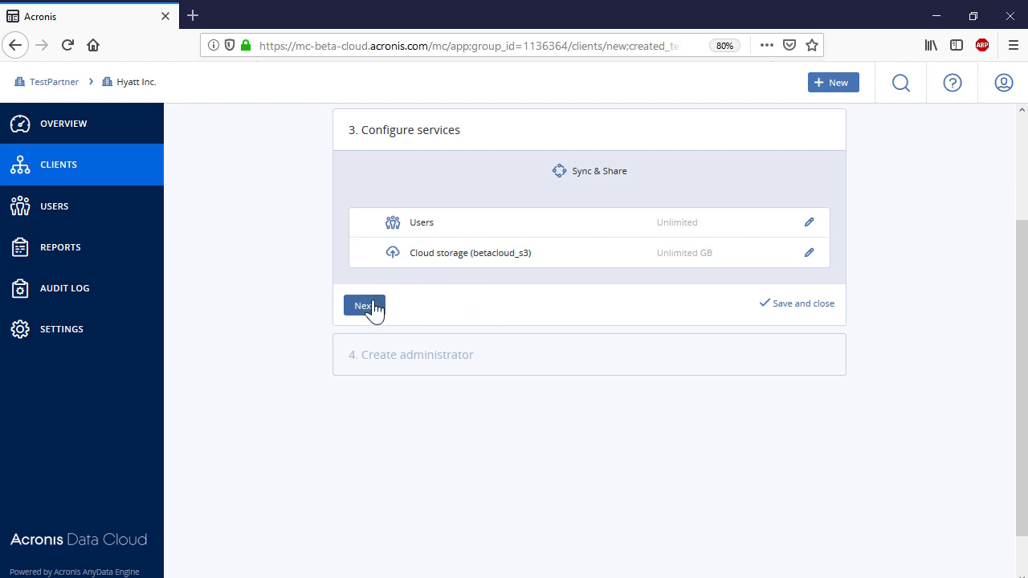
{"action": "left_click", "coordinate": [363, 306]}
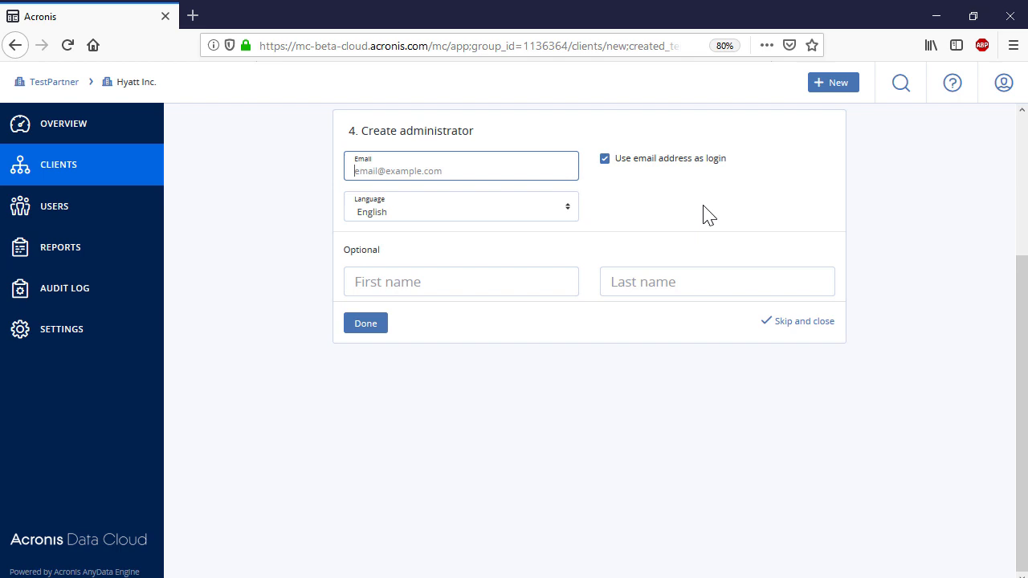
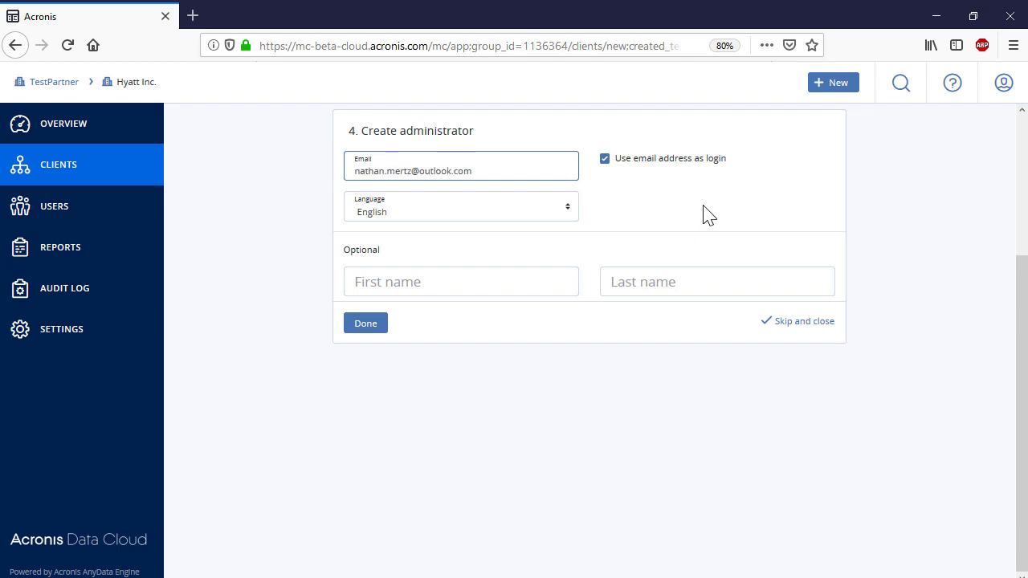
{"action": "left_click", "coordinate": [460, 206]}
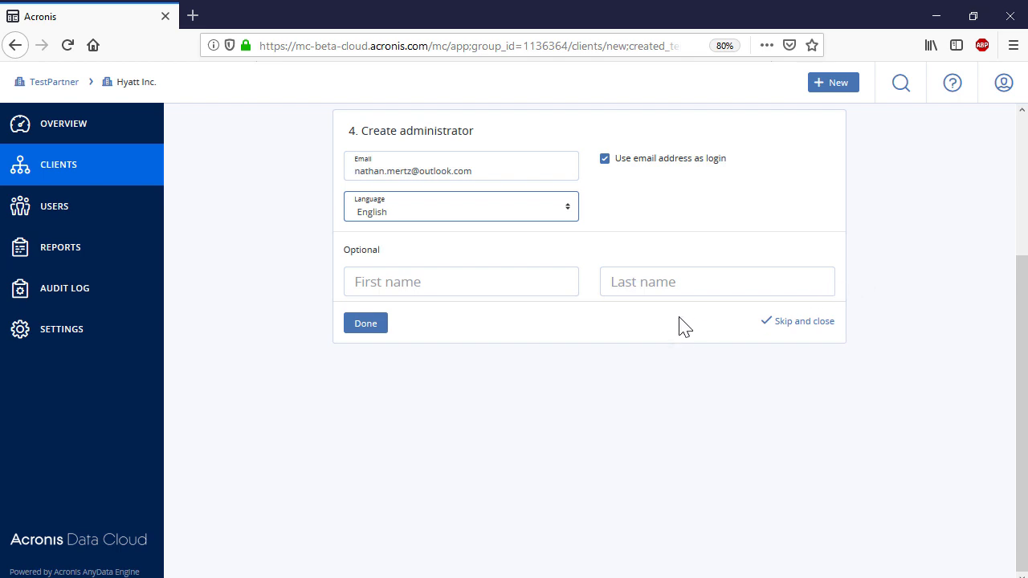
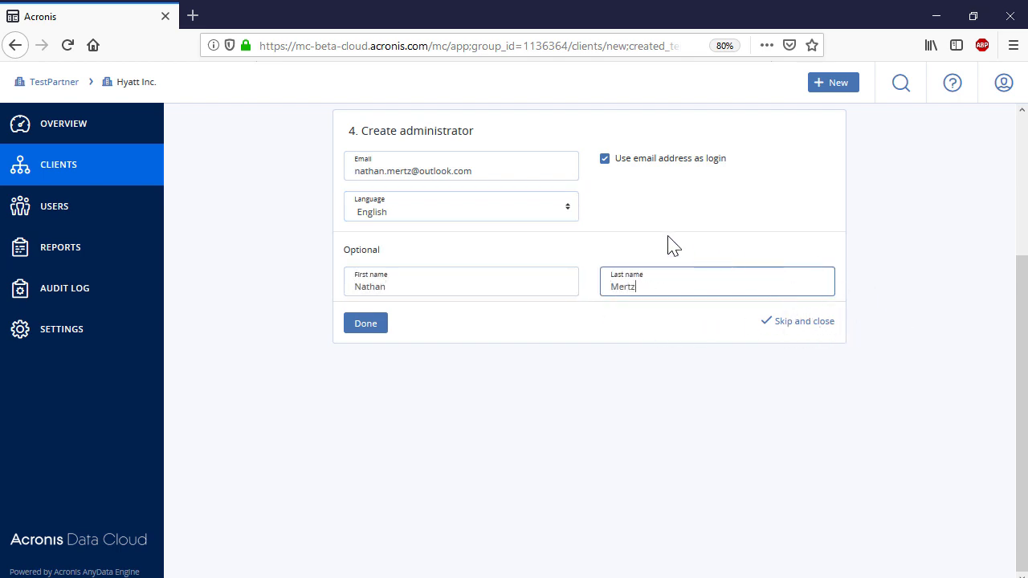
{"action": "left_click", "coordinate": [365, 323]}
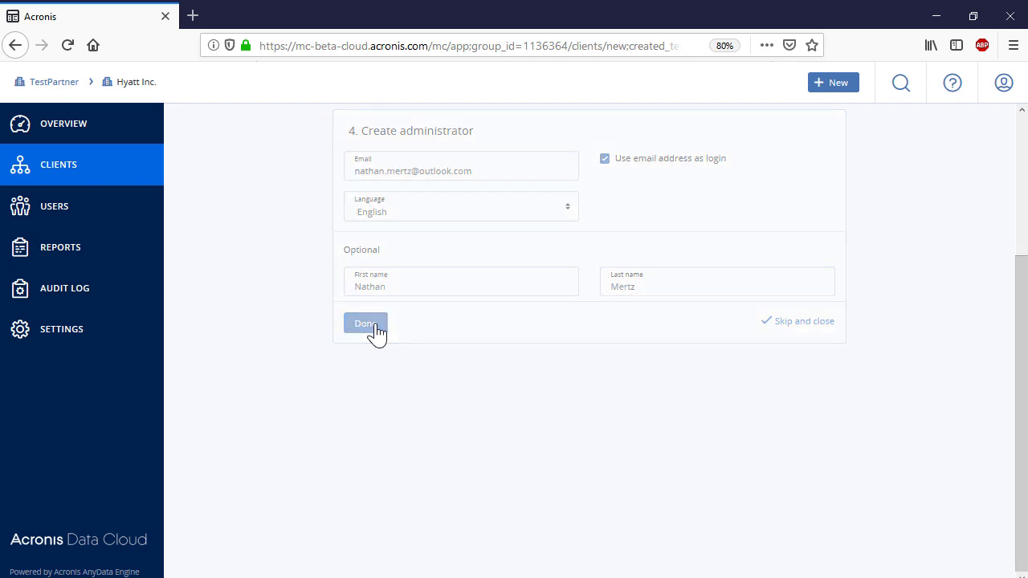
{"action": "left_click", "coordinate": [365, 323]}
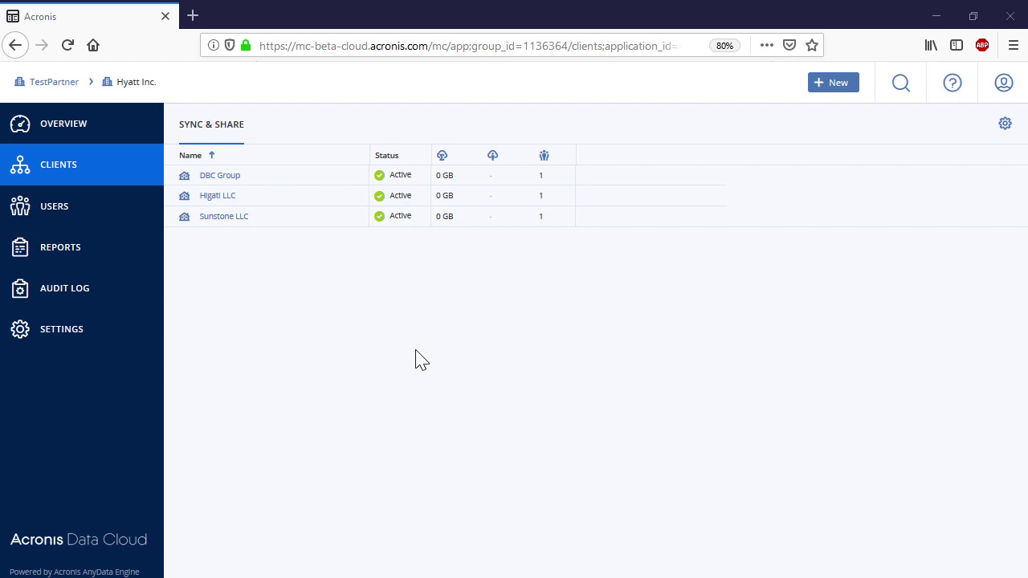
{"action": "mouse_move", "coordinate": [833, 83]}
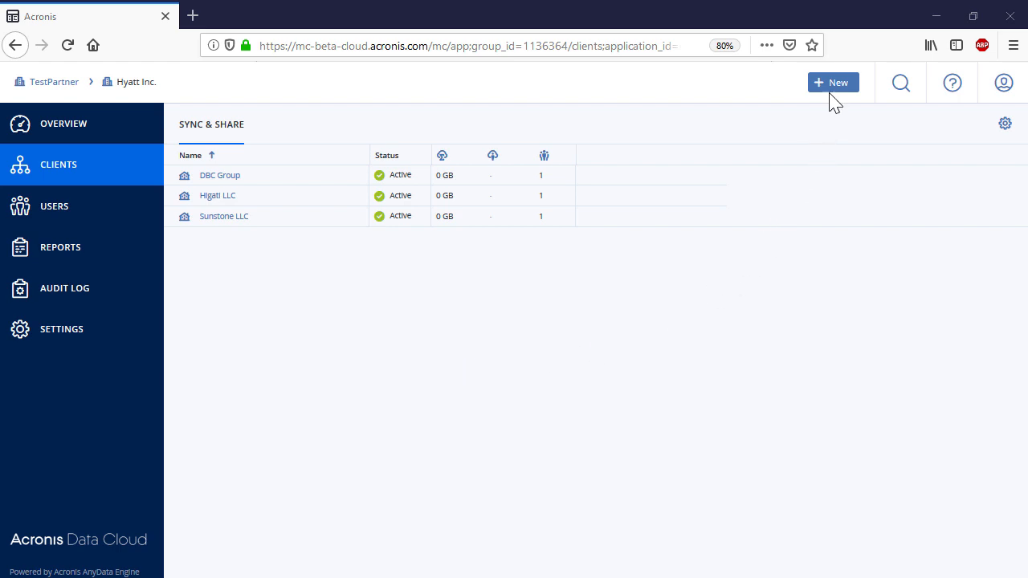
Step: Start a new folder named 'APAC' and advance to service selection
{"action": "left_click", "coordinate": [833, 82]}
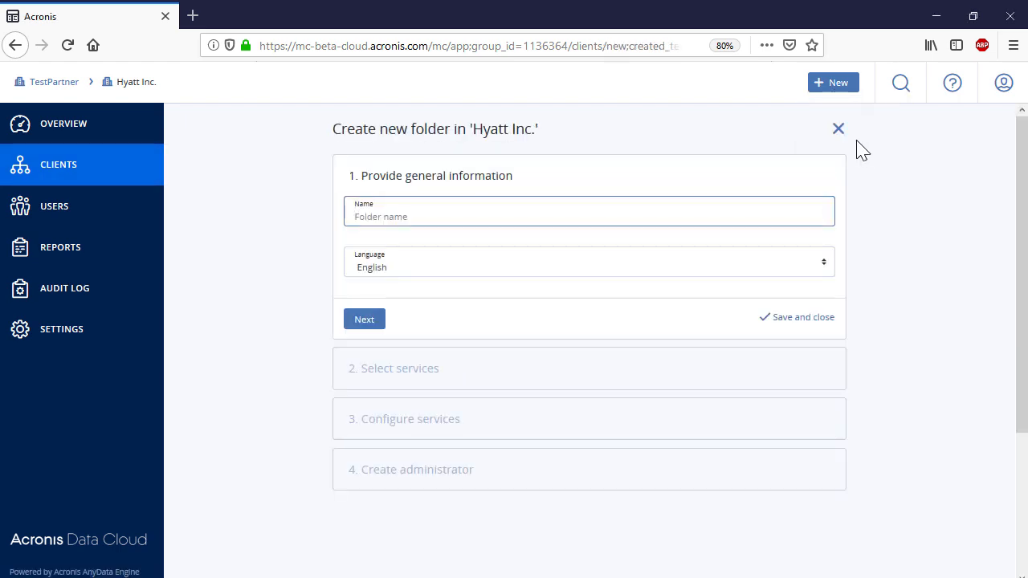
{"action": "type", "text": "APAC"}
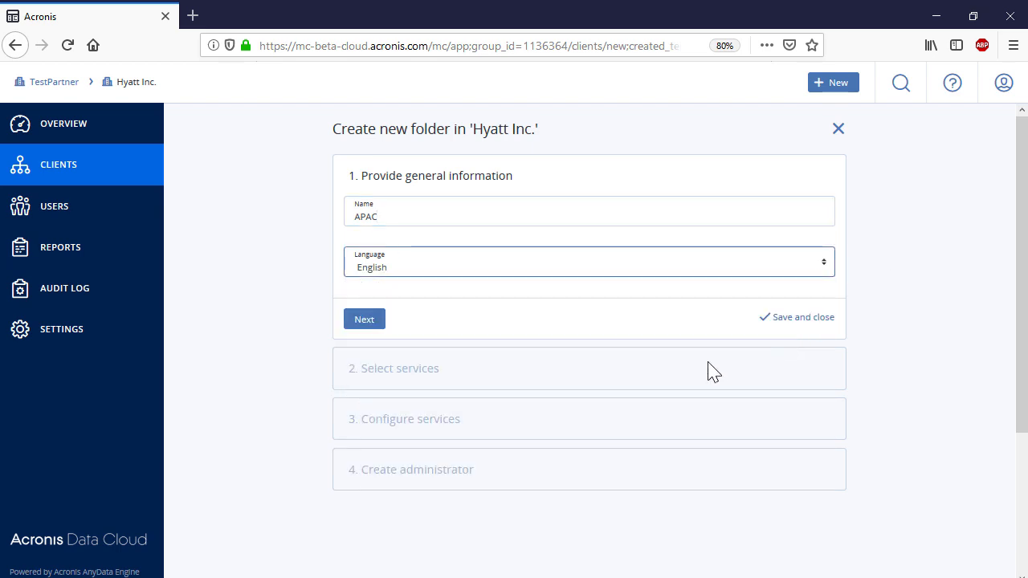
{"action": "left_click", "coordinate": [364, 319]}
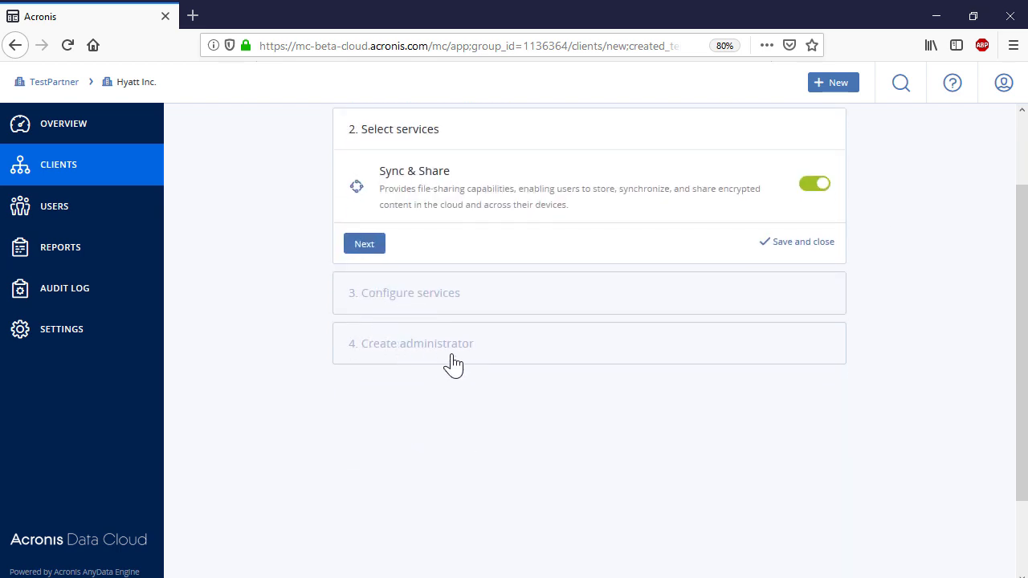
{"action": "mouse_move", "coordinate": [546, 350]}
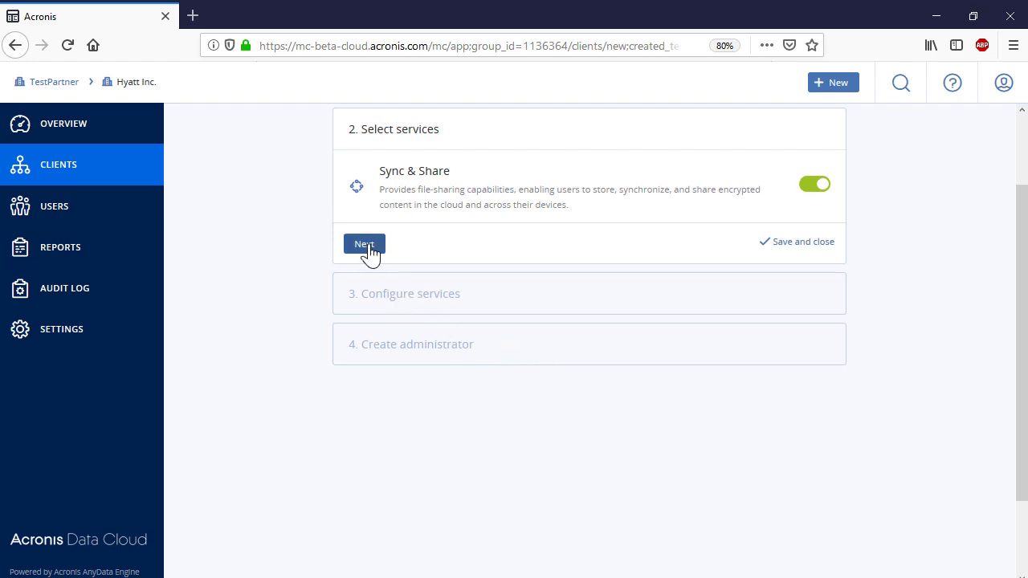
{"action": "left_click", "coordinate": [364, 245]}
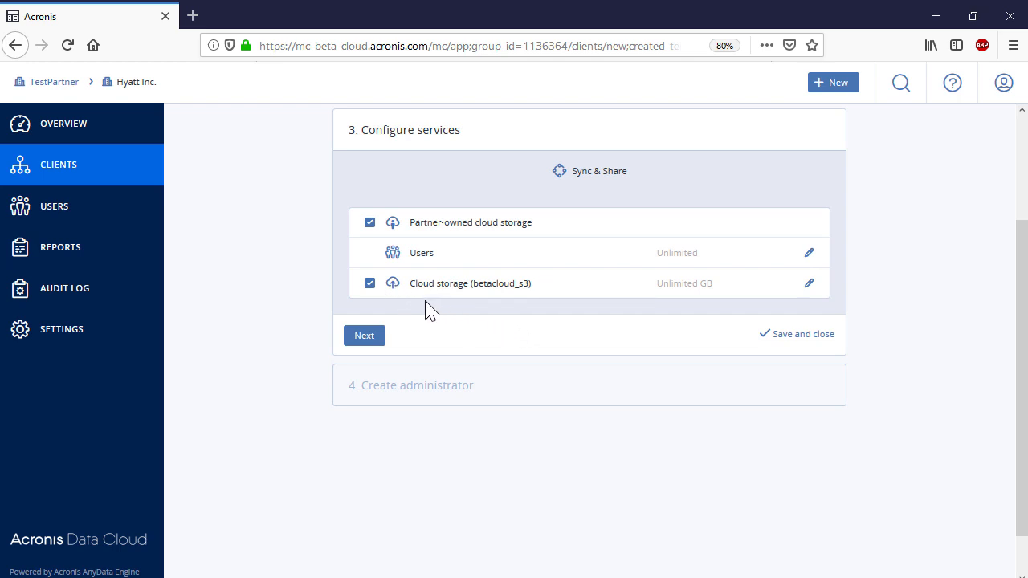
{"action": "left_click", "coordinate": [364, 335]}
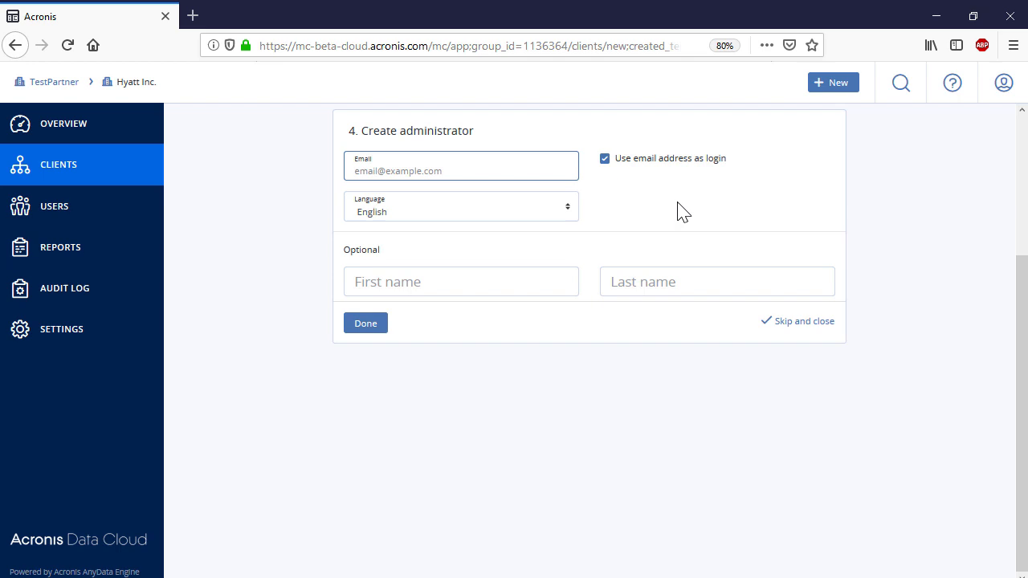
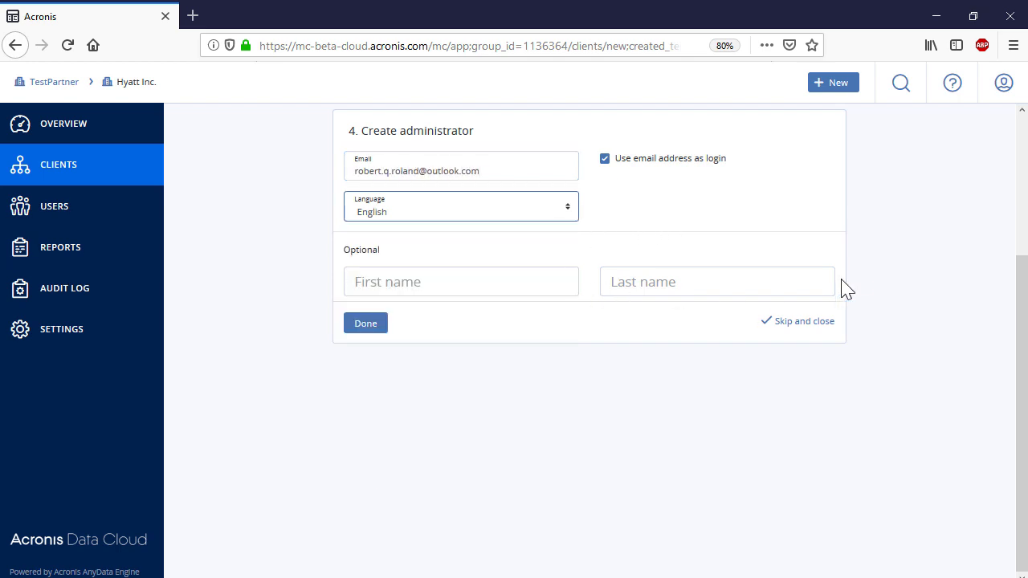
{"action": "left_click", "coordinate": [461, 281]}
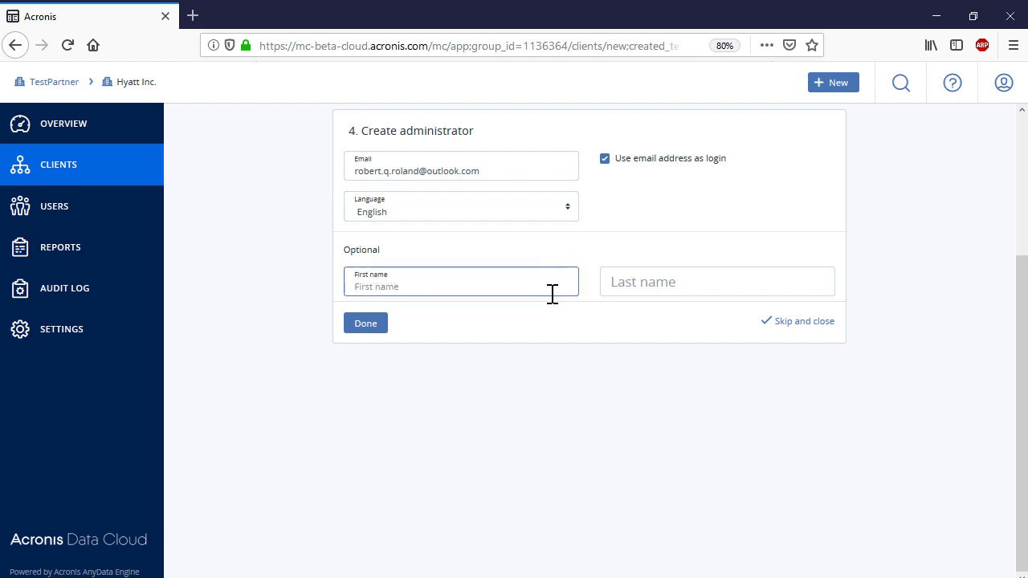
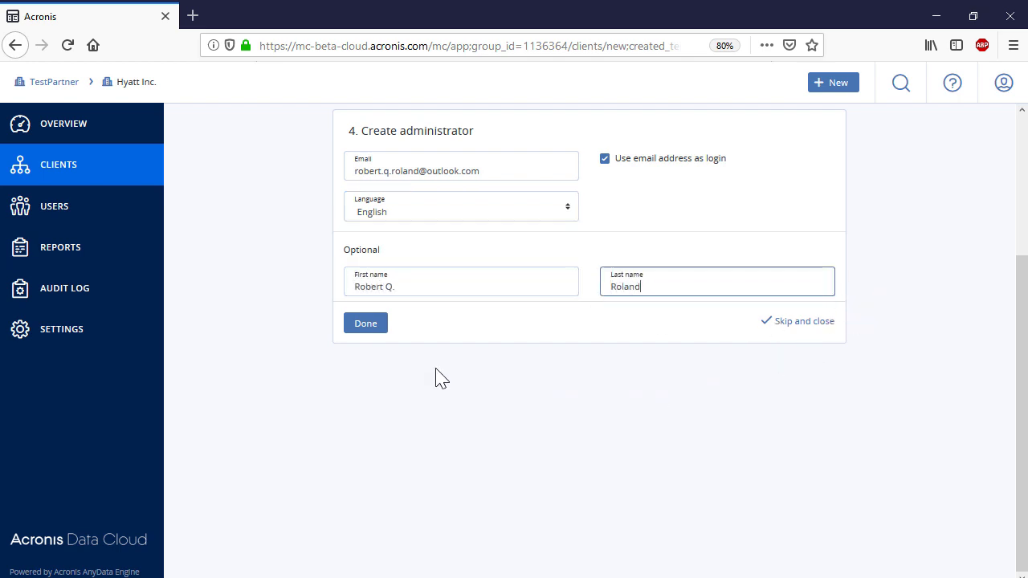
{"action": "left_click", "coordinate": [364, 323]}
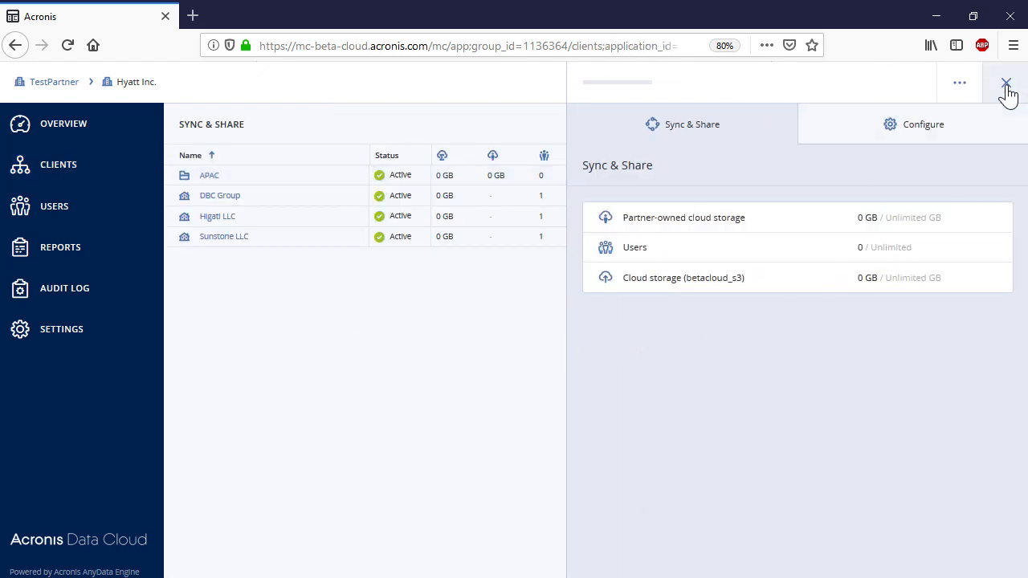
Step: Close APAC's details panel and show the APAC folder's internal ID via Show ID
{"action": "left_click", "coordinate": [1007, 82]}
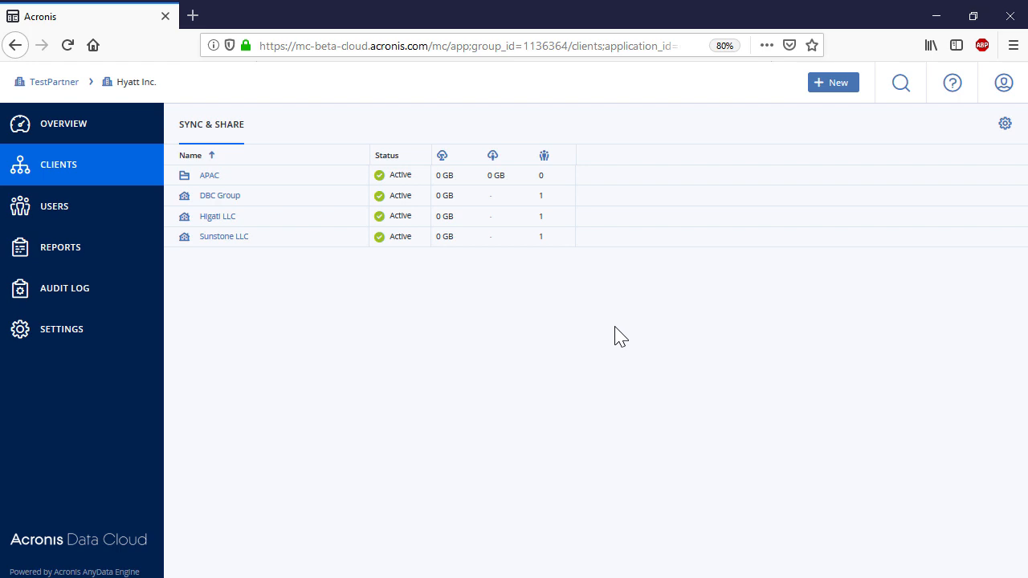
{"action": "left_click", "coordinate": [353, 175]}
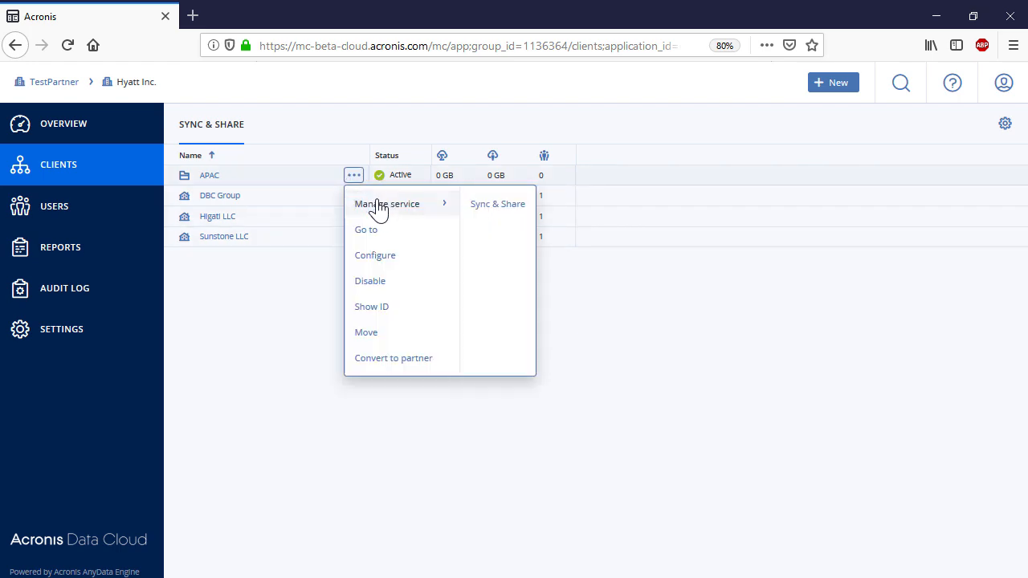
{"action": "left_click", "coordinate": [371, 306]}
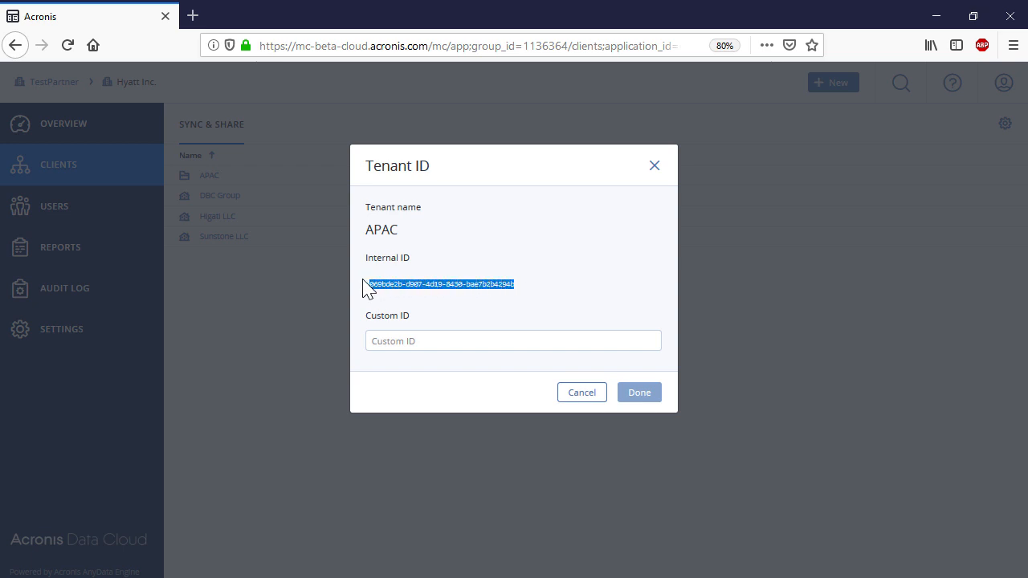
{"action": "mouse_move", "coordinate": [445, 324]}
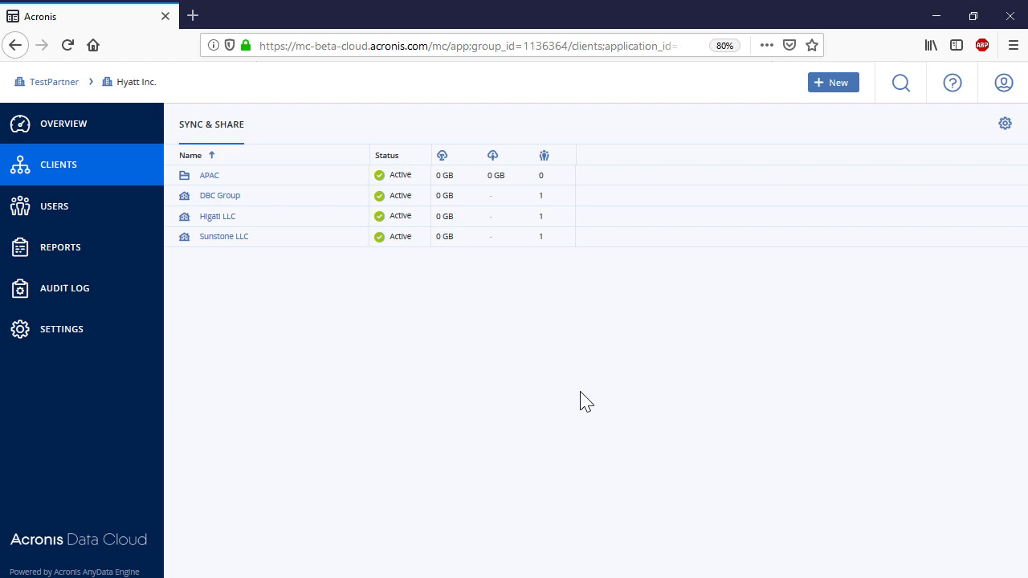
Step: Move DBC Group into APAC using internal ID 069bde2b-d907-4d19-8430-bae7b2b4294b
{"action": "left_click", "coordinate": [219, 196]}
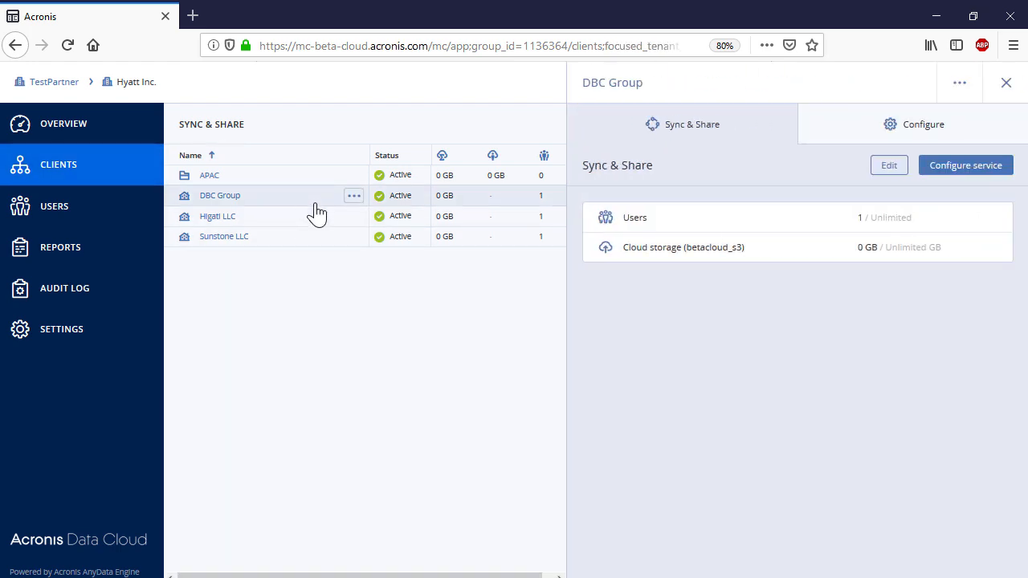
{"action": "left_click", "coordinate": [354, 195]}
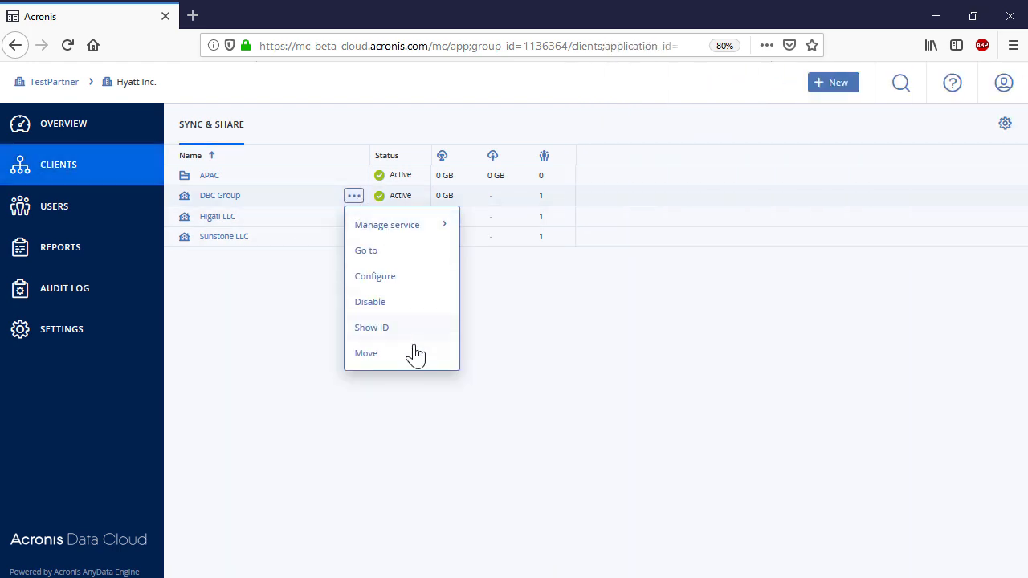
{"action": "left_click", "coordinate": [366, 353]}
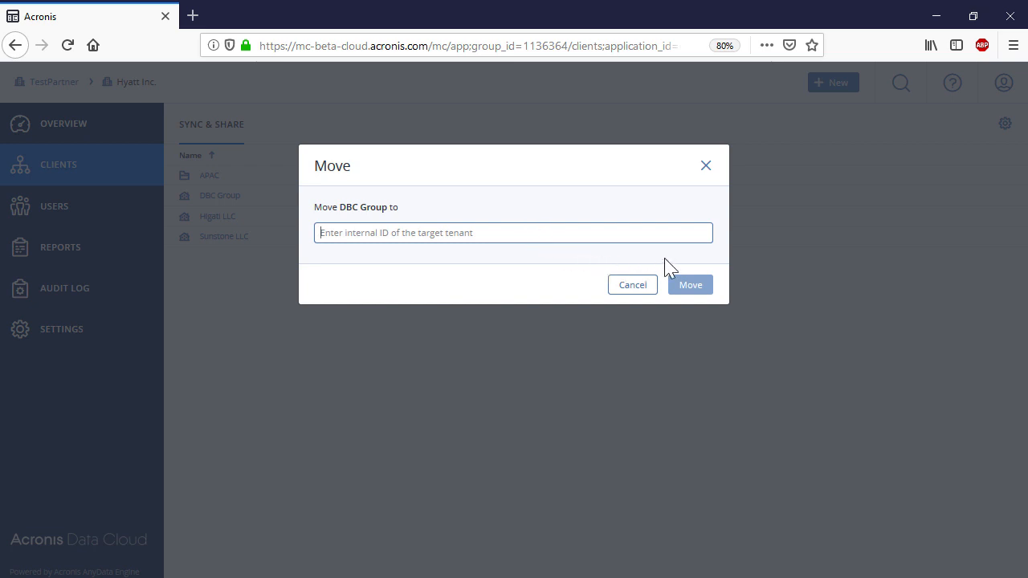
{"action": "type", "text": "069bde2b-d907-4d19-8430-bae7b2b4294b"}
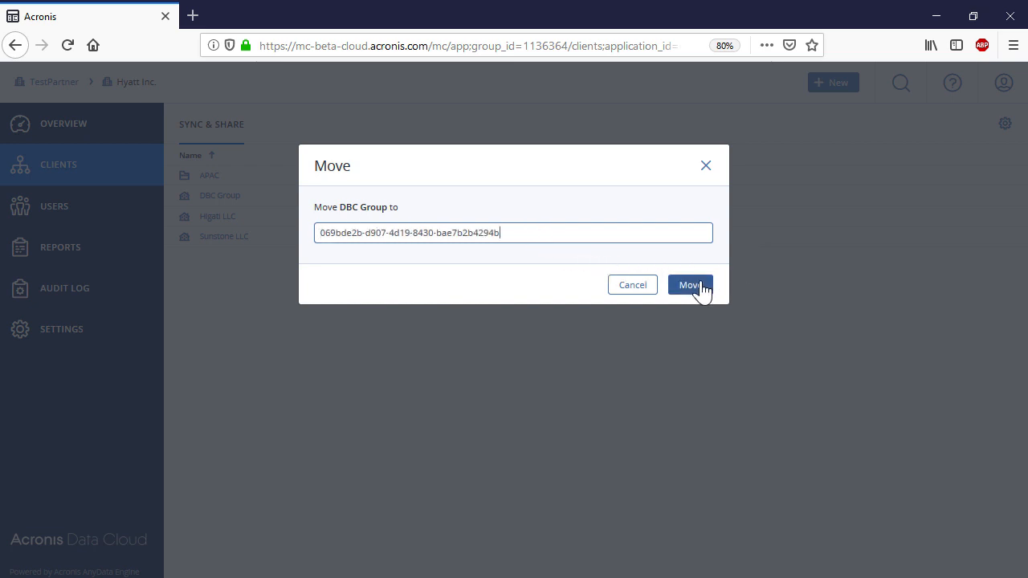
{"action": "left_click", "coordinate": [689, 285]}
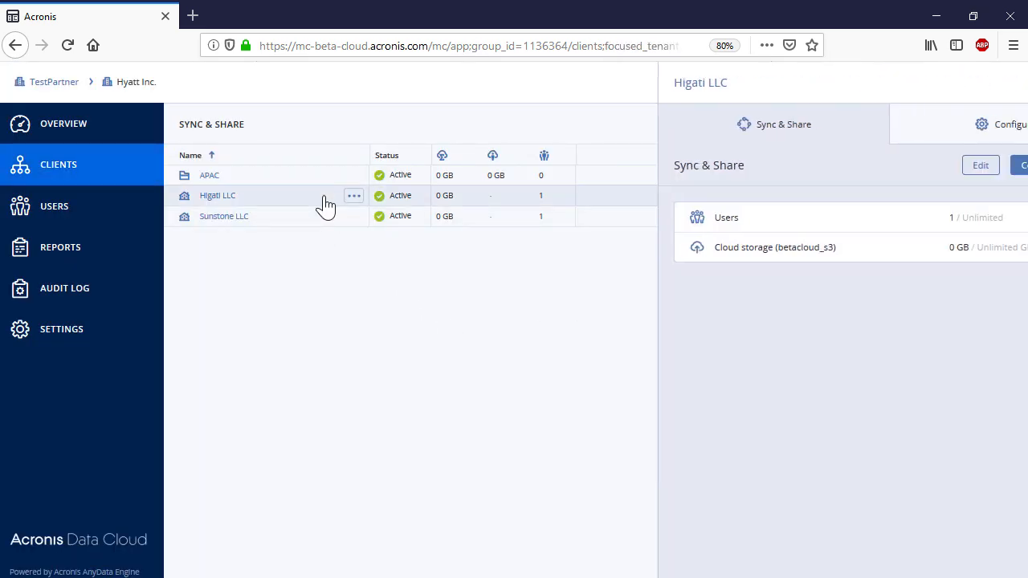
{"action": "left_click", "coordinate": [353, 196]}
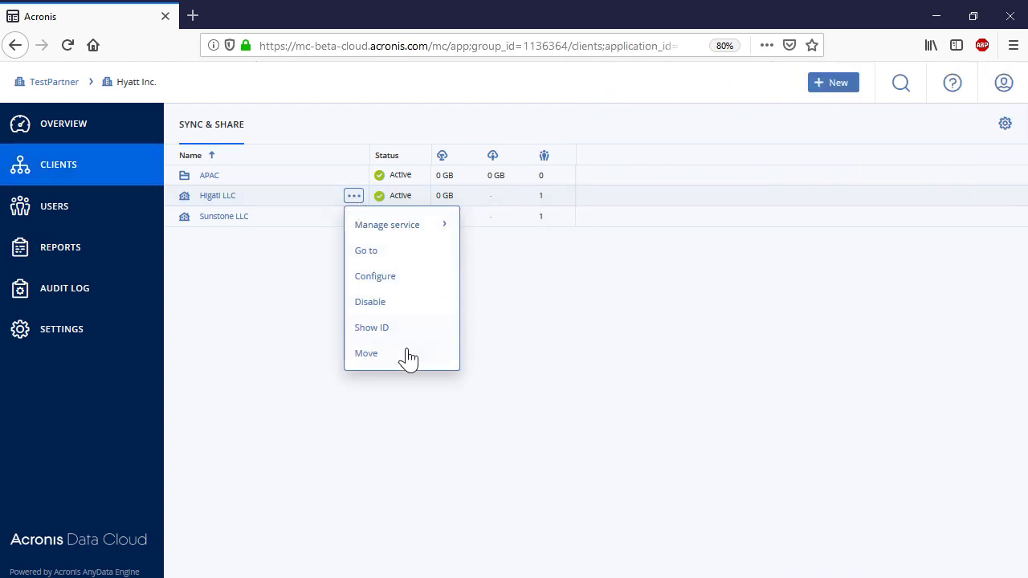
Step: Move Higati LLC, then Sunstone LLC, into APAC by pasting its internal ID
{"action": "left_click", "coordinate": [366, 353]}
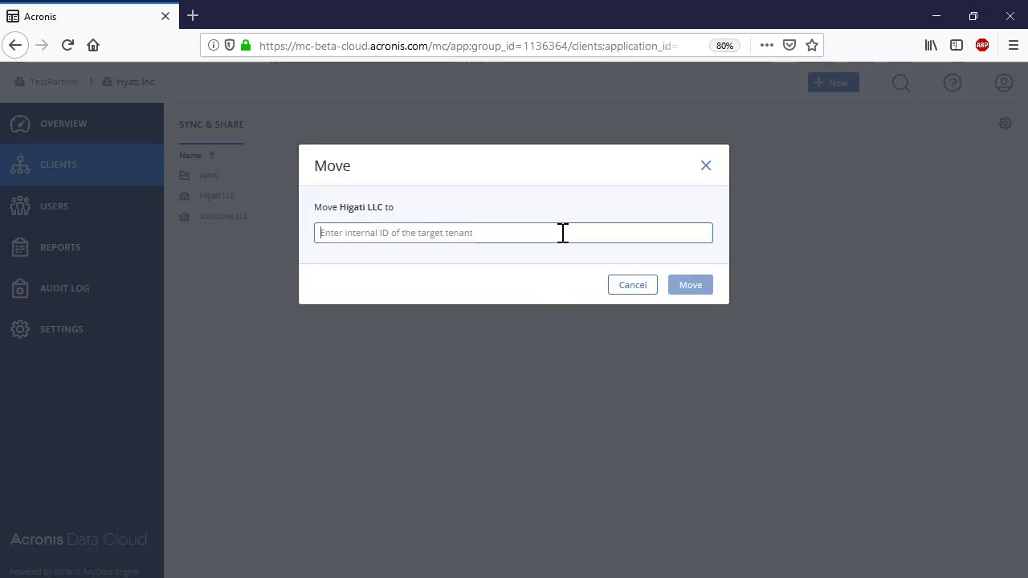
{"action": "type", "text": "069bde2b-d907-4d19-8430-bae7b2b4294b"}
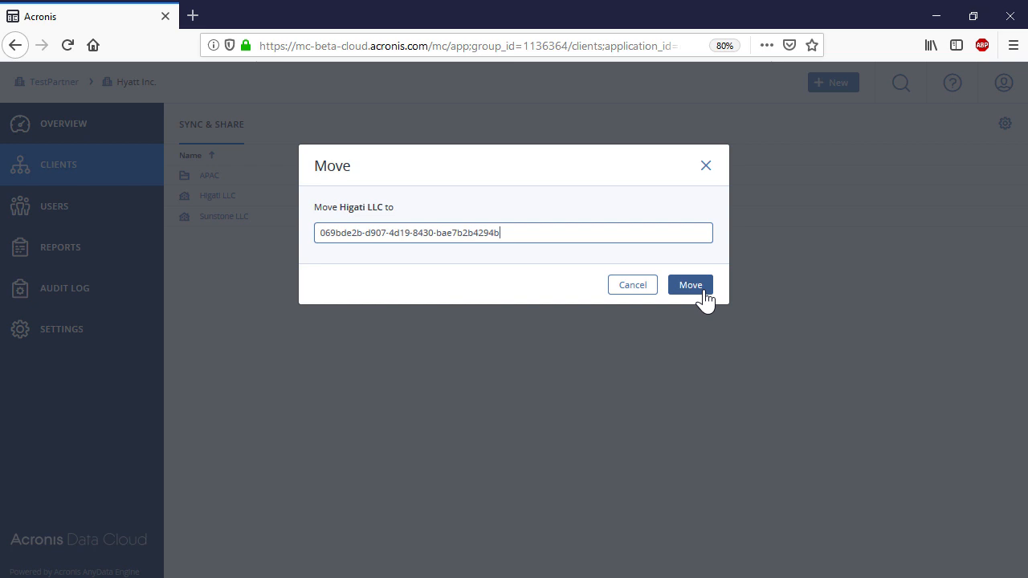
{"action": "left_click", "coordinate": [690, 284]}
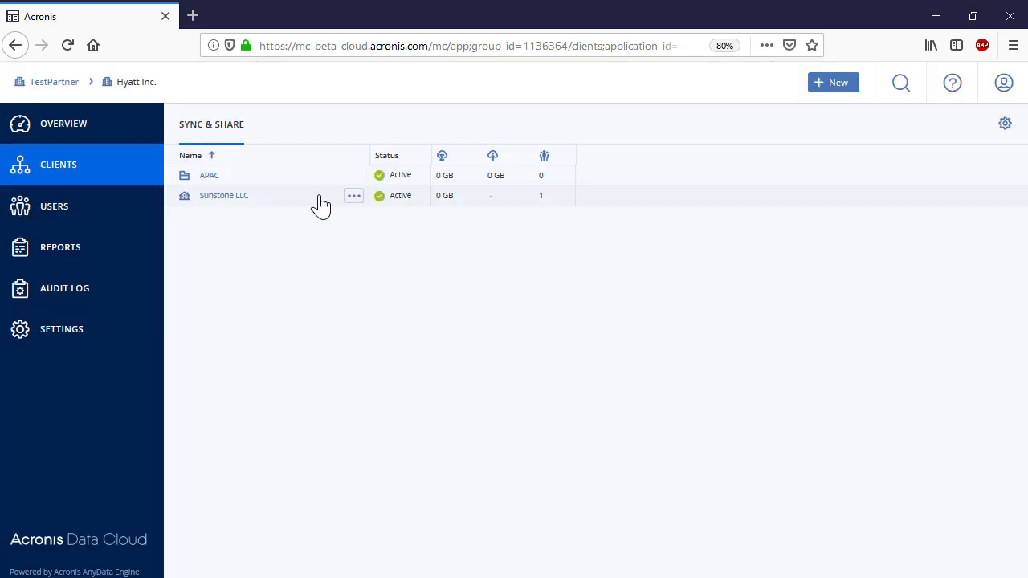
{"action": "left_click", "coordinate": [353, 195]}
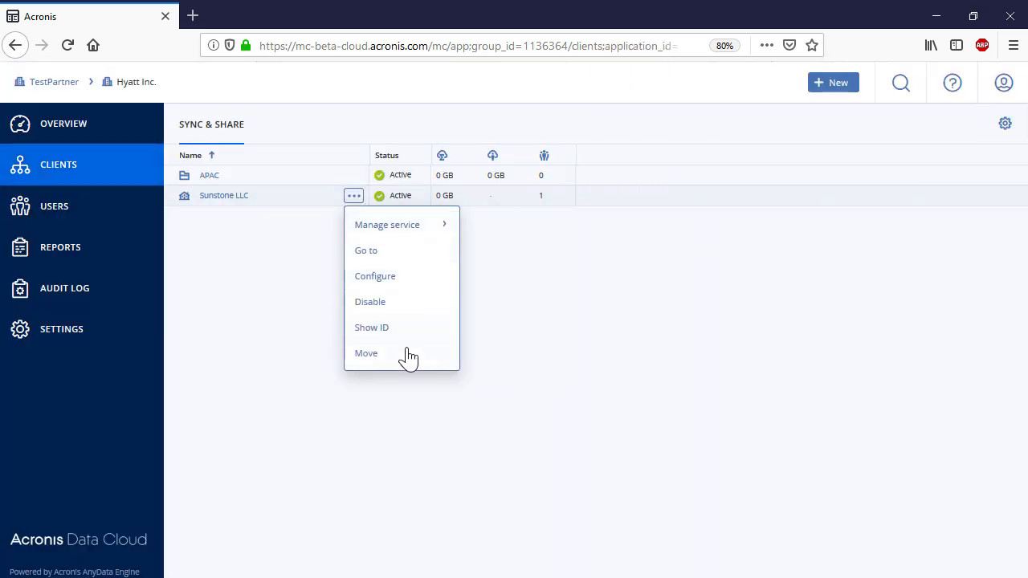
{"action": "left_click", "coordinate": [367, 353]}
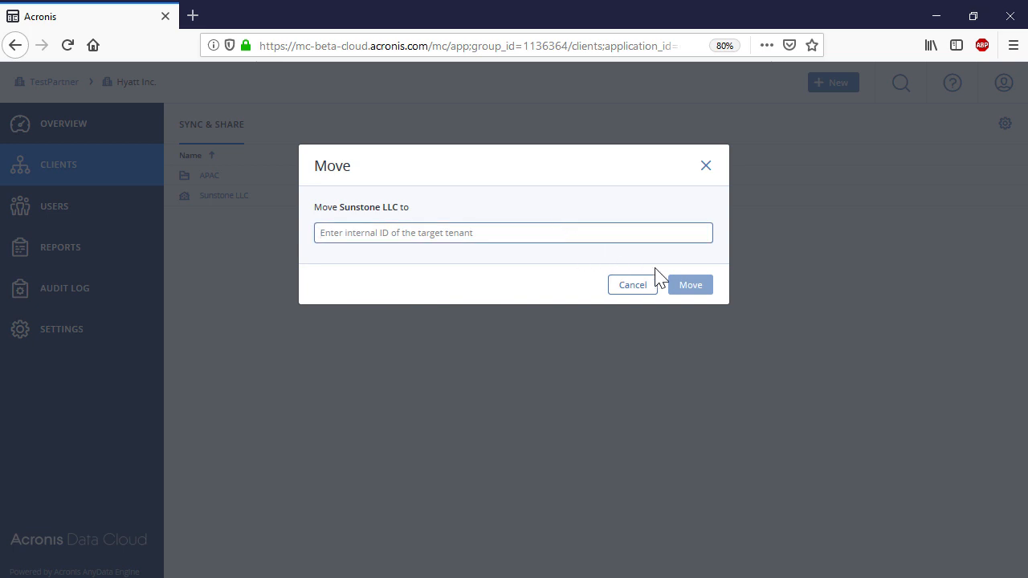
{"action": "type", "text": "069bde2b-d907-4d19-8430-bae7b2b4294b"}
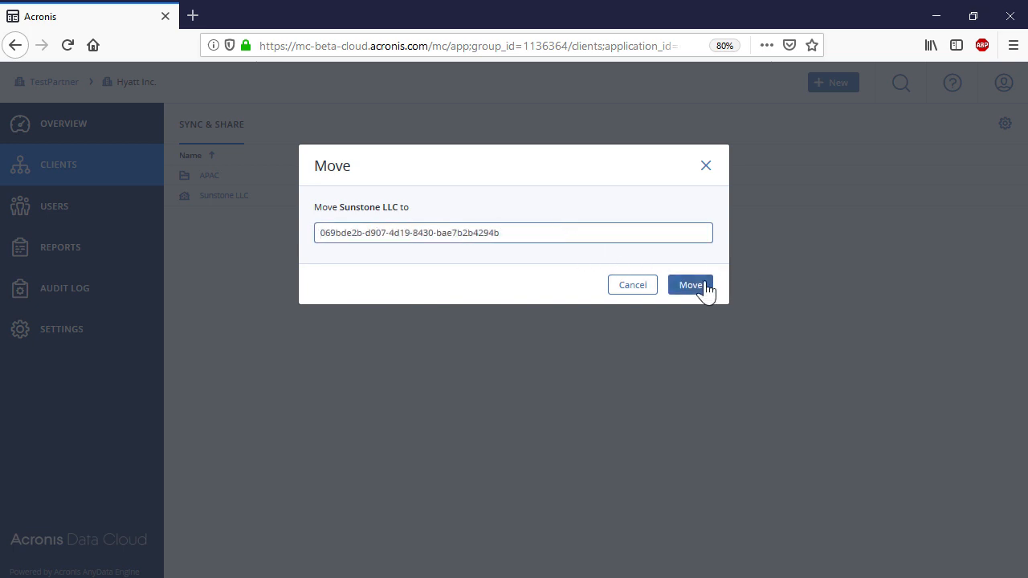
{"action": "left_click", "coordinate": [690, 284]}
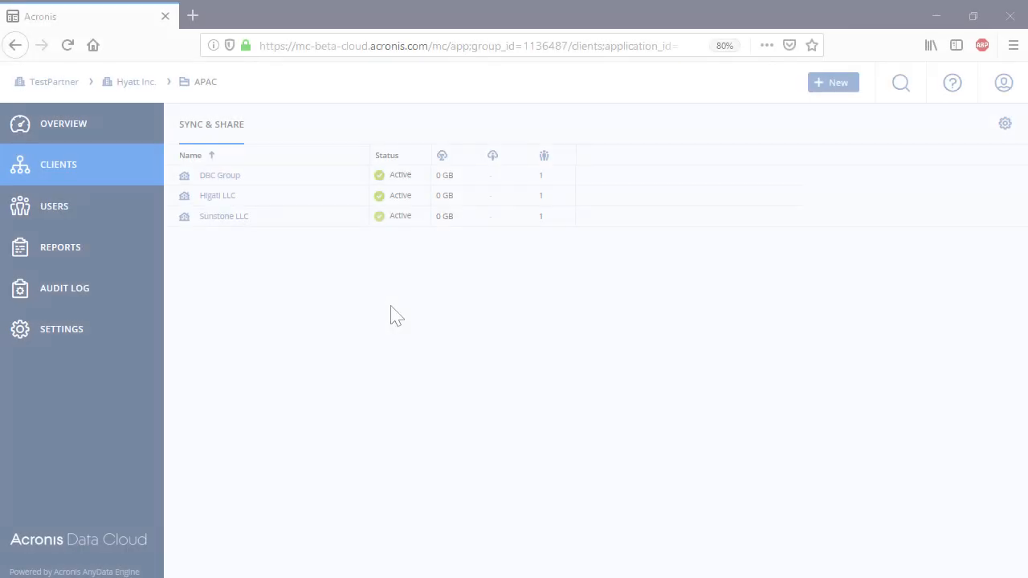
Step: In DBC Group's users, start a new user with email 'jaime.…' and English language
{"action": "left_click", "coordinate": [219, 175]}
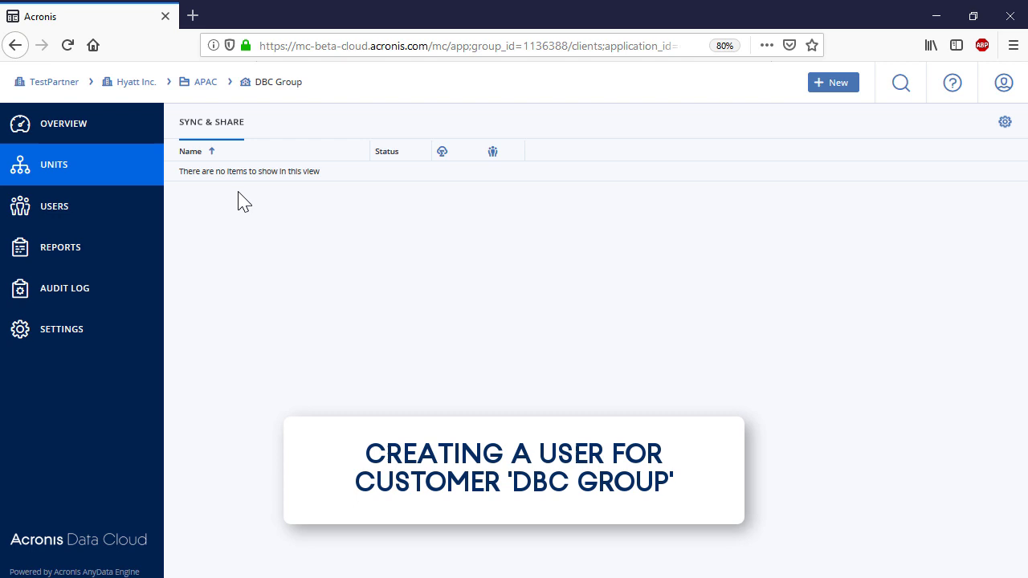
{"action": "left_click", "coordinate": [54, 205]}
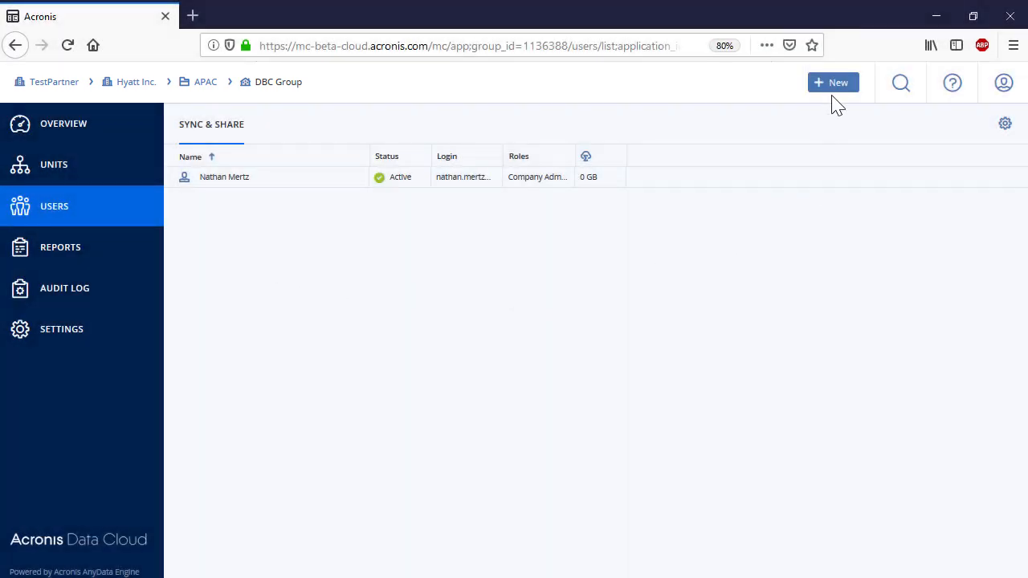
{"action": "left_click", "coordinate": [833, 82]}
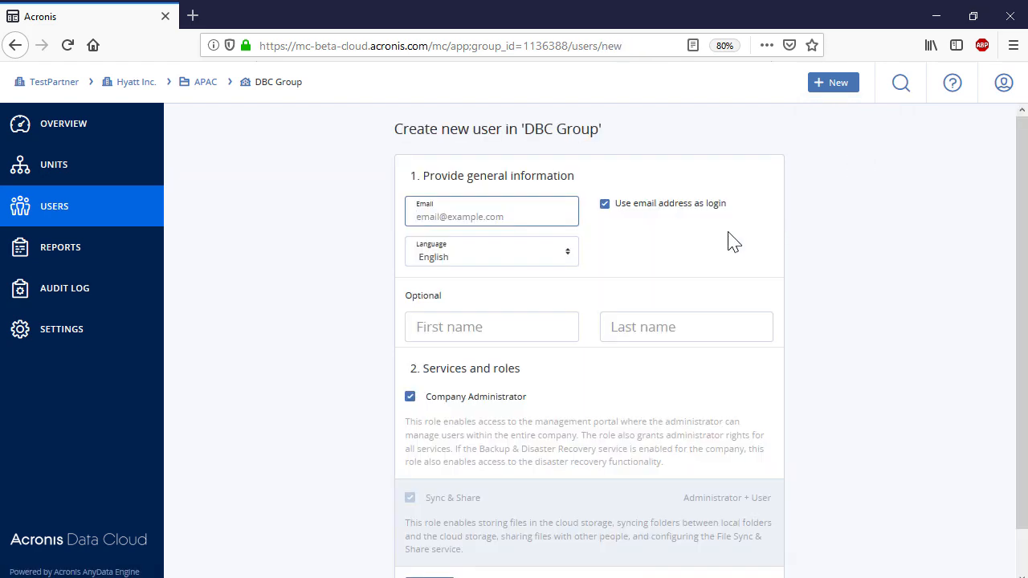
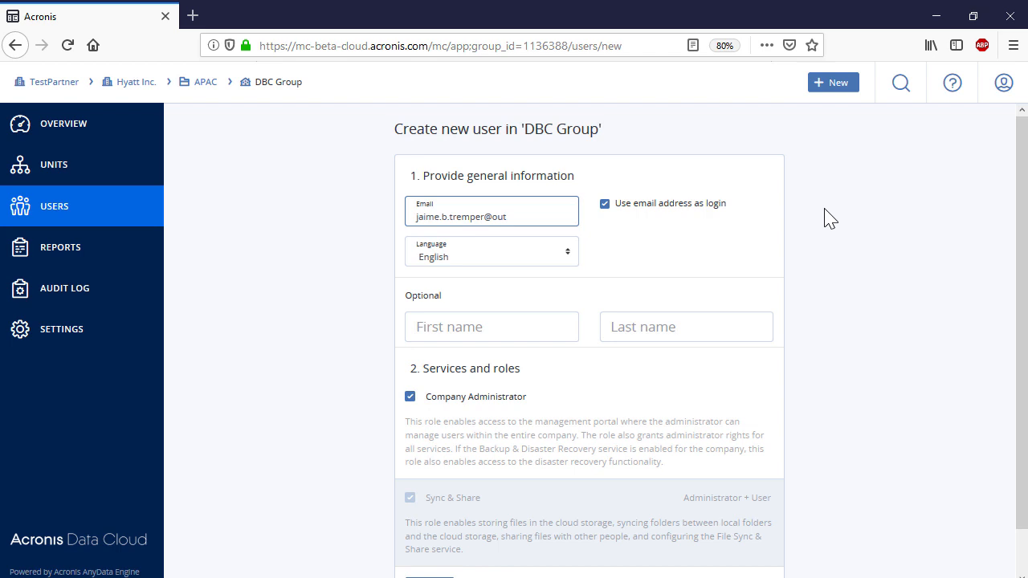
{"action": "left_click", "coordinate": [491, 252]}
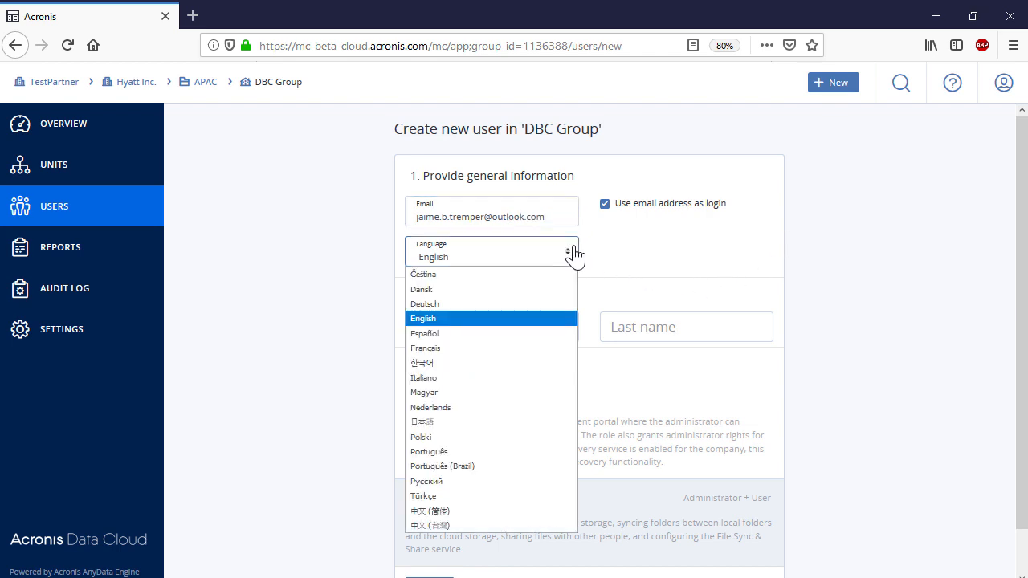
{"action": "left_click", "coordinate": [424, 318]}
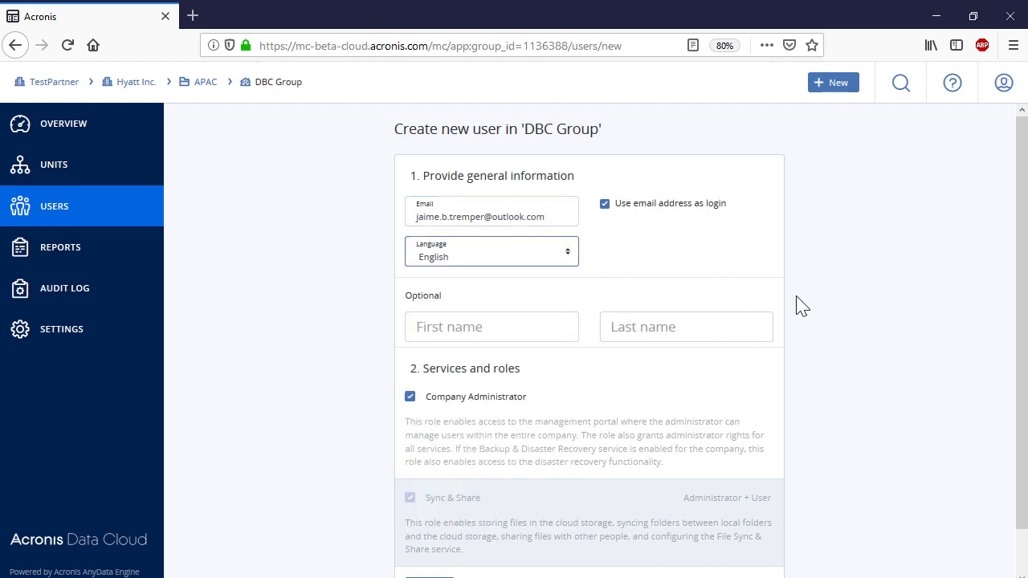
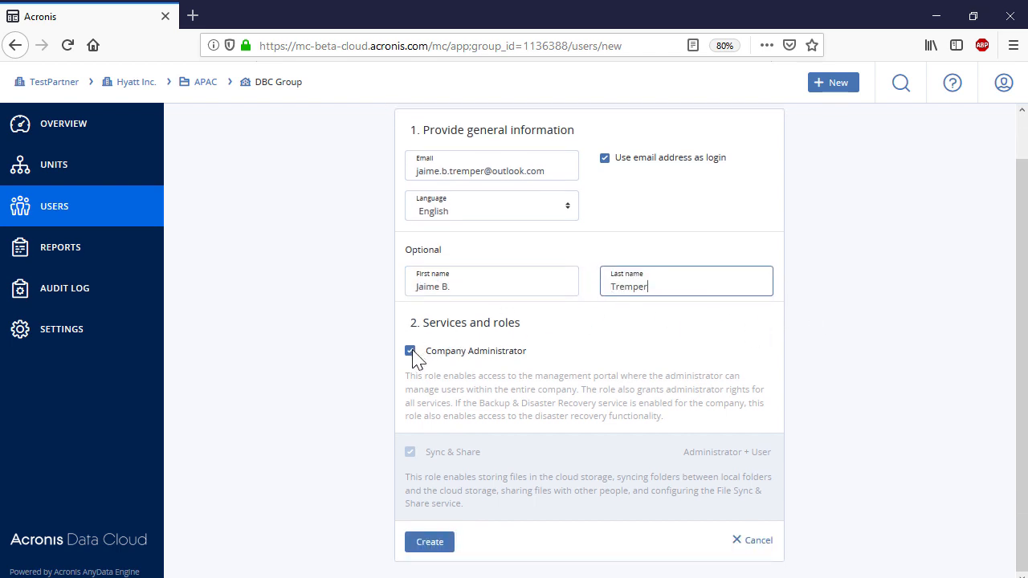
{"action": "left_click", "coordinate": [409, 351]}
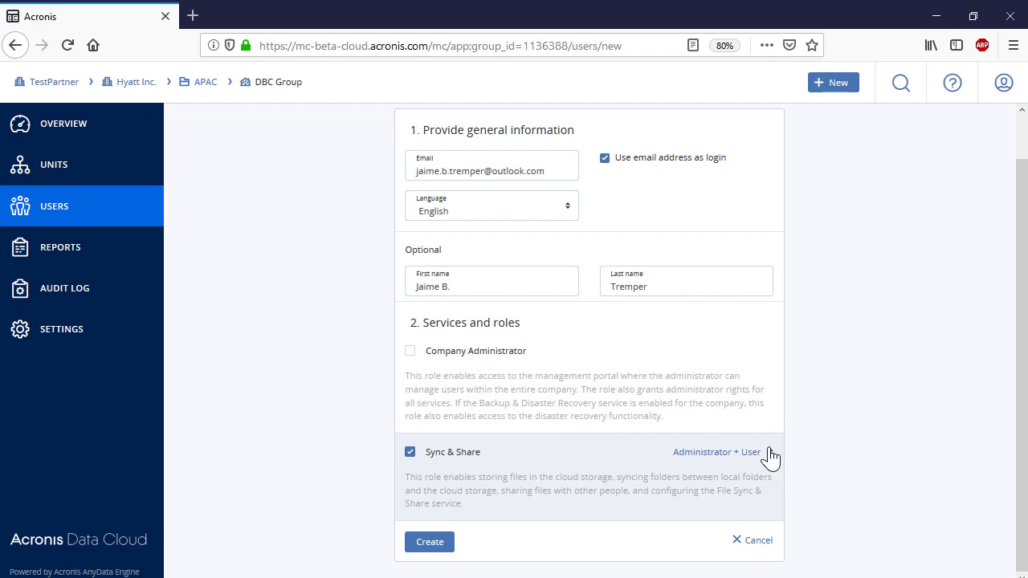
{"action": "left_click", "coordinate": [716, 453]}
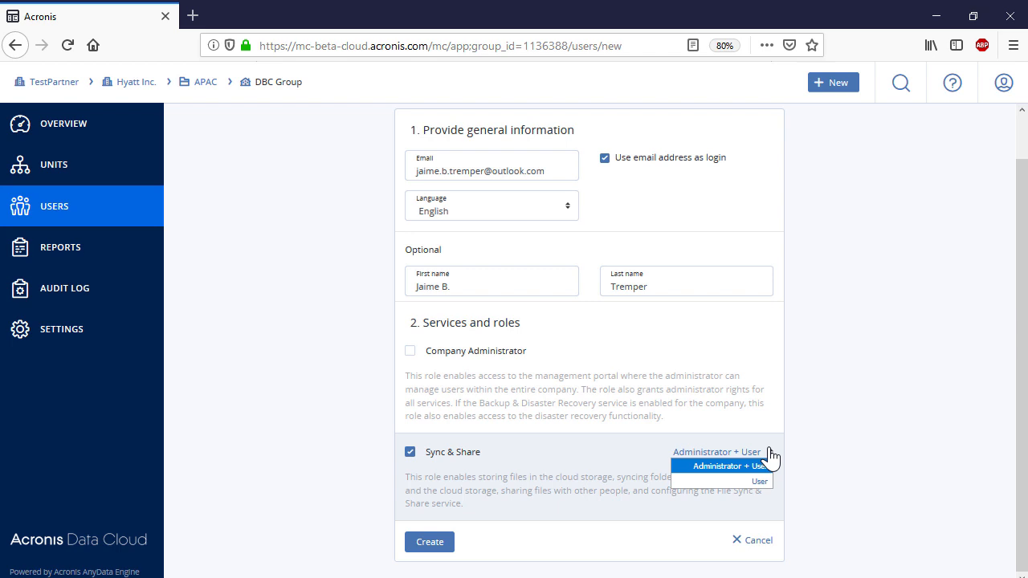
{"action": "left_click", "coordinate": [759, 482]}
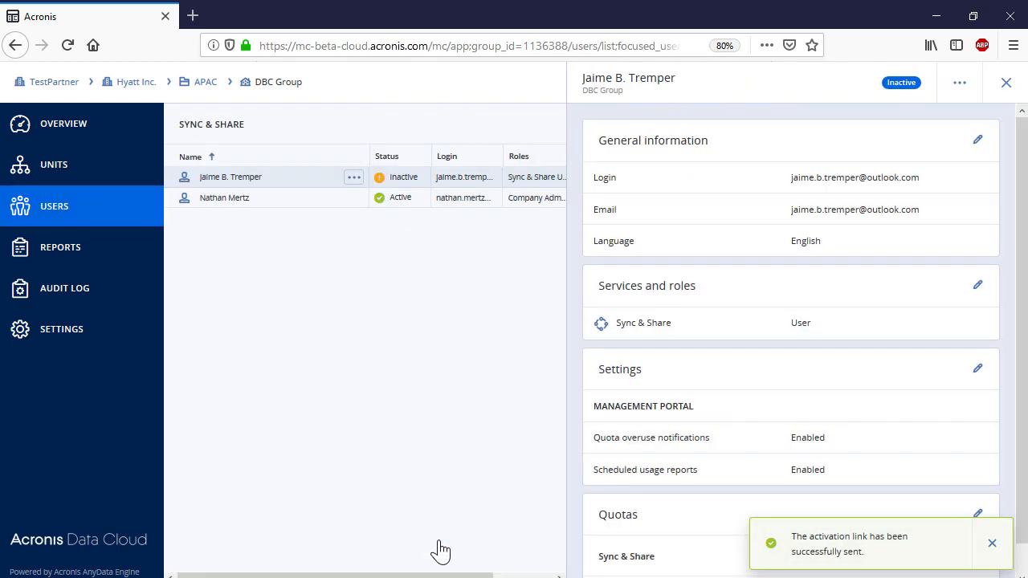
{"action": "mouse_move", "coordinate": [1011, 114]}
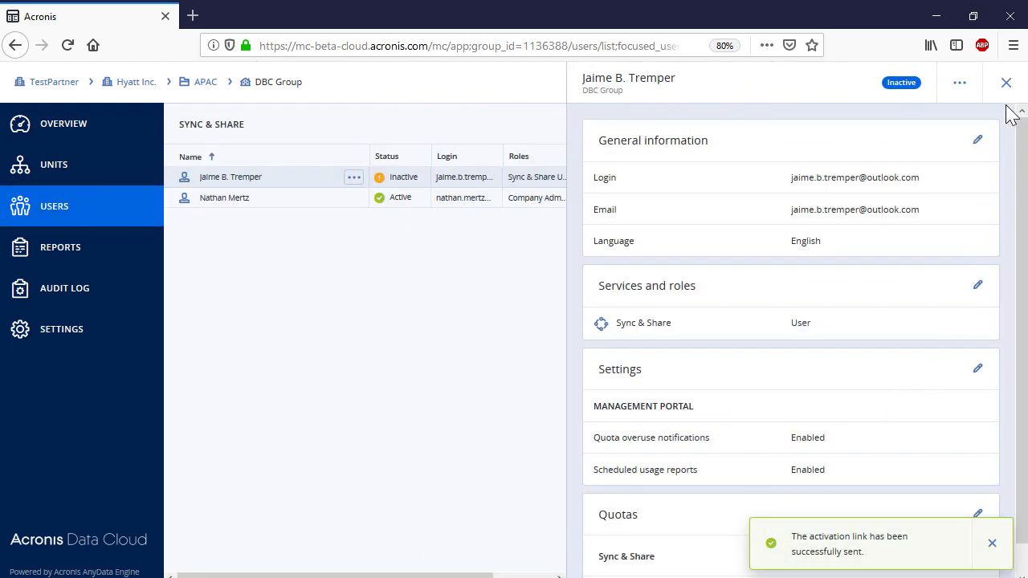
Step: Close the user's details and follow the email's Activate account link
{"action": "left_click", "coordinate": [1005, 81]}
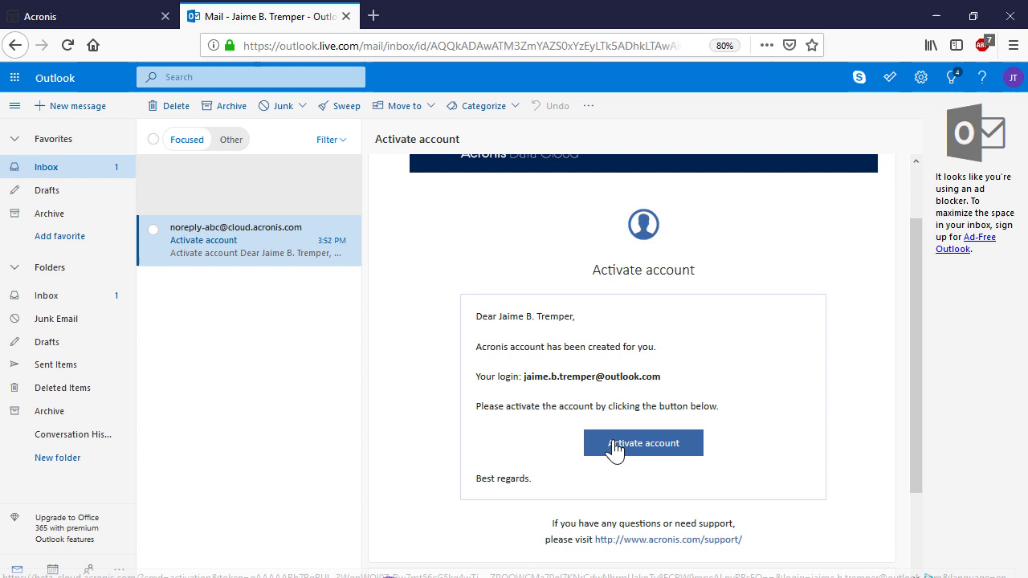
{"action": "left_click", "coordinate": [643, 442]}
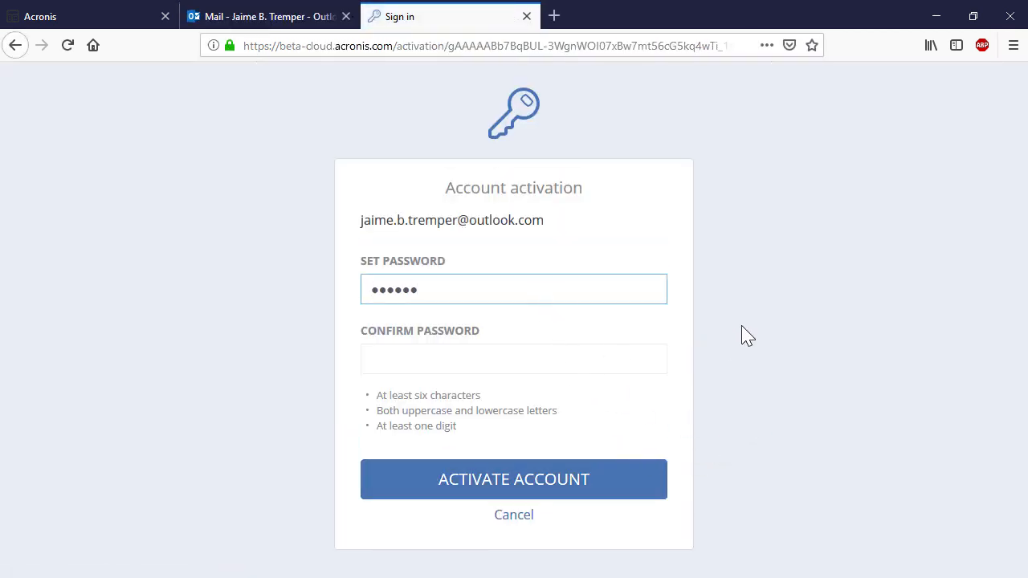
Step: Set Jaime's password and accept the End-User License Agreement to activate the account
{"action": "type", "text": "•••••"}
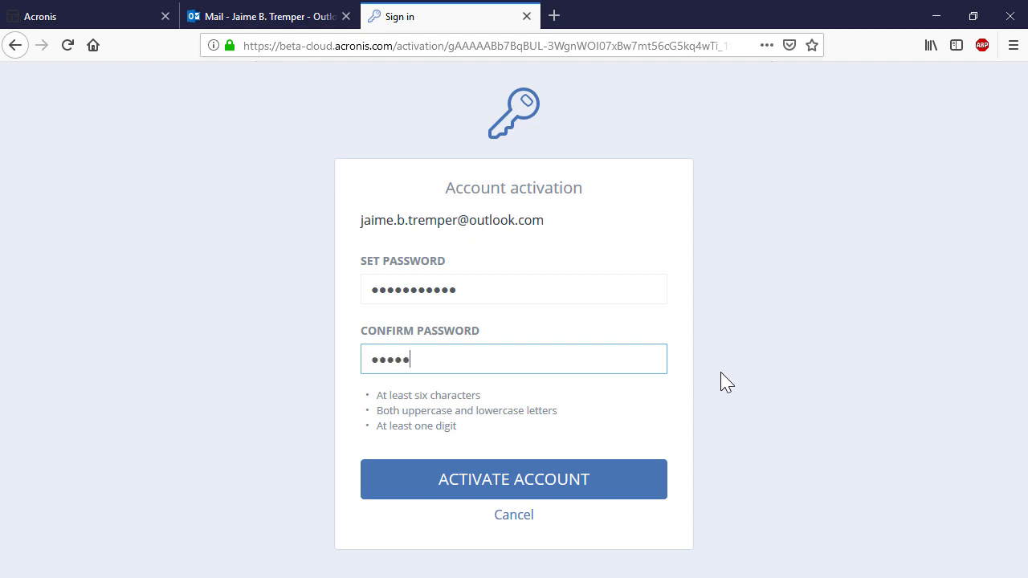
{"action": "left_click", "coordinate": [514, 479]}
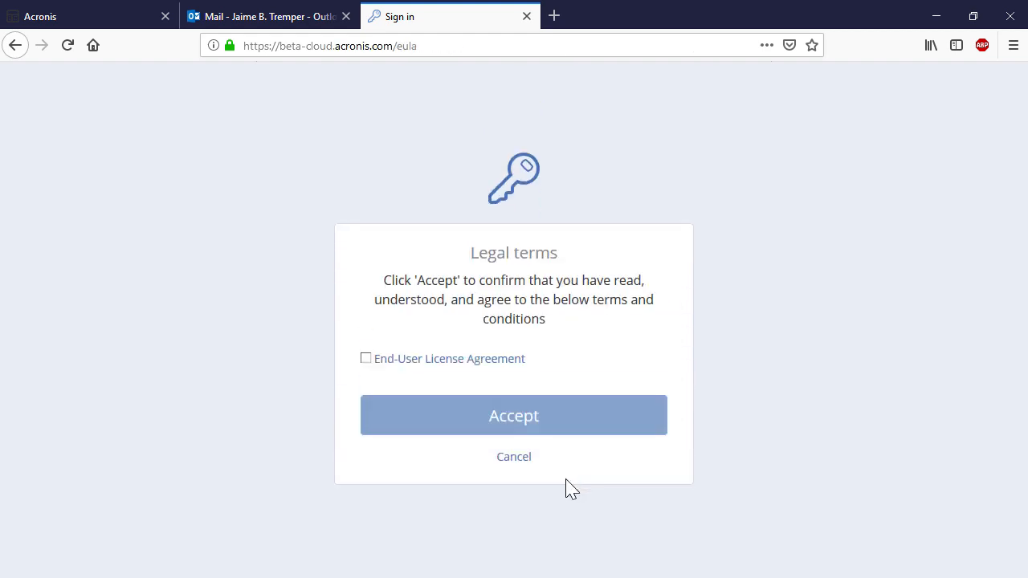
{"action": "left_click", "coordinate": [366, 358]}
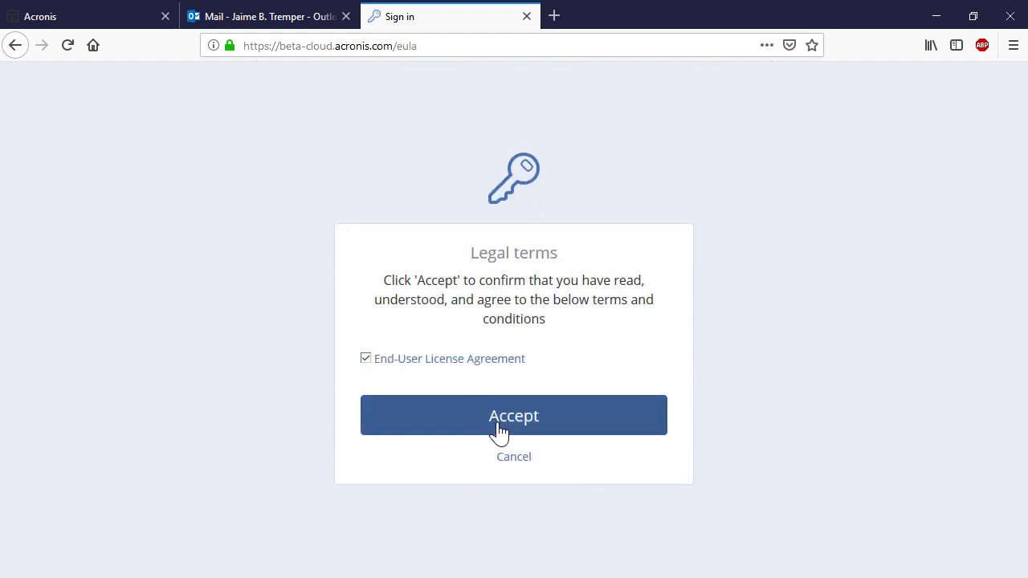
{"action": "left_click", "coordinate": [513, 415]}
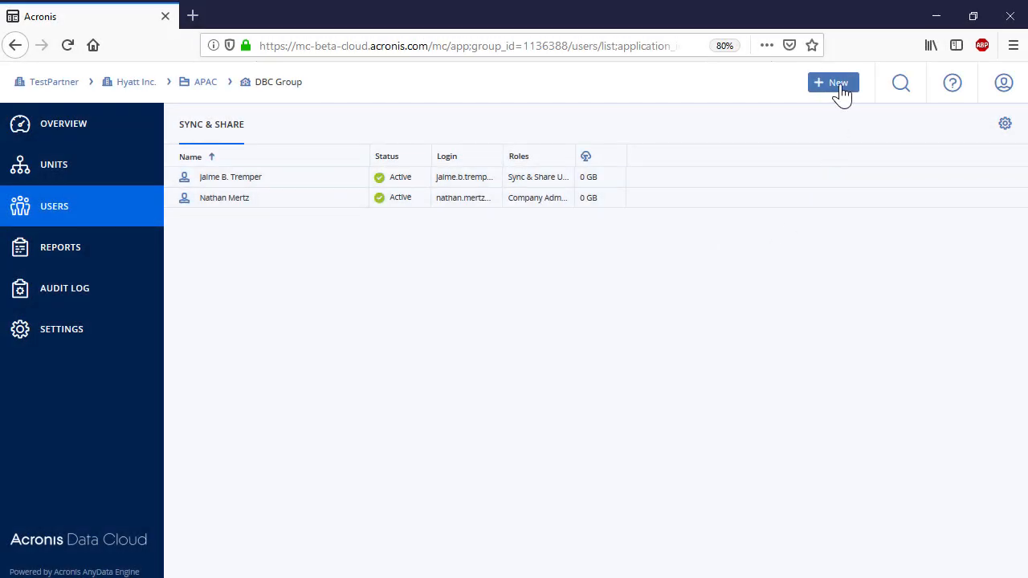
{"action": "left_click", "coordinate": [833, 82]}
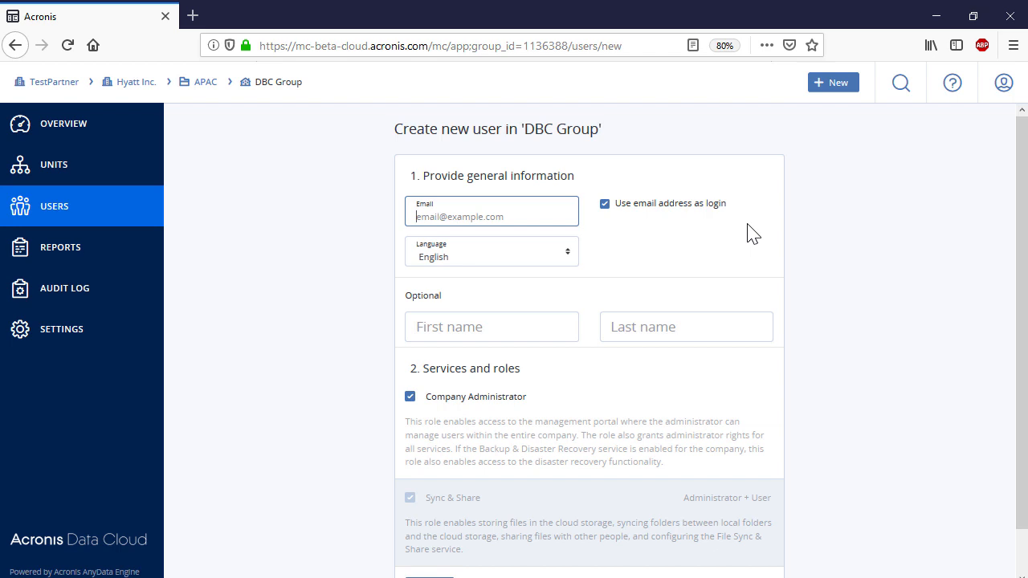
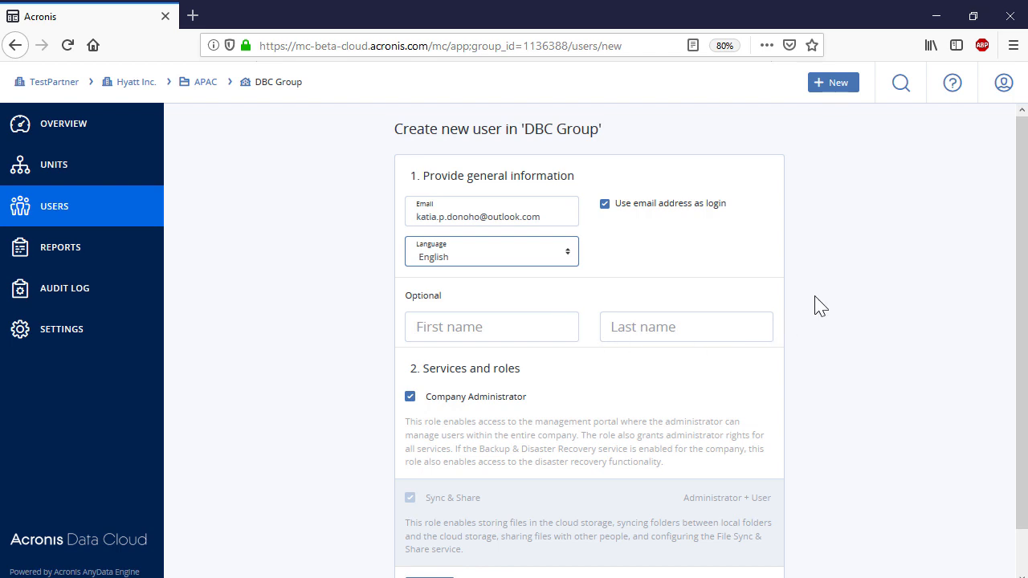
{"action": "left_click", "coordinate": [492, 326]}
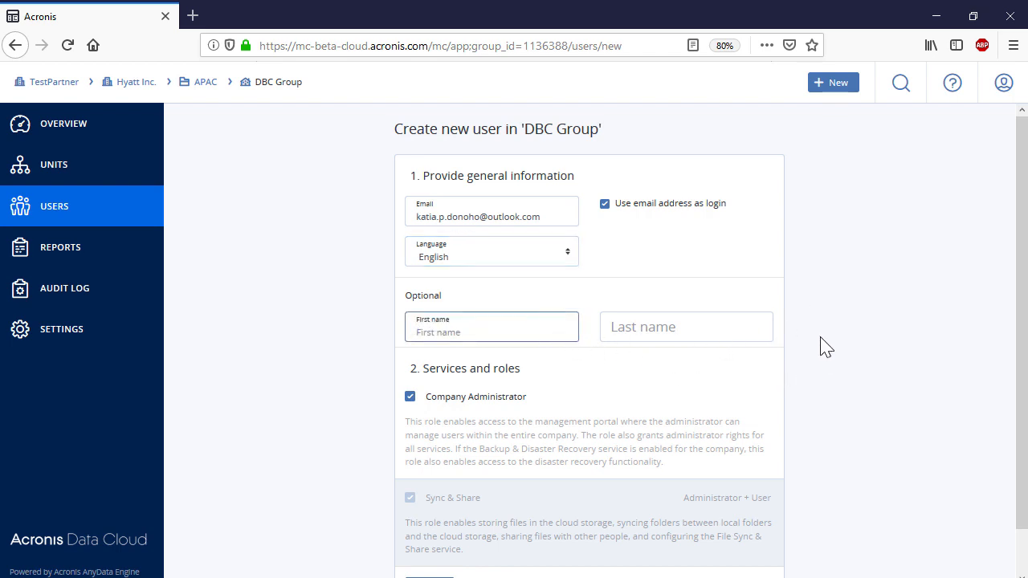
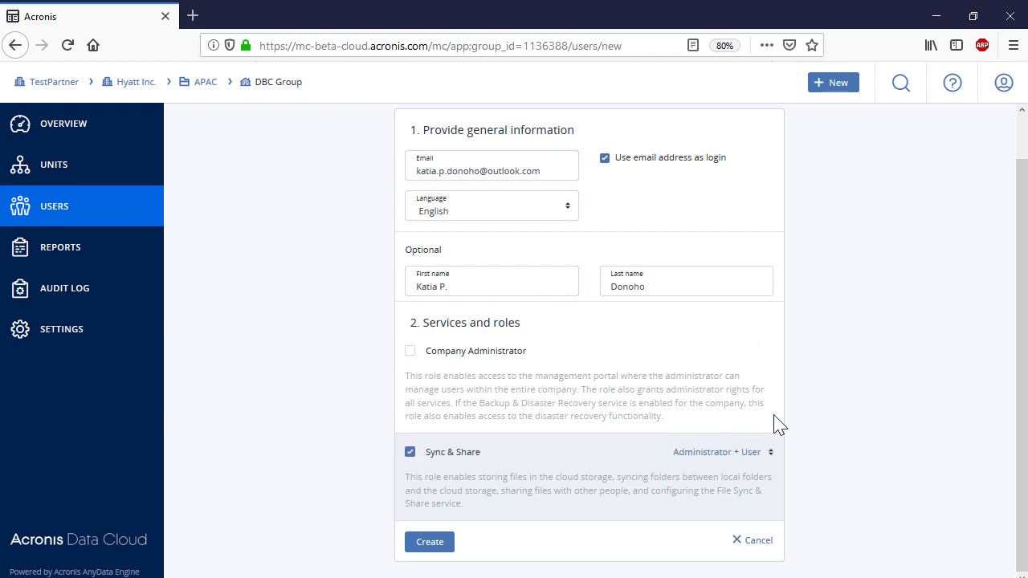
{"action": "mouse_move", "coordinate": [747, 461]}
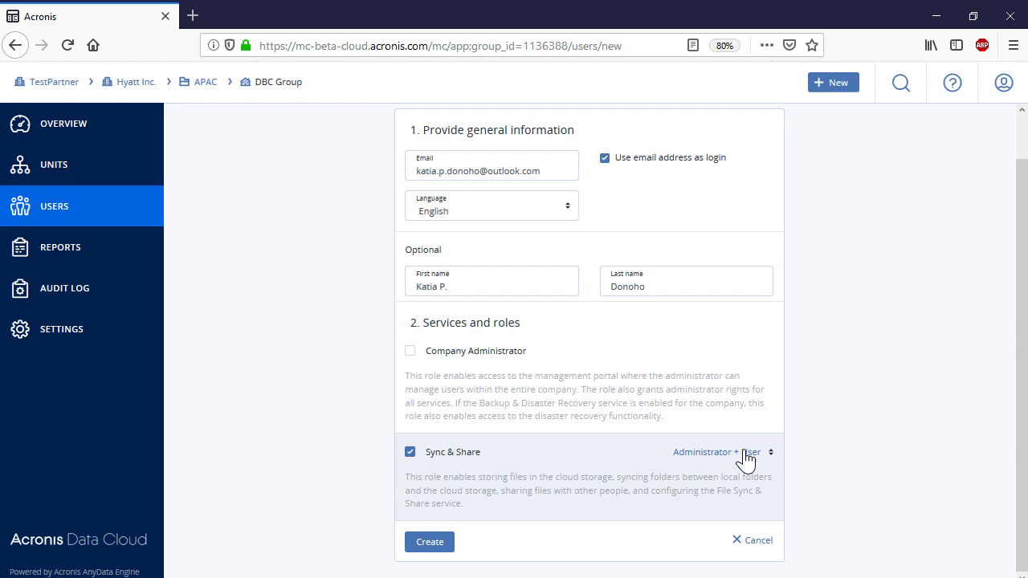
{"action": "left_click", "coordinate": [430, 542]}
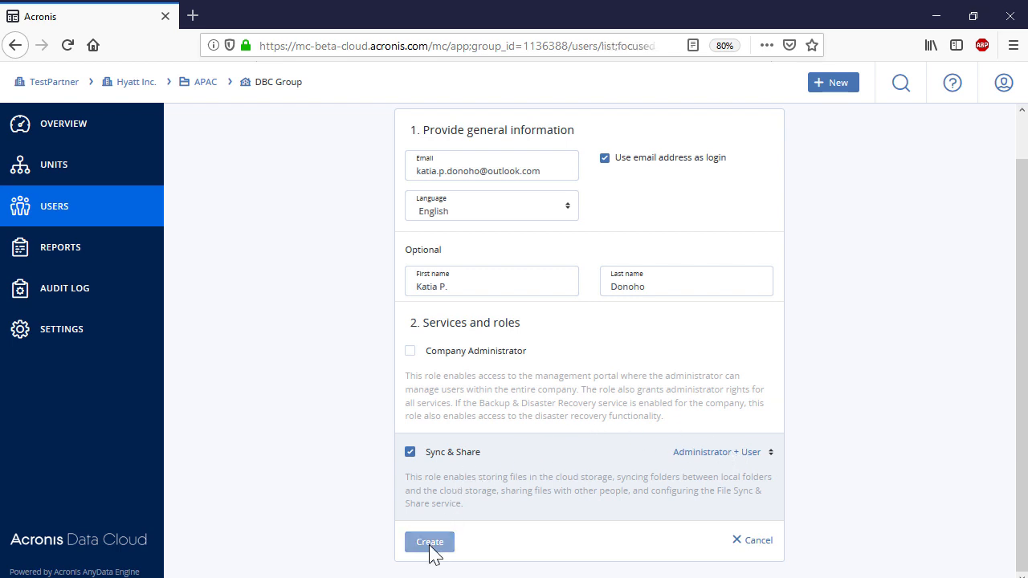
Step: Return to the APAC clients, select DBC Group, and open its Sync & Share configuration
{"action": "left_click", "coordinate": [429, 541]}
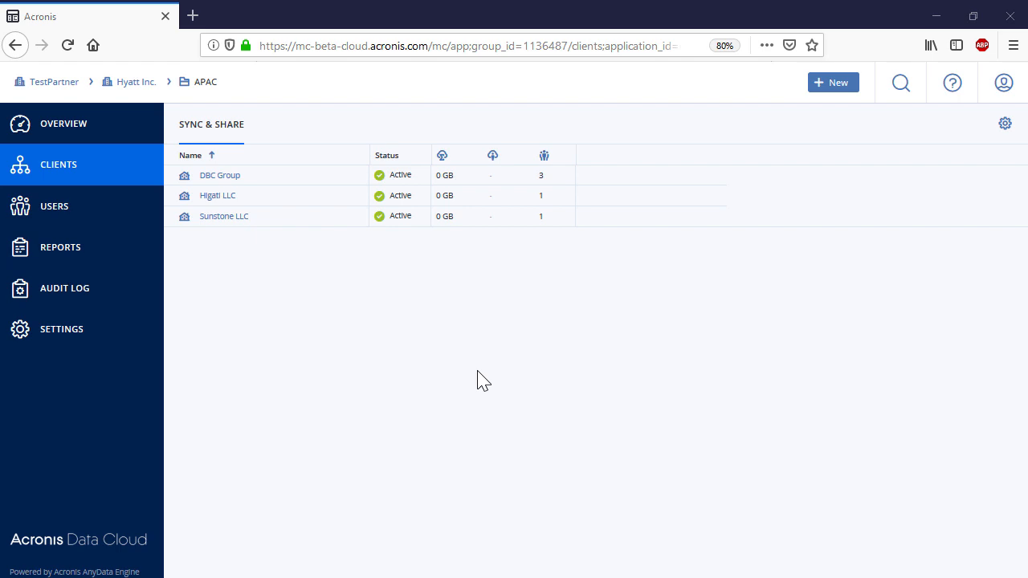
{"action": "mouse_move", "coordinate": [299, 187]}
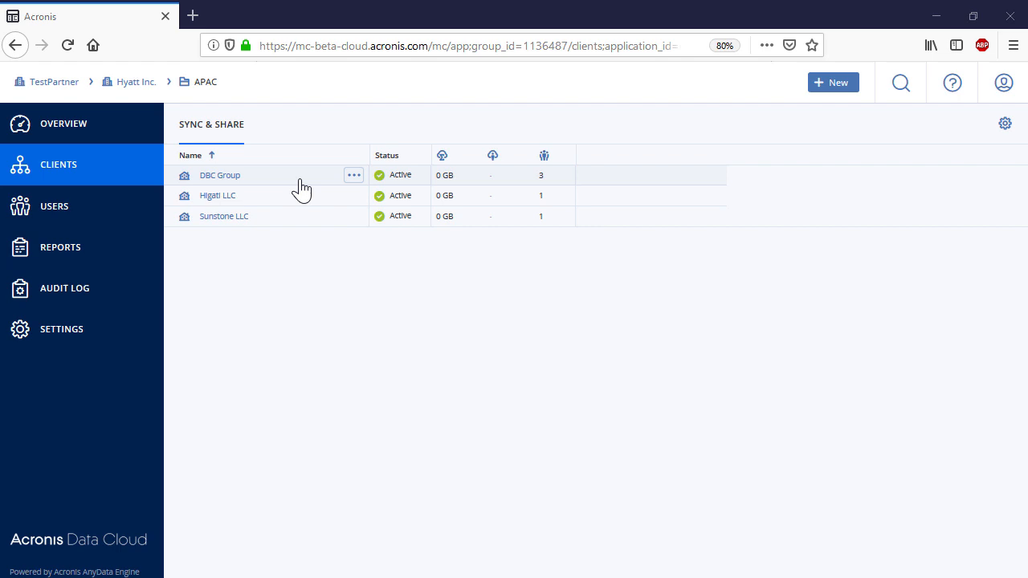
{"action": "left_click", "coordinate": [219, 175]}
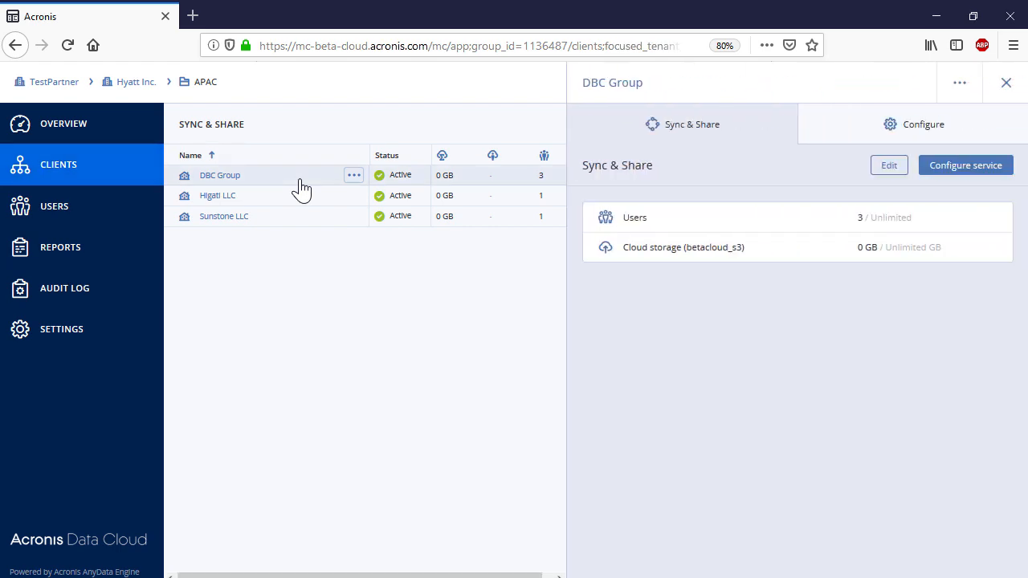
{"action": "mouse_move", "coordinate": [733, 130]}
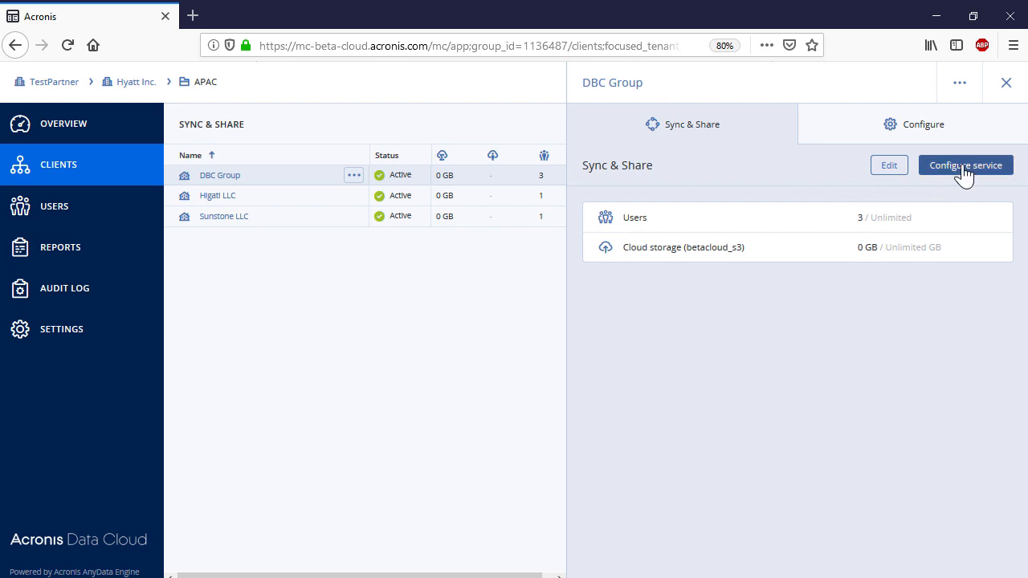
{"action": "left_click", "coordinate": [966, 165]}
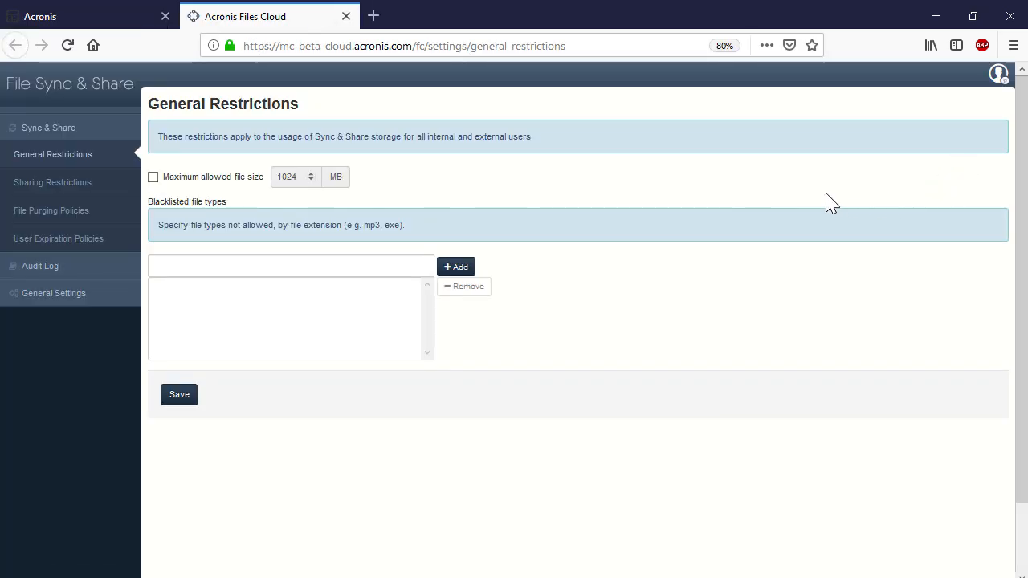
Step: Open Download Acronis Files Cloud Client from the account menu
{"action": "left_click", "coordinate": [999, 73]}
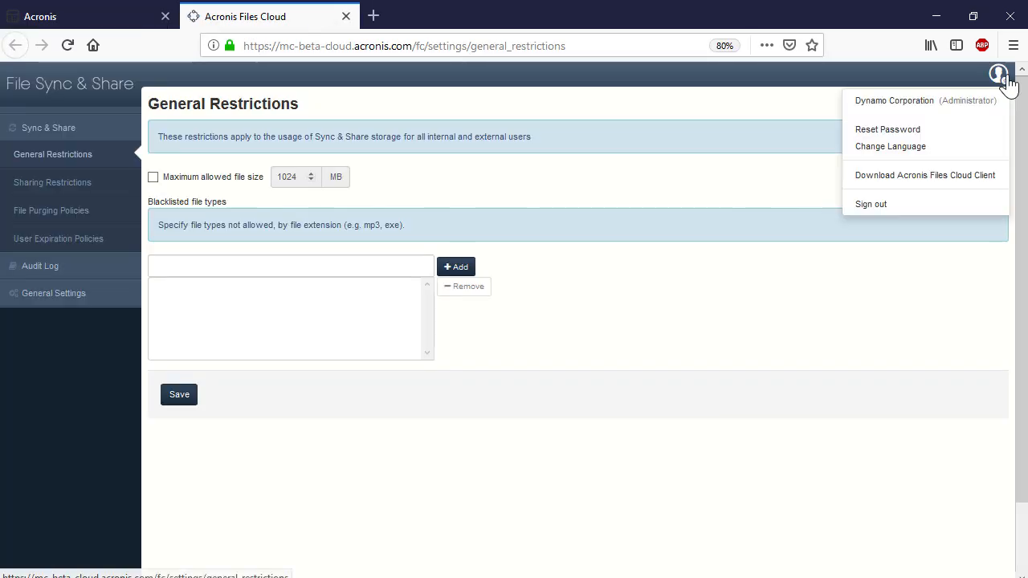
{"action": "mouse_move", "coordinate": [926, 175]}
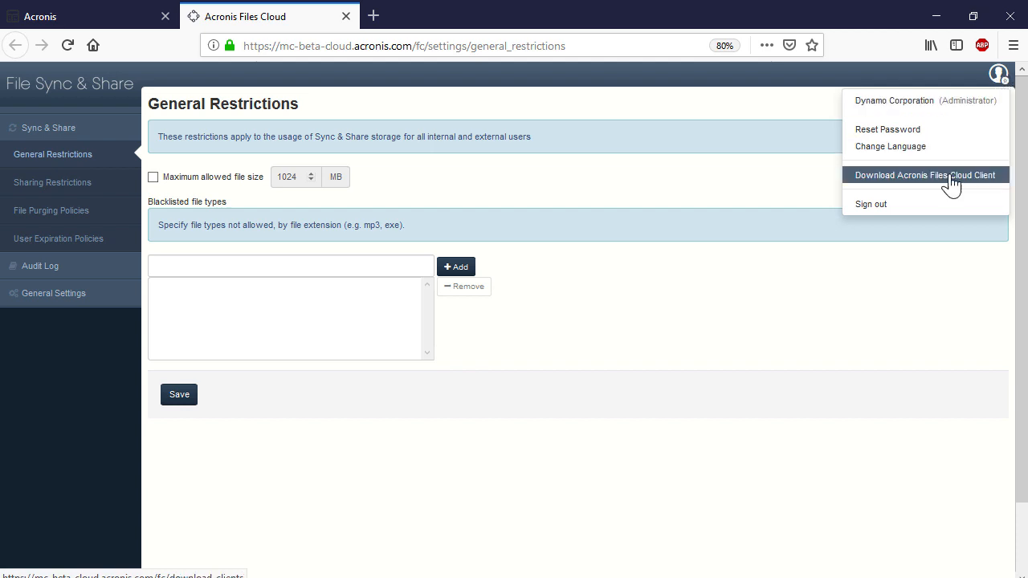
{"action": "left_click", "coordinate": [924, 175]}
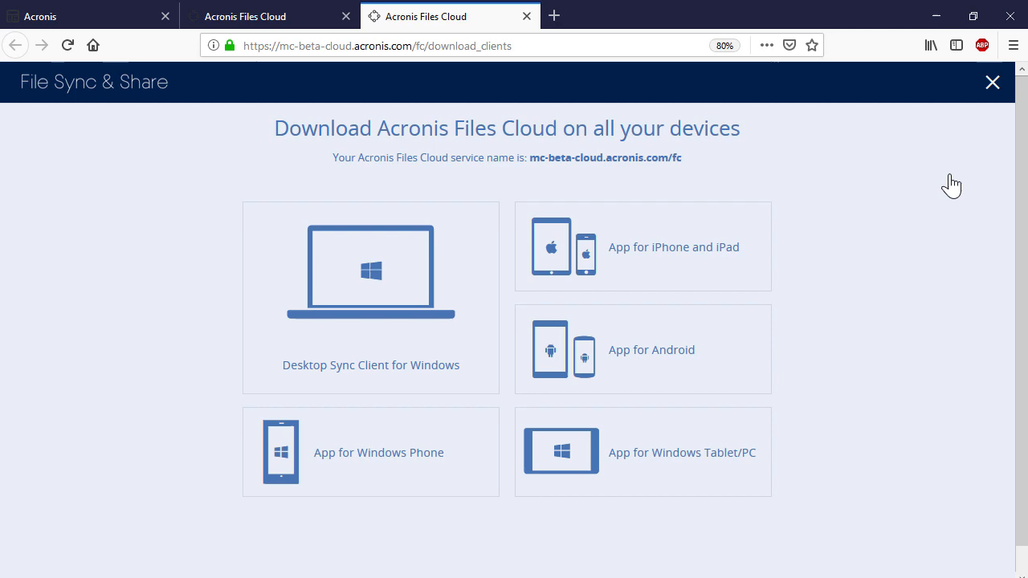
{"action": "mouse_move", "coordinate": [955, 181]}
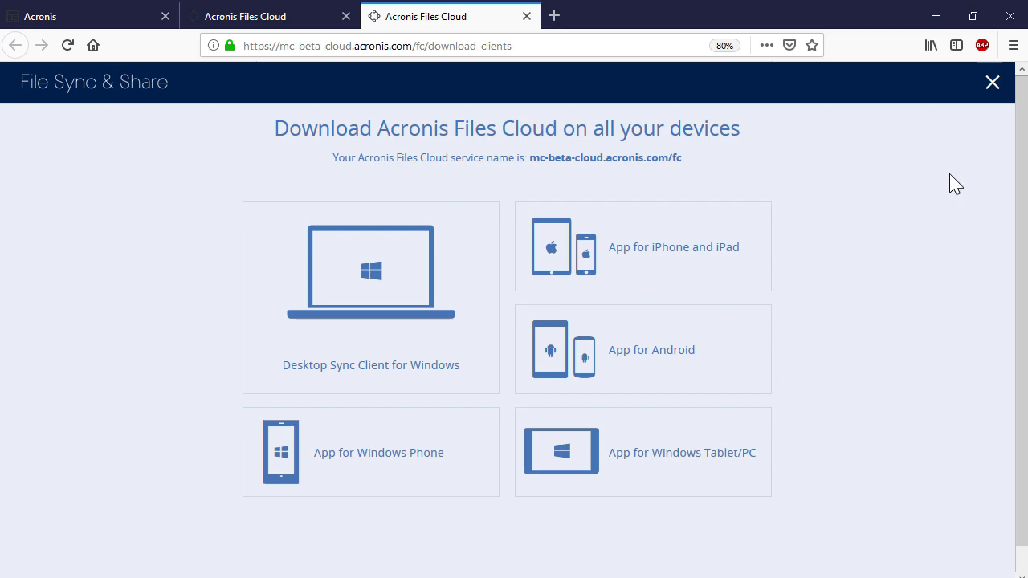